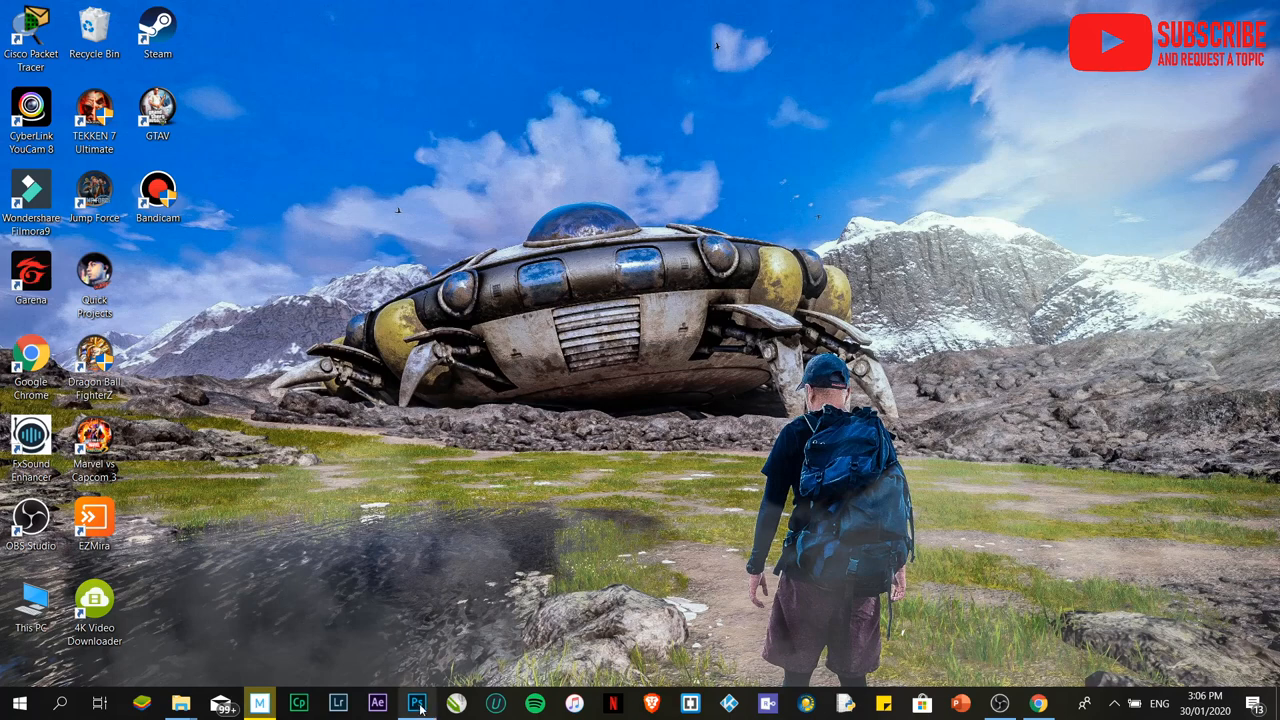
Step: Launch Photoshop from the taskbar and bring up the File menu
{"action": "left_click", "coordinate": [417, 703]}
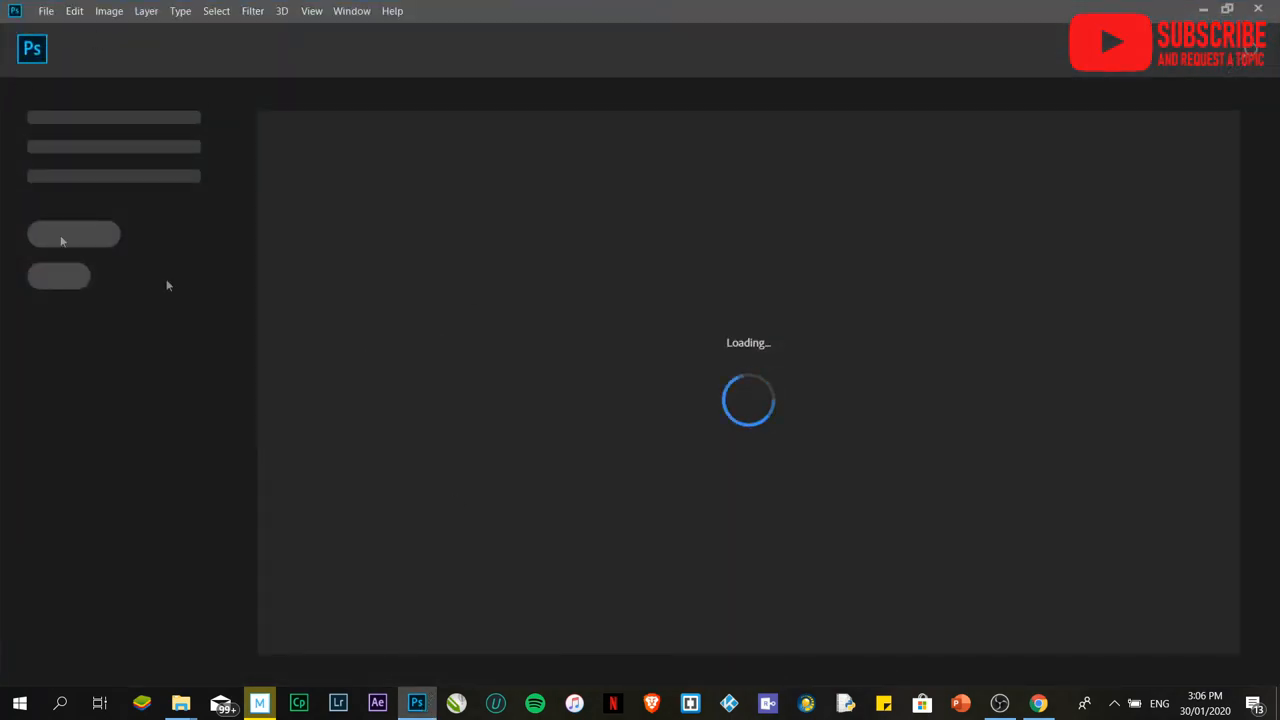
{"action": "mouse_move", "coordinate": [95, 137]}
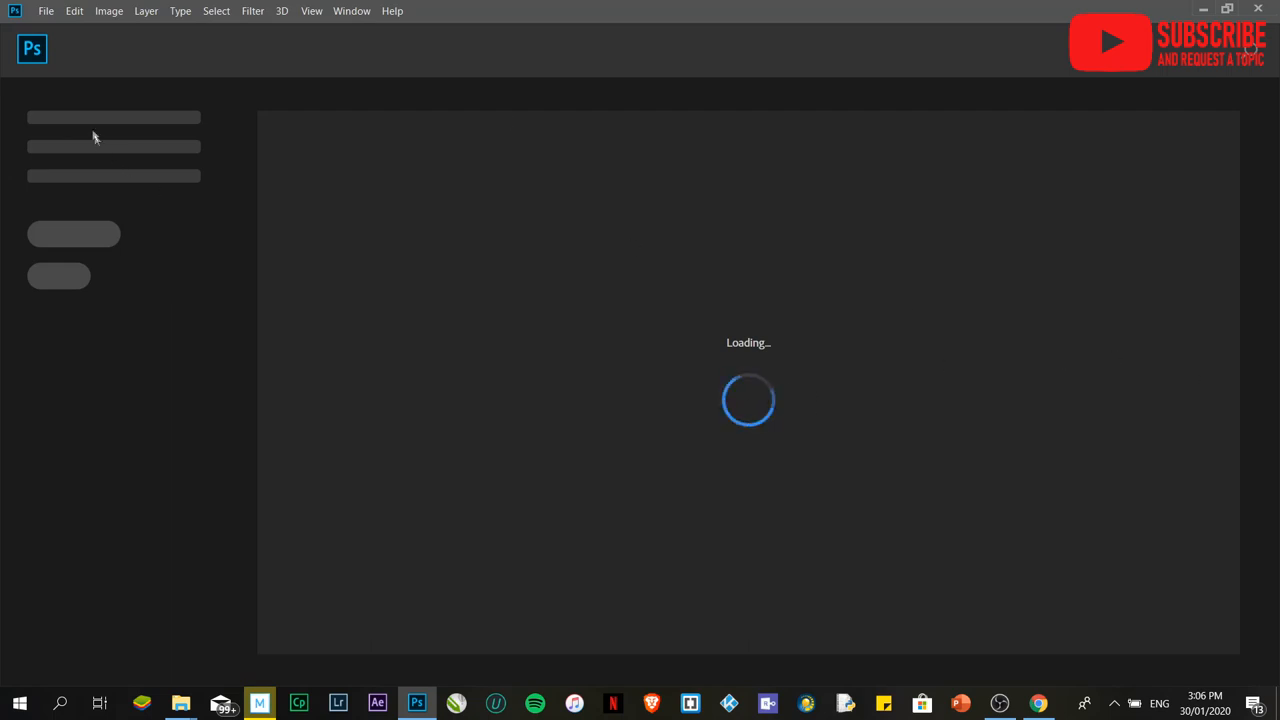
{"action": "left_click", "coordinate": [46, 11]}
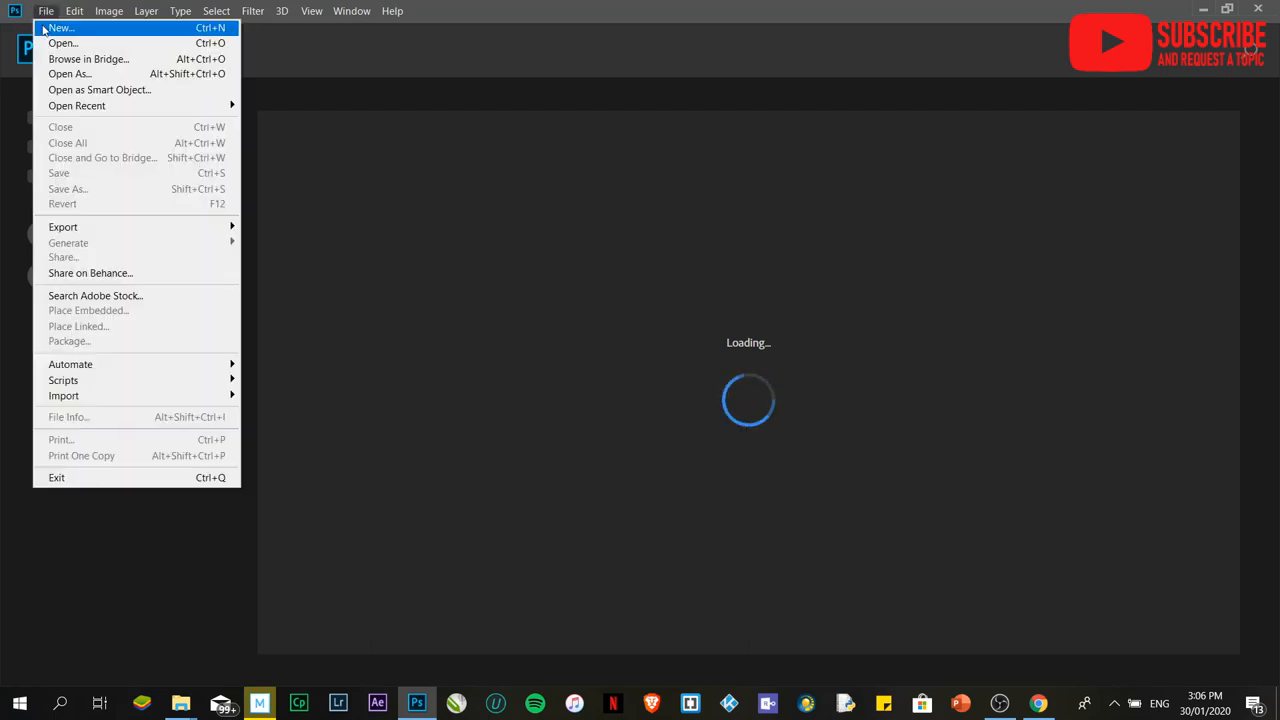
Step: Start a new document sized 8.5 by 11 inches at 150 pixels per inch
{"action": "left_click", "coordinate": [61, 27]}
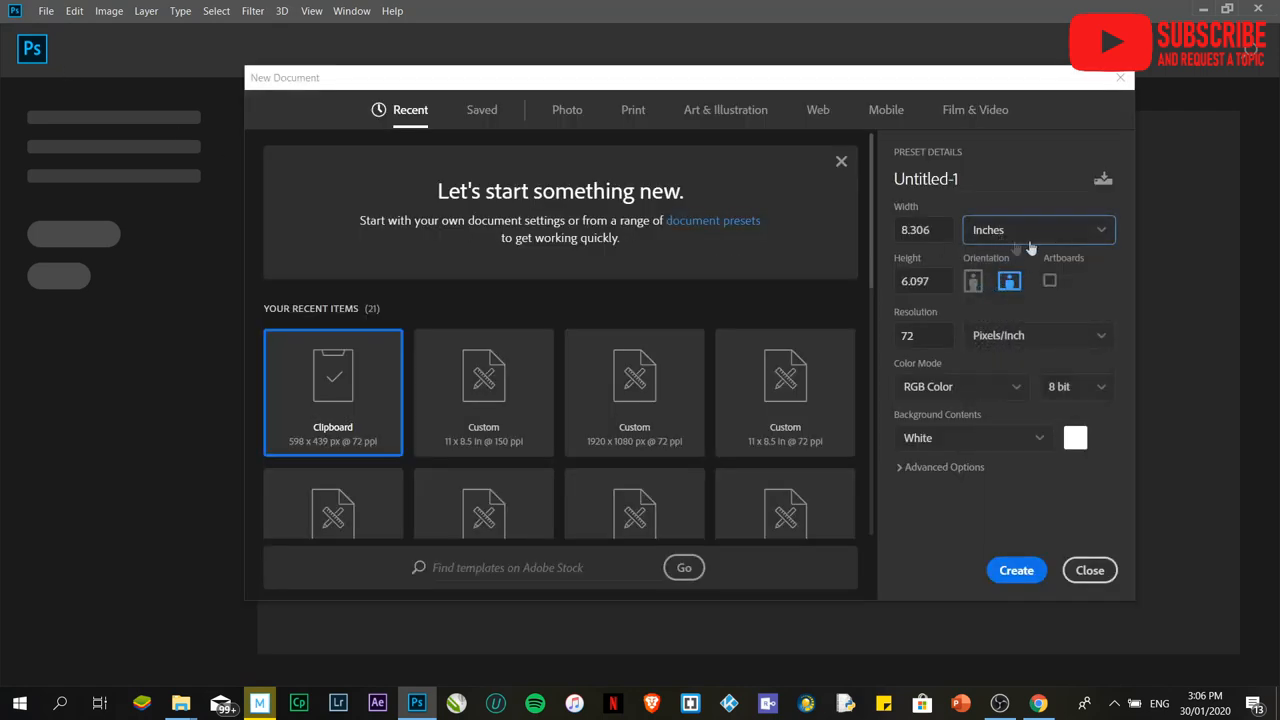
{"action": "left_click", "coordinate": [923, 229]}
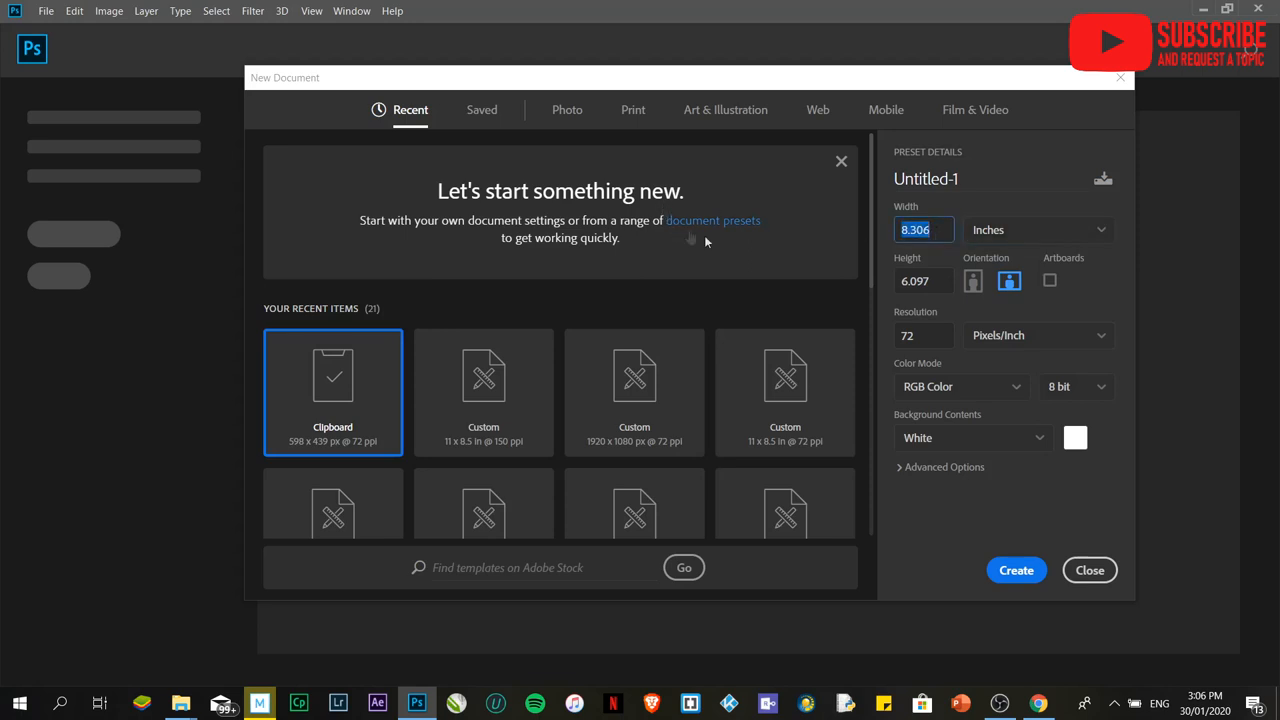
{"action": "mouse_move", "coordinate": [1065, 243]}
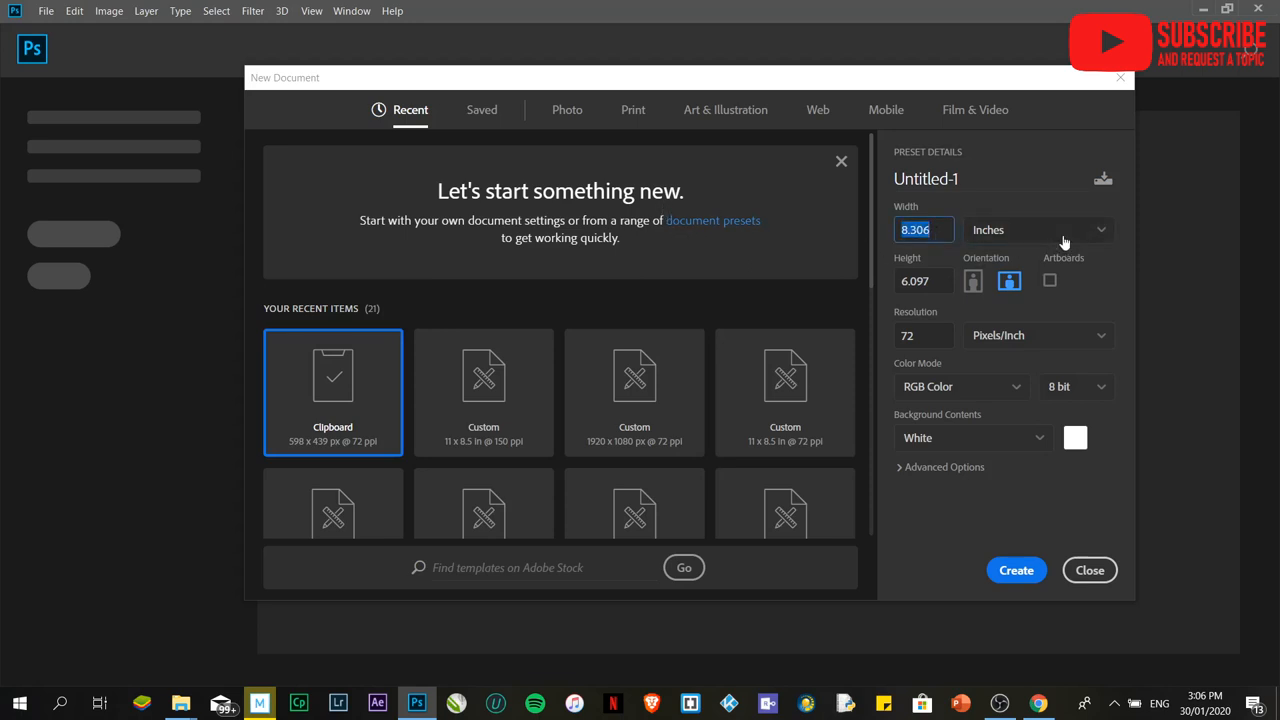
{"action": "type", "text": "8.5"}
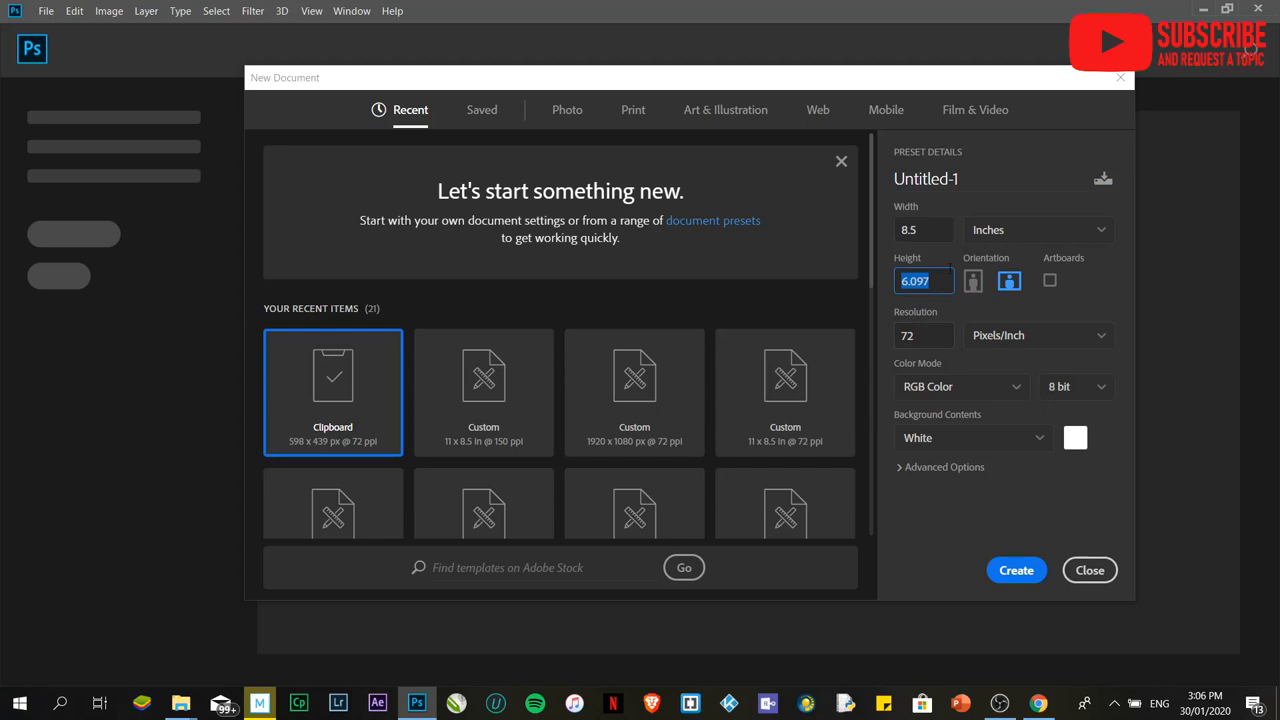
{"action": "type", "text": "11"}
{"action": "left_click", "coordinate": [924, 335]}
{"action": "type", "text": "150"}
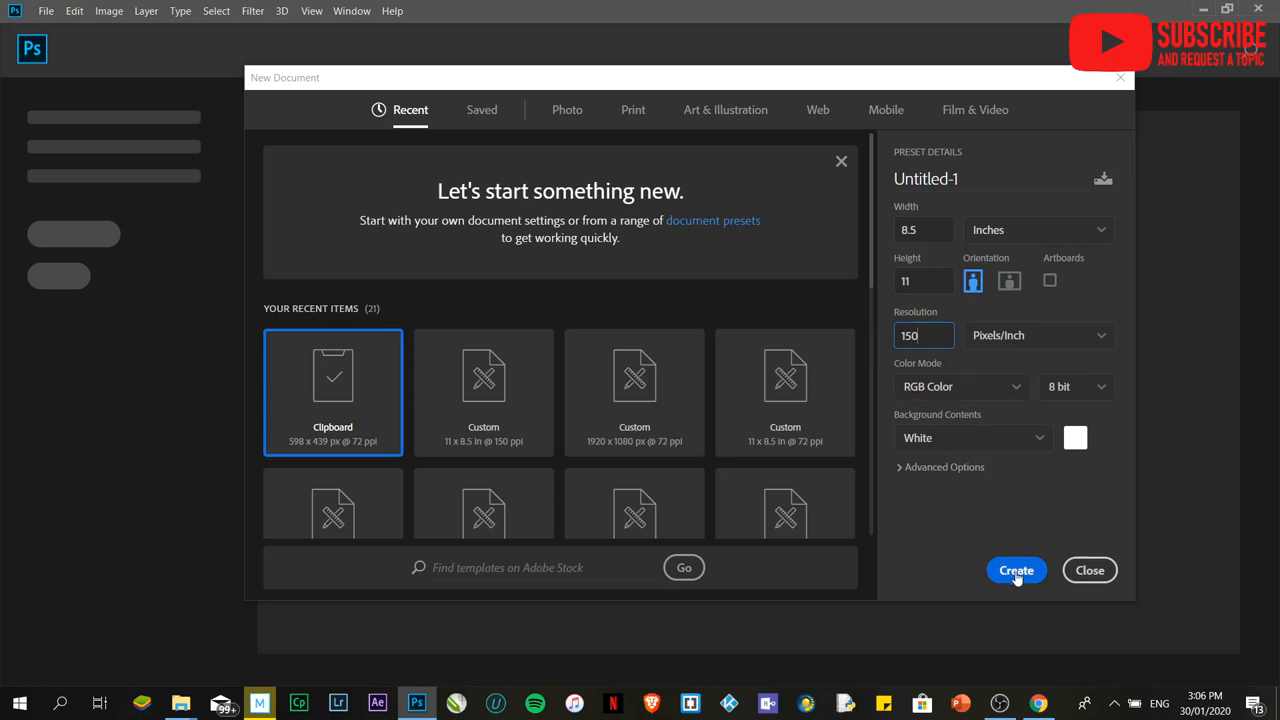
Step: Create the blank white 8.5 × 11 inch, 150 ppi portrait document
{"action": "left_click", "coordinate": [1016, 570]}
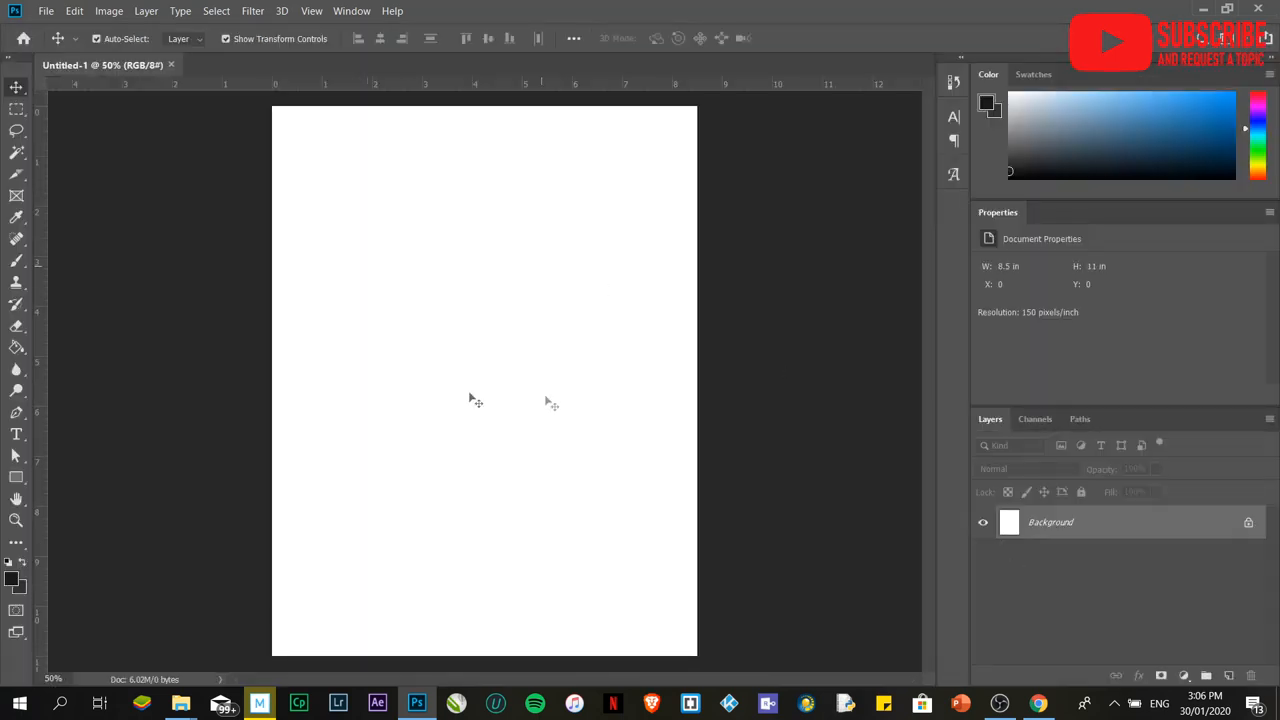
{"action": "mouse_move", "coordinate": [280, 115]}
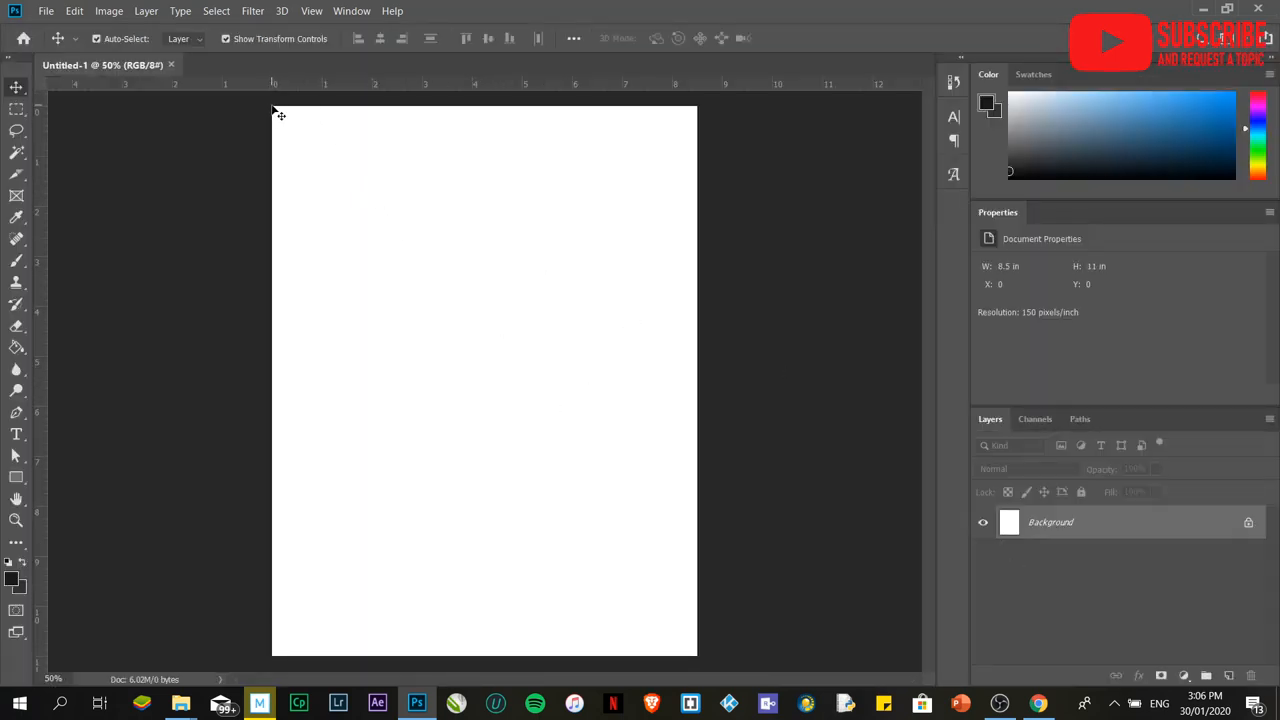
{"action": "mouse_move", "coordinate": [650, 215]}
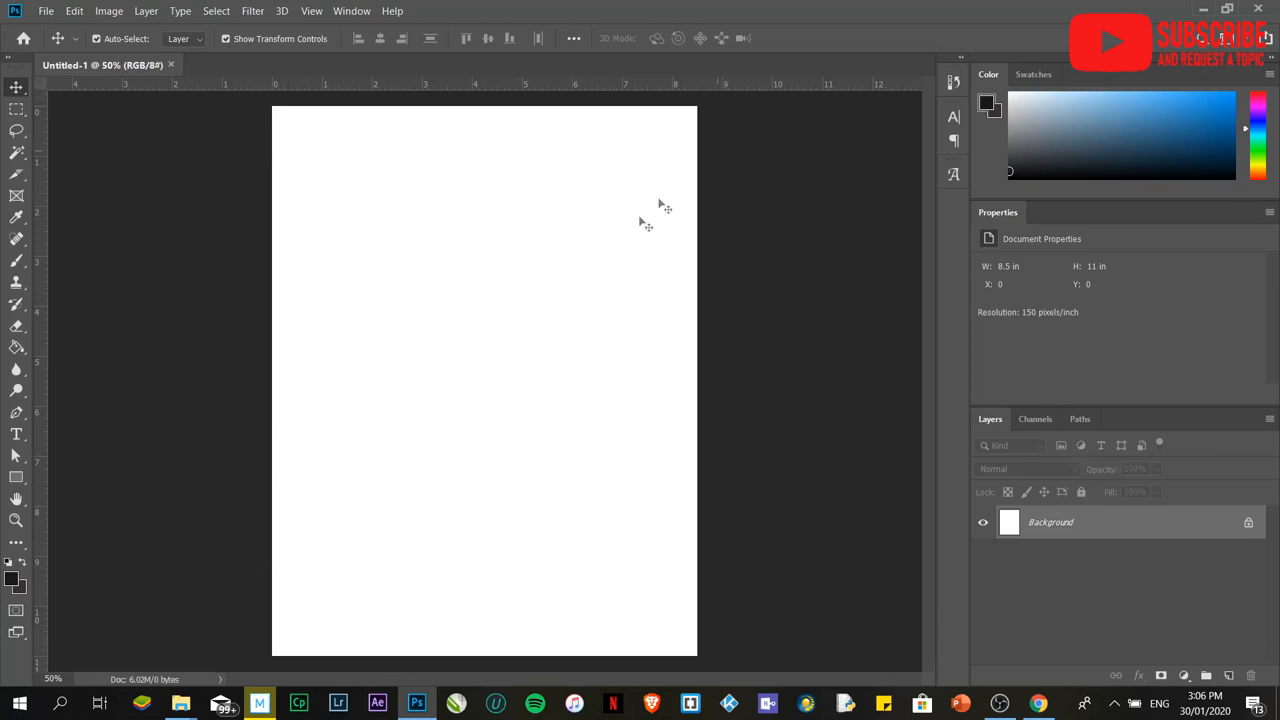
{"action": "mouse_move", "coordinate": [285, 388]}
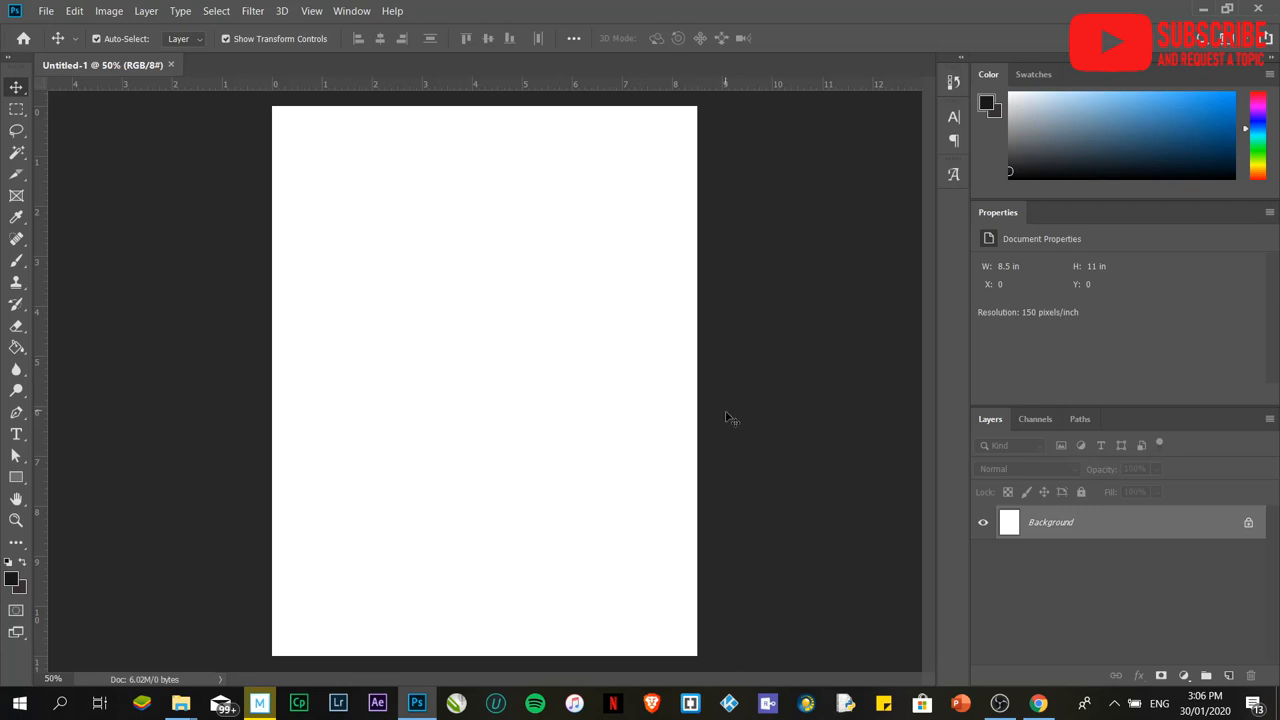
{"action": "mouse_move", "coordinate": [738, 418]}
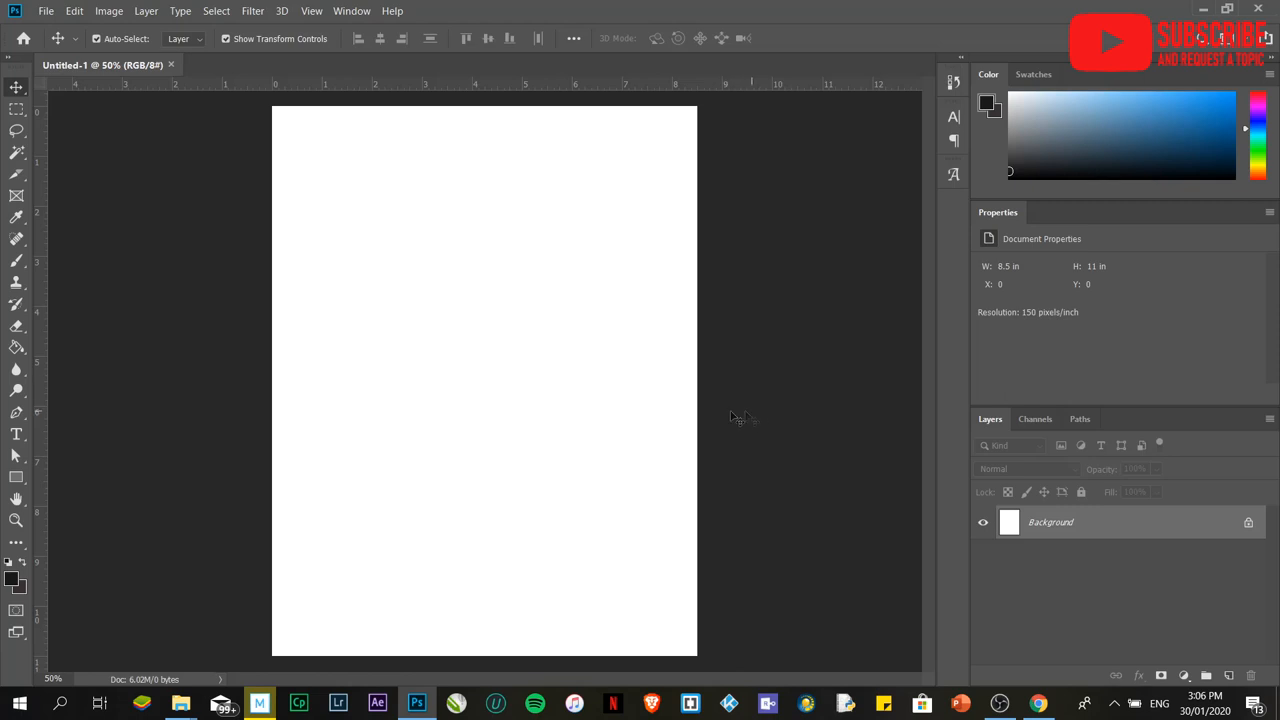
{"action": "mouse_move", "coordinate": [16, 175]}
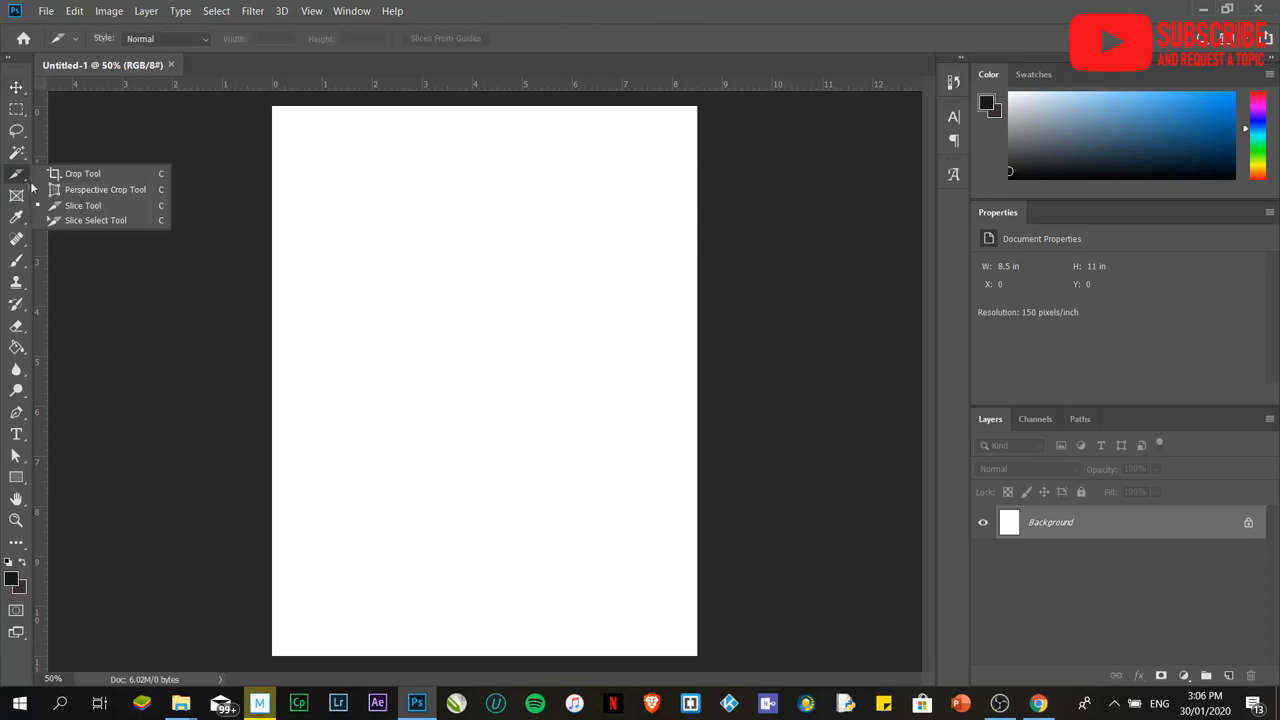
Step: Switch from the Crop Tool to the Slice Tool in the crop flyout
{"action": "left_click", "coordinate": [83, 173]}
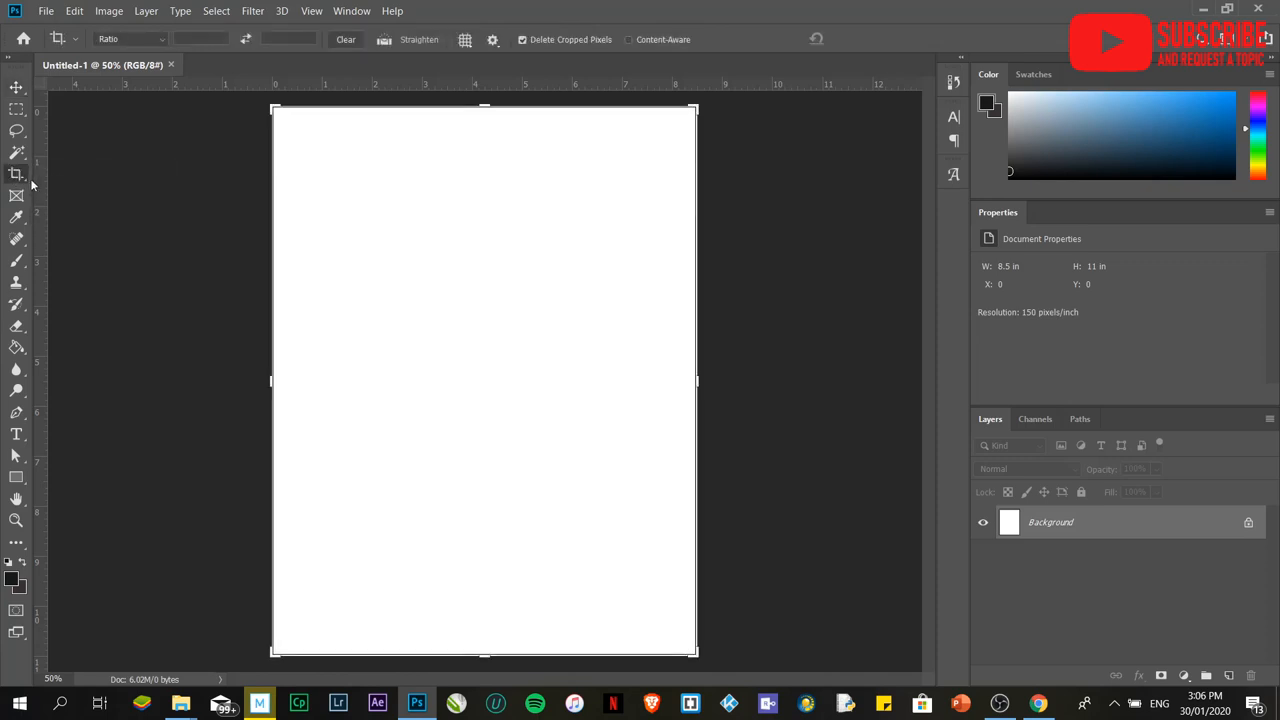
{"action": "mouse_move", "coordinate": [17, 174]}
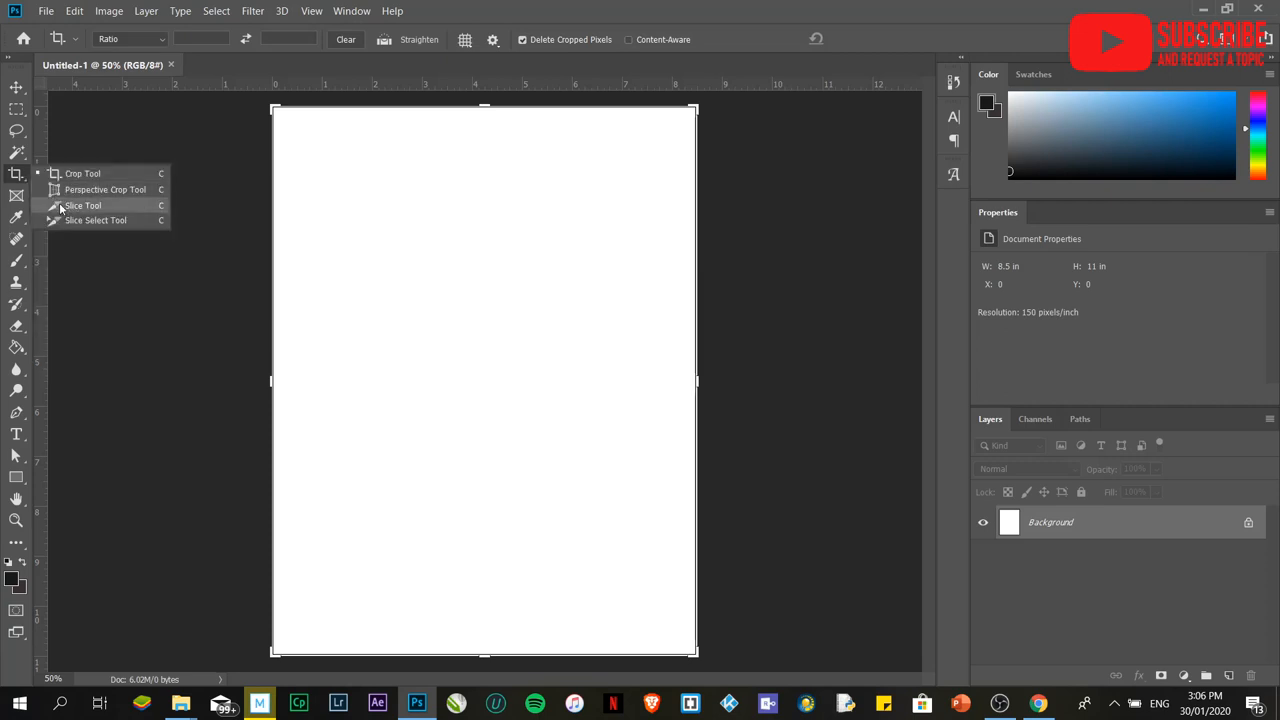
{"action": "left_click", "coordinate": [83, 205]}
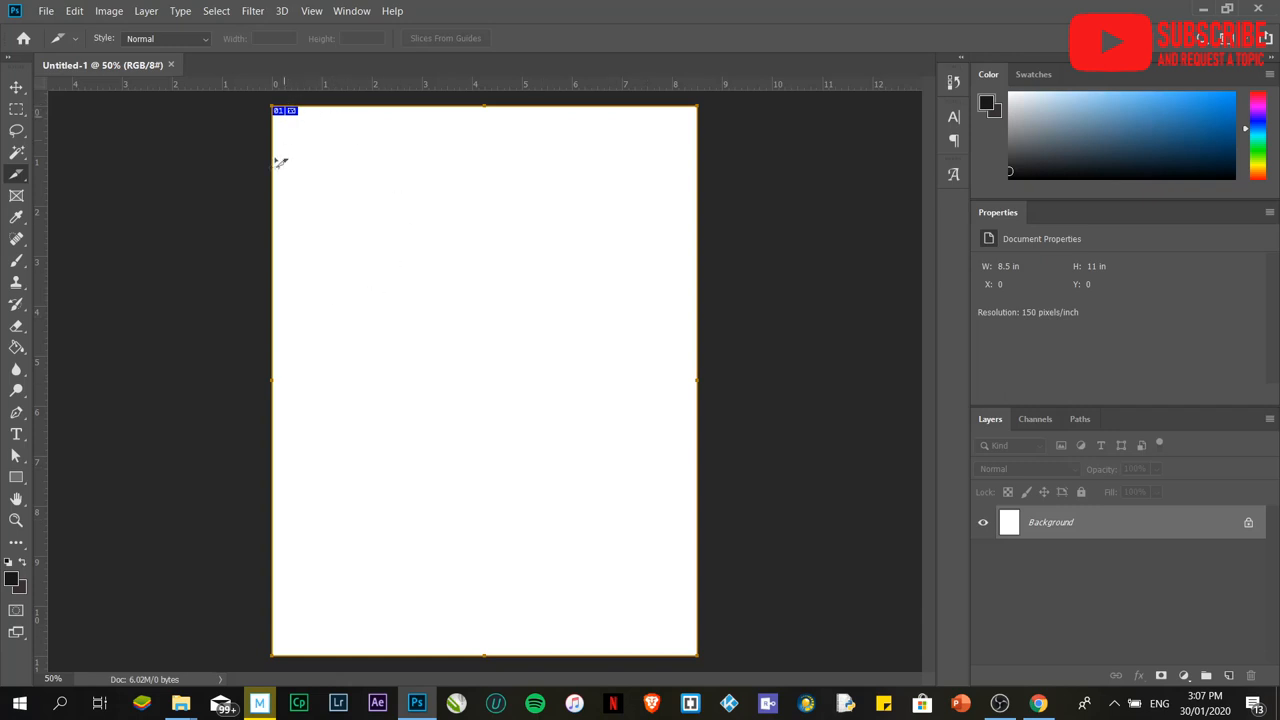
{"action": "mouse_move", "coordinate": [672, 338]}
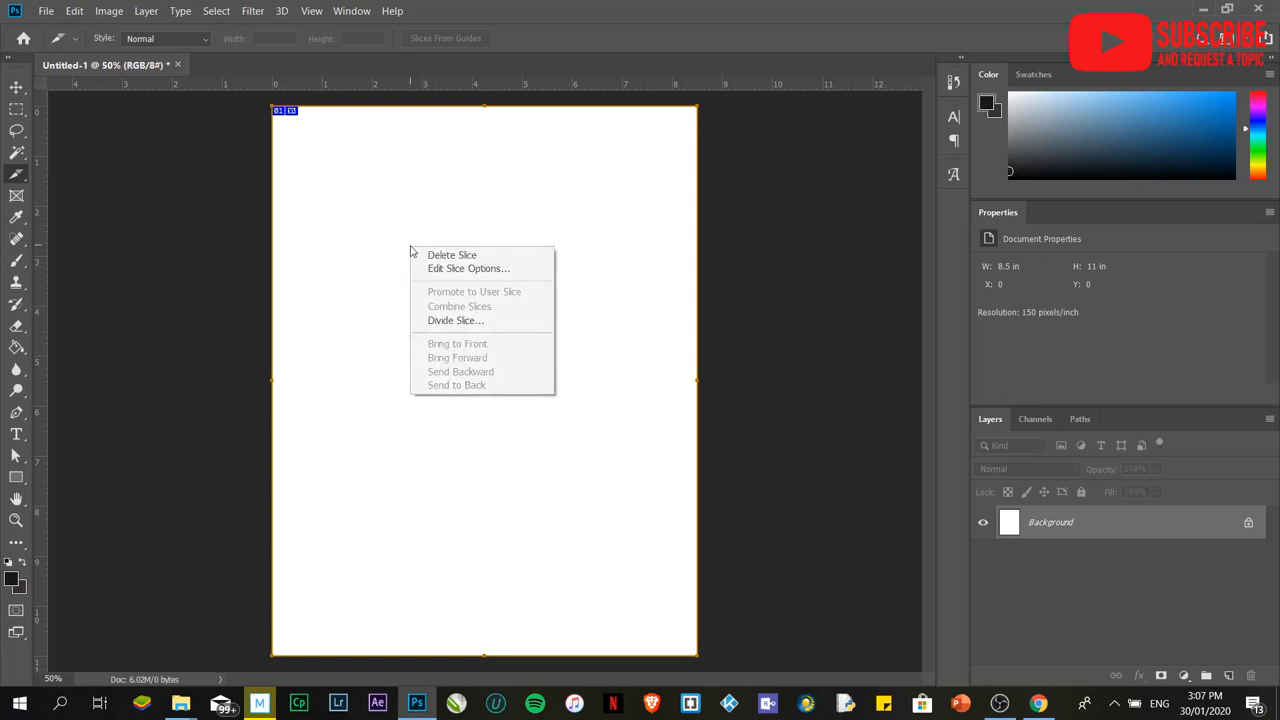
{"action": "mouse_move", "coordinate": [455, 320]}
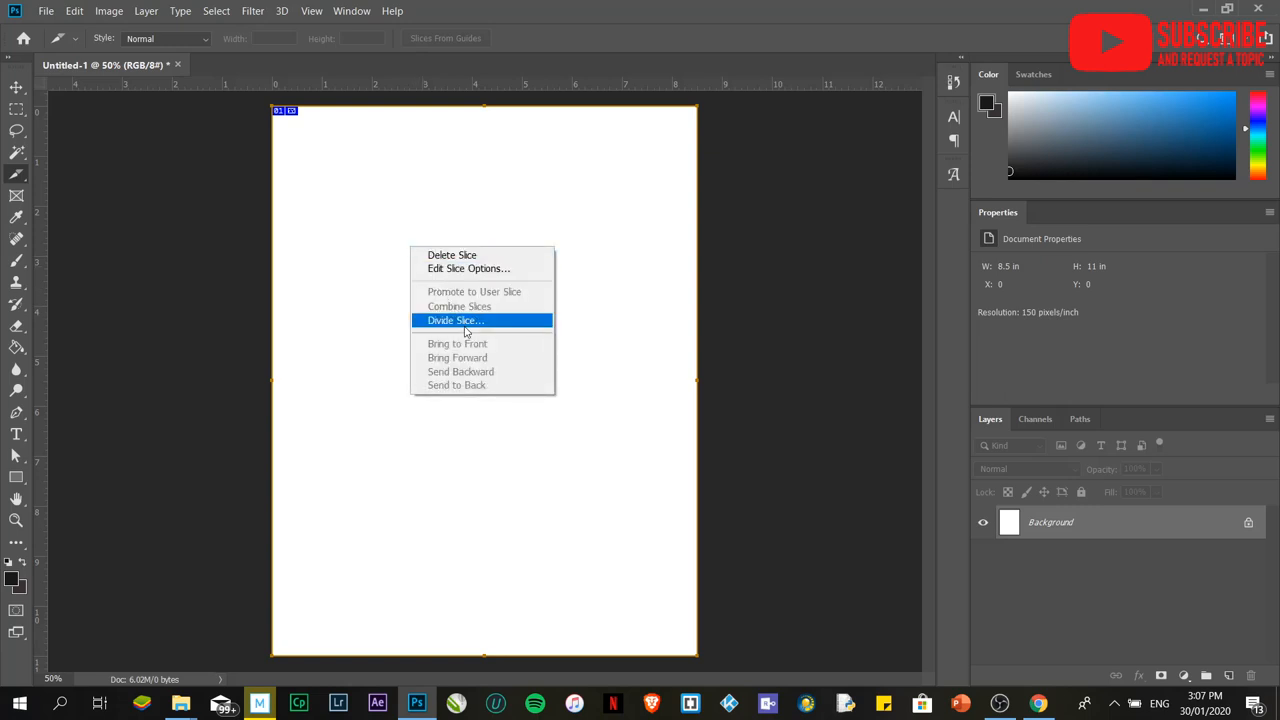
Step: Divide the slice horizontally into 2 slices, with vertical division turned off
{"action": "left_click", "coordinate": [455, 320]}
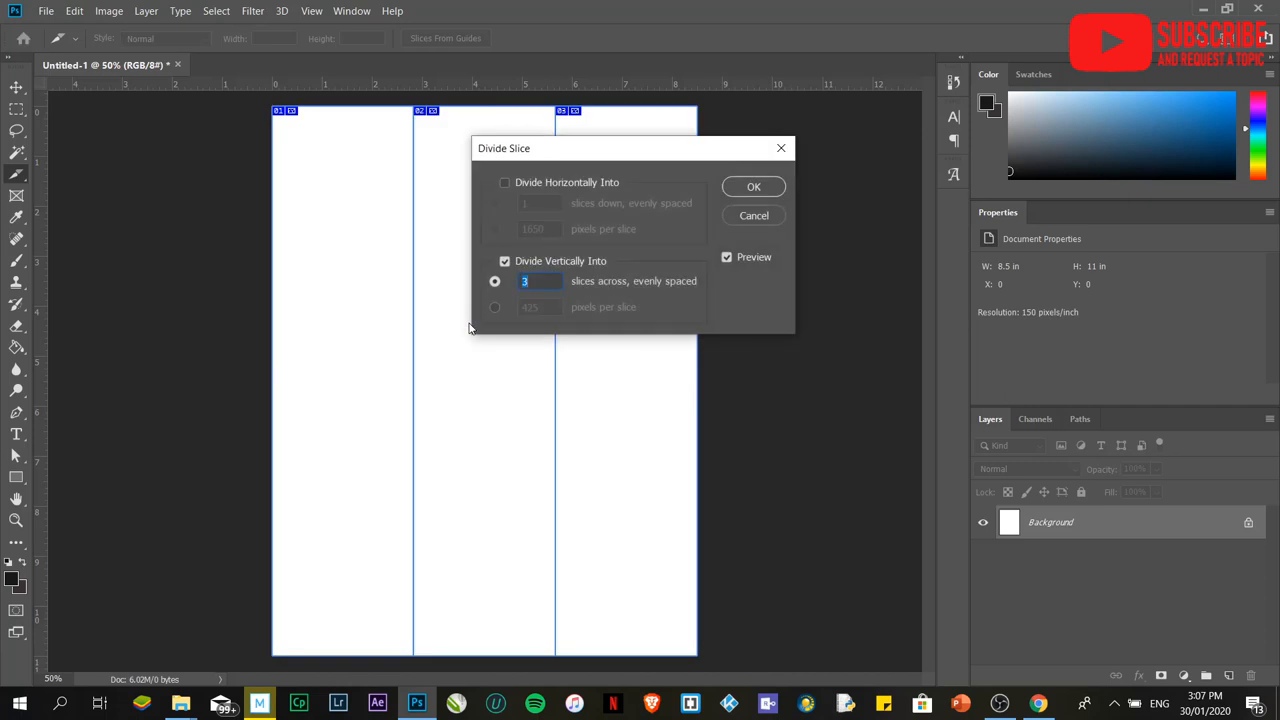
{"action": "left_click", "coordinate": [540, 281]}
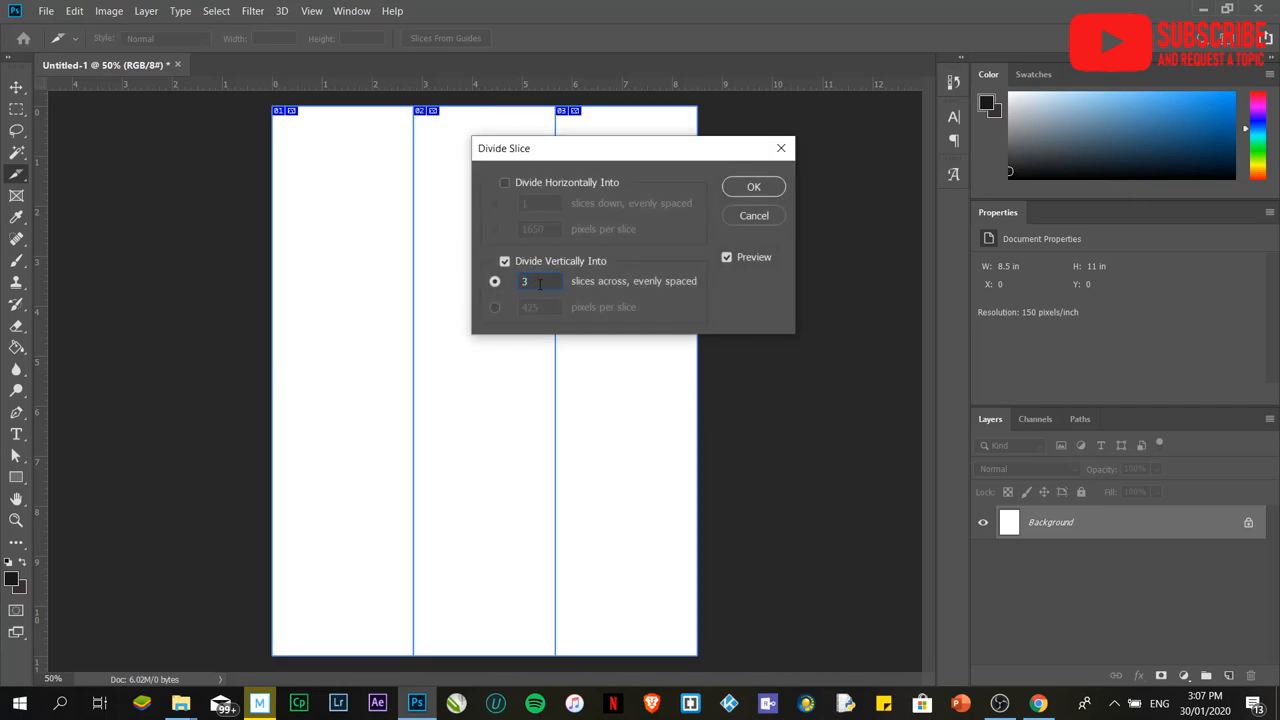
{"action": "left_click", "coordinate": [505, 261]}
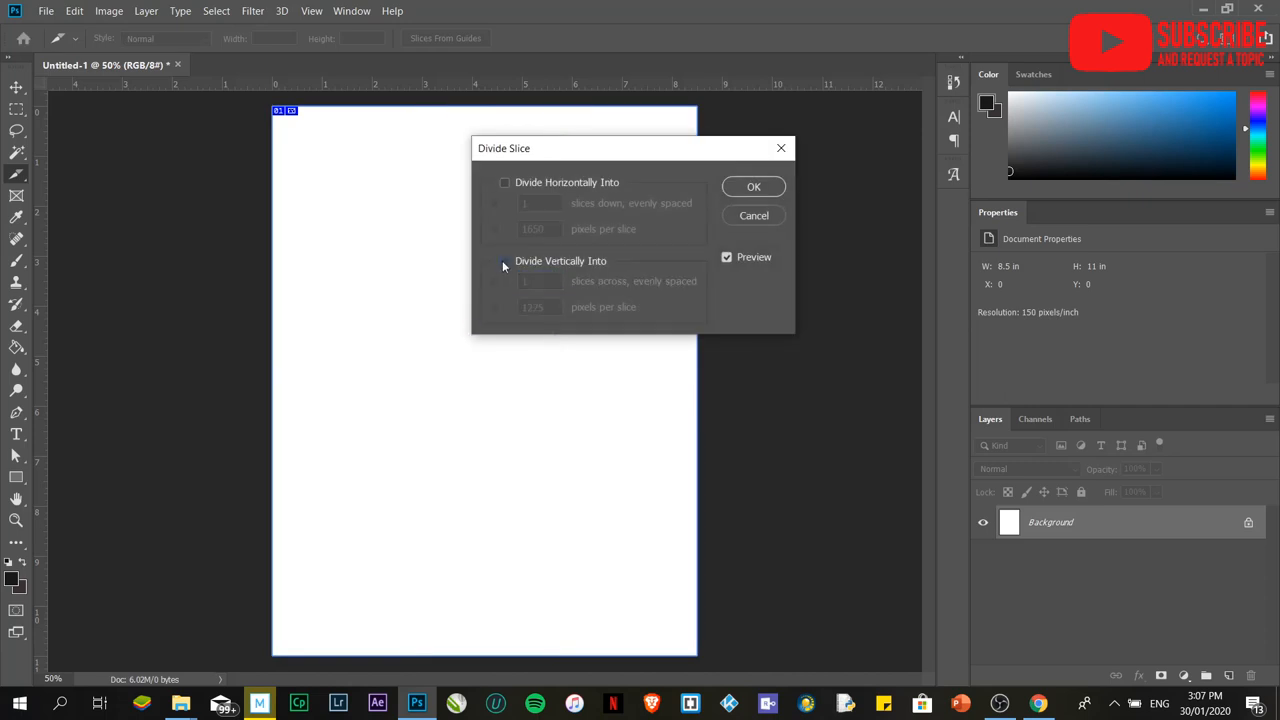
{"action": "left_click", "coordinate": [504, 182]}
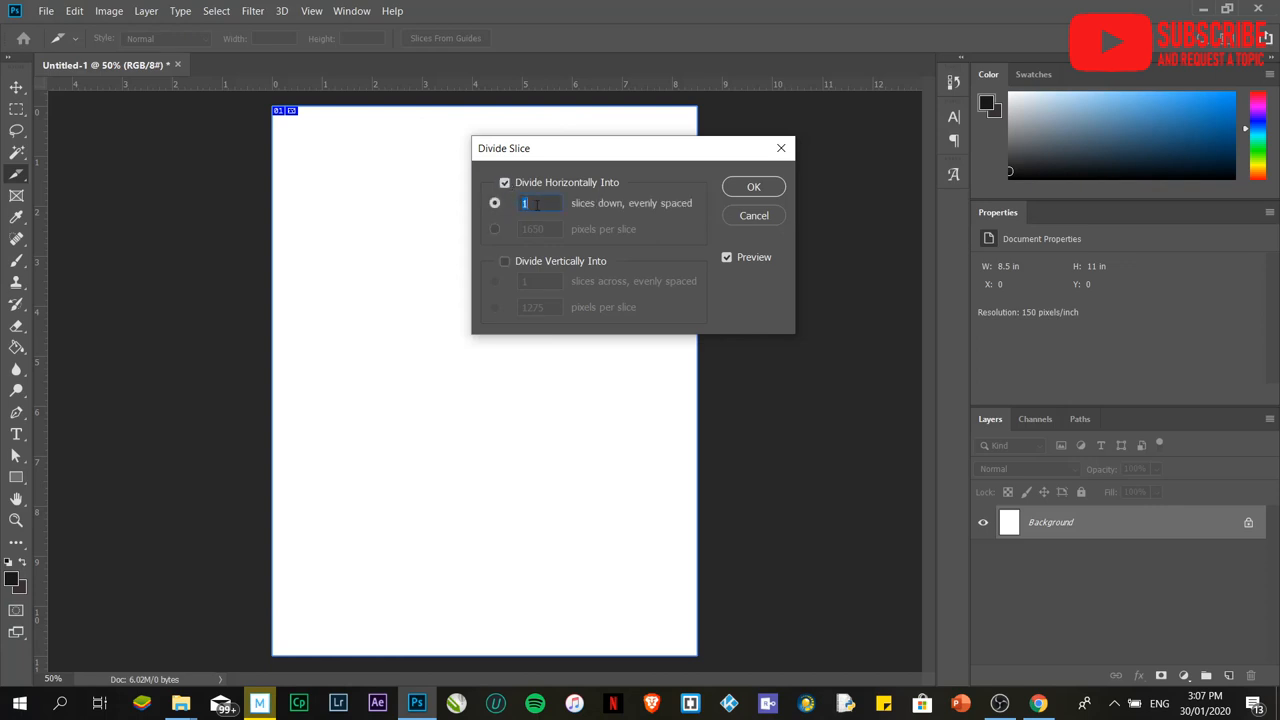
{"action": "type", "text": "2"}
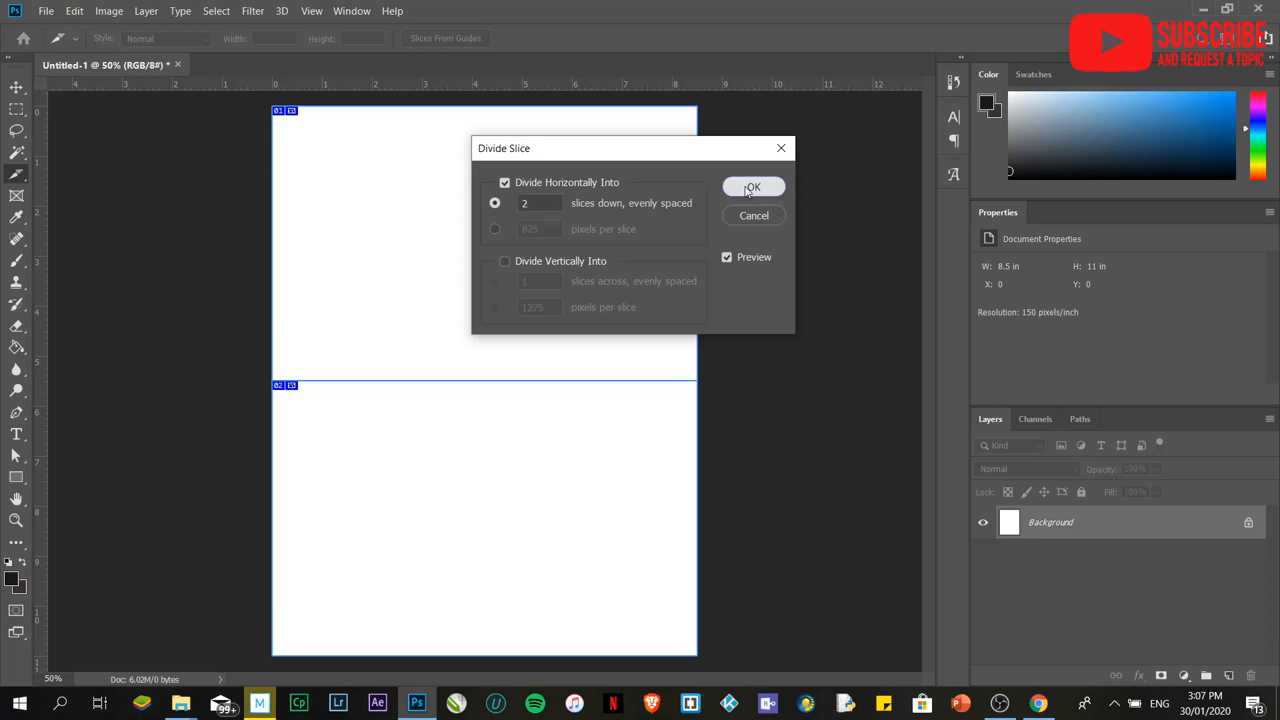
{"action": "left_click", "coordinate": [753, 188]}
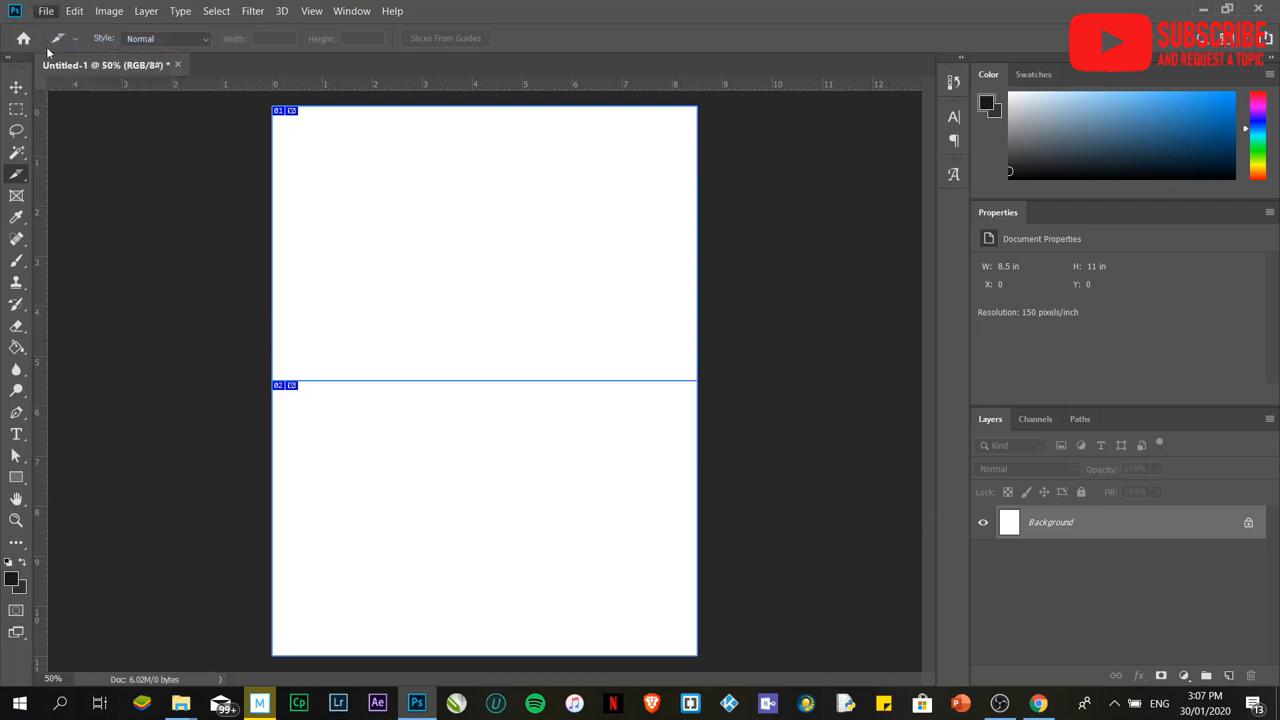
Step: Browse to the Quick Projects > Invitation Details folder in the Open dialog
{"action": "left_click", "coordinate": [46, 11]}
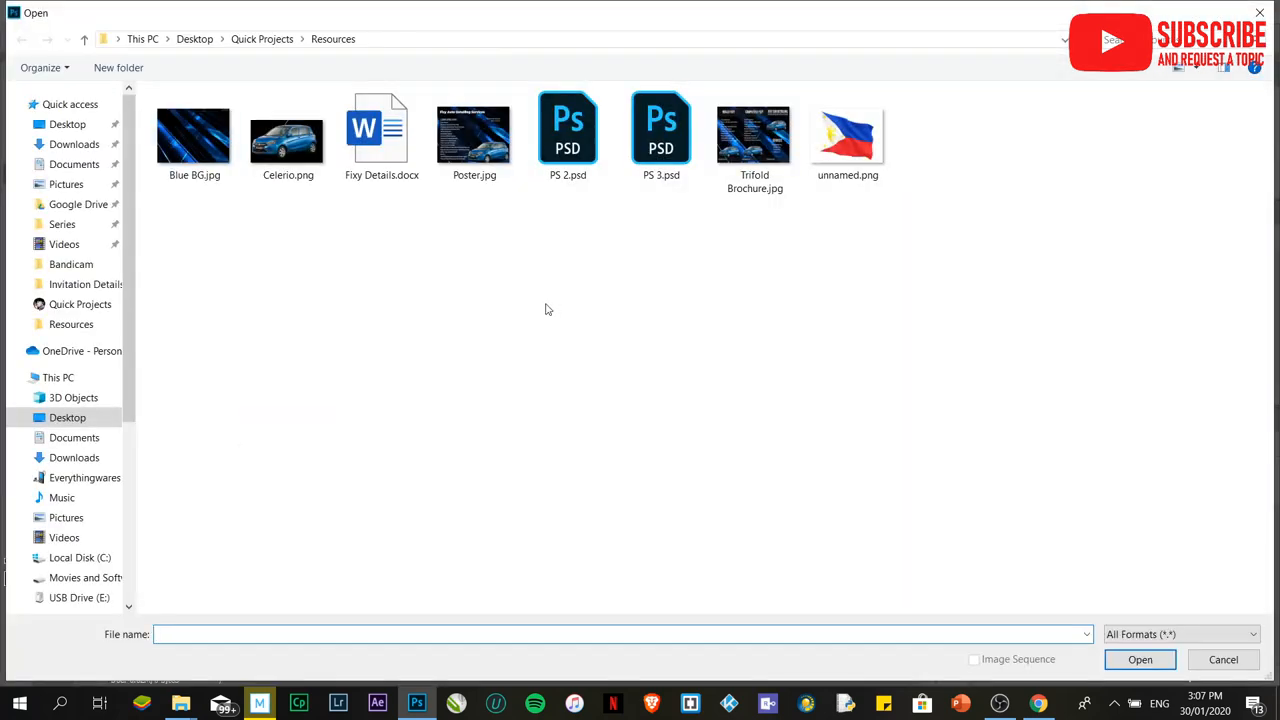
{"action": "left_click", "coordinate": [22, 39]}
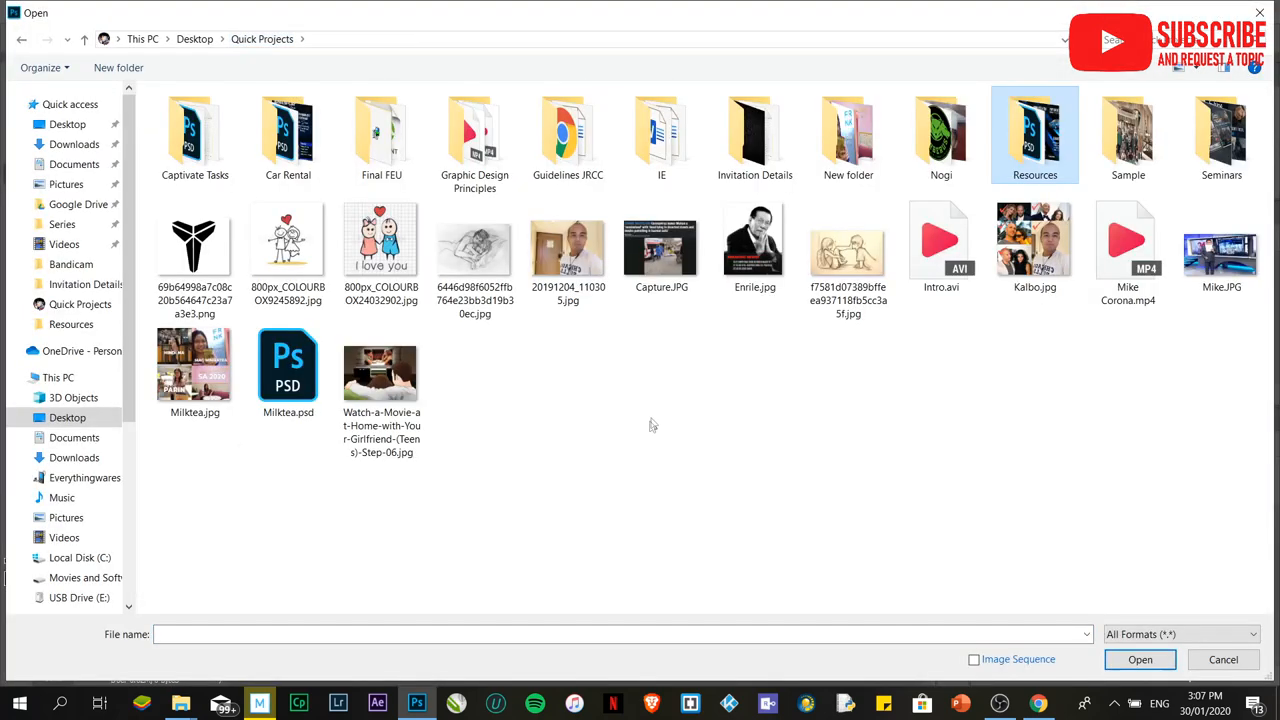
{"action": "double_click", "coordinate": [287, 130]}
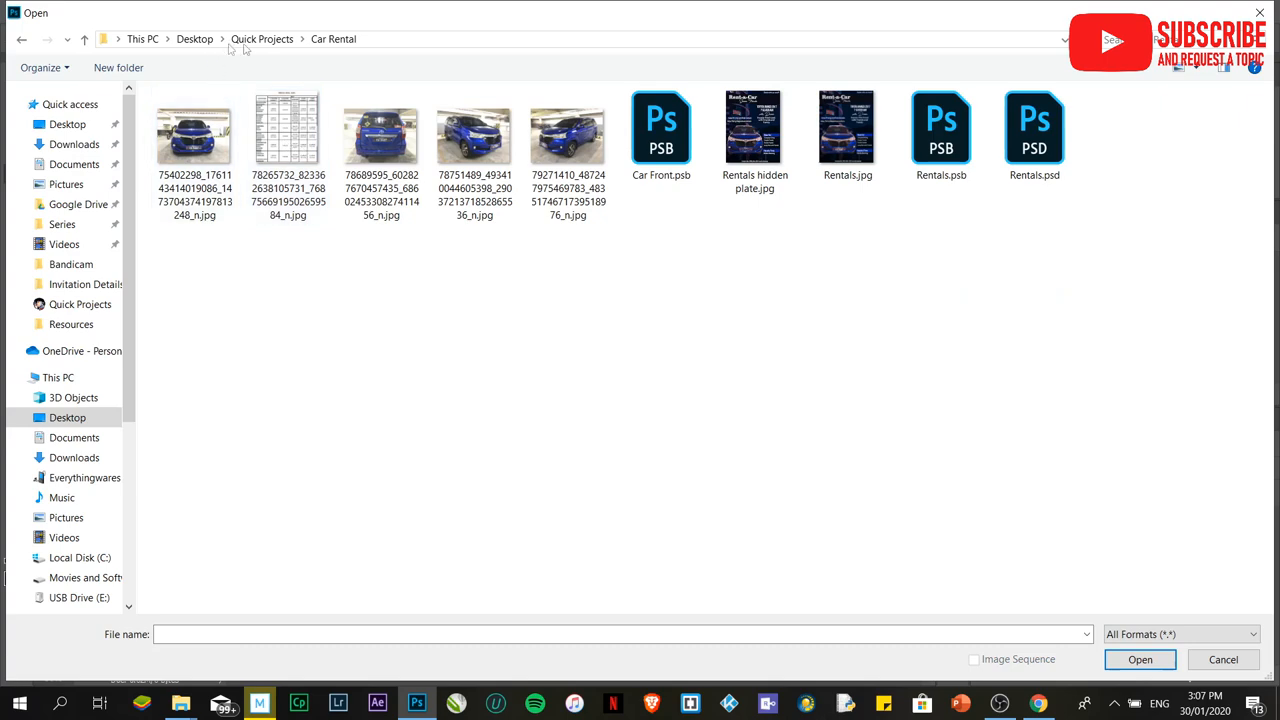
{"action": "left_click", "coordinate": [262, 38]}
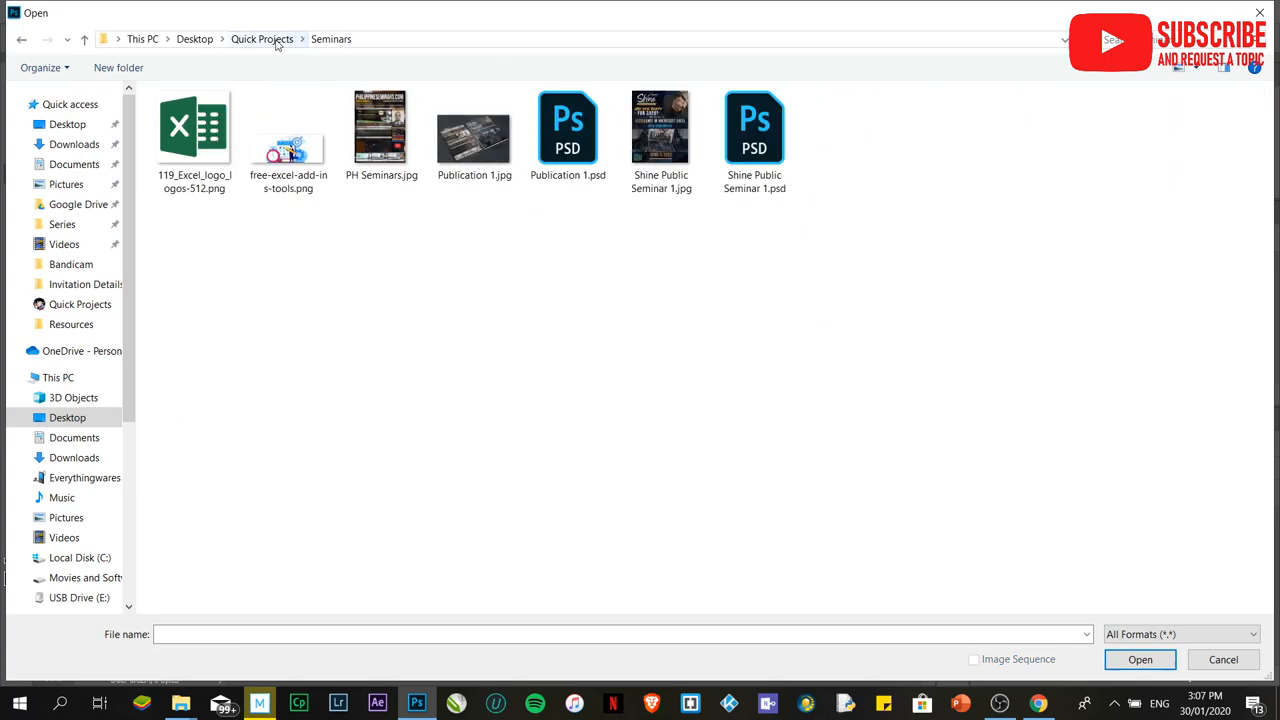
{"action": "left_click", "coordinate": [262, 39]}
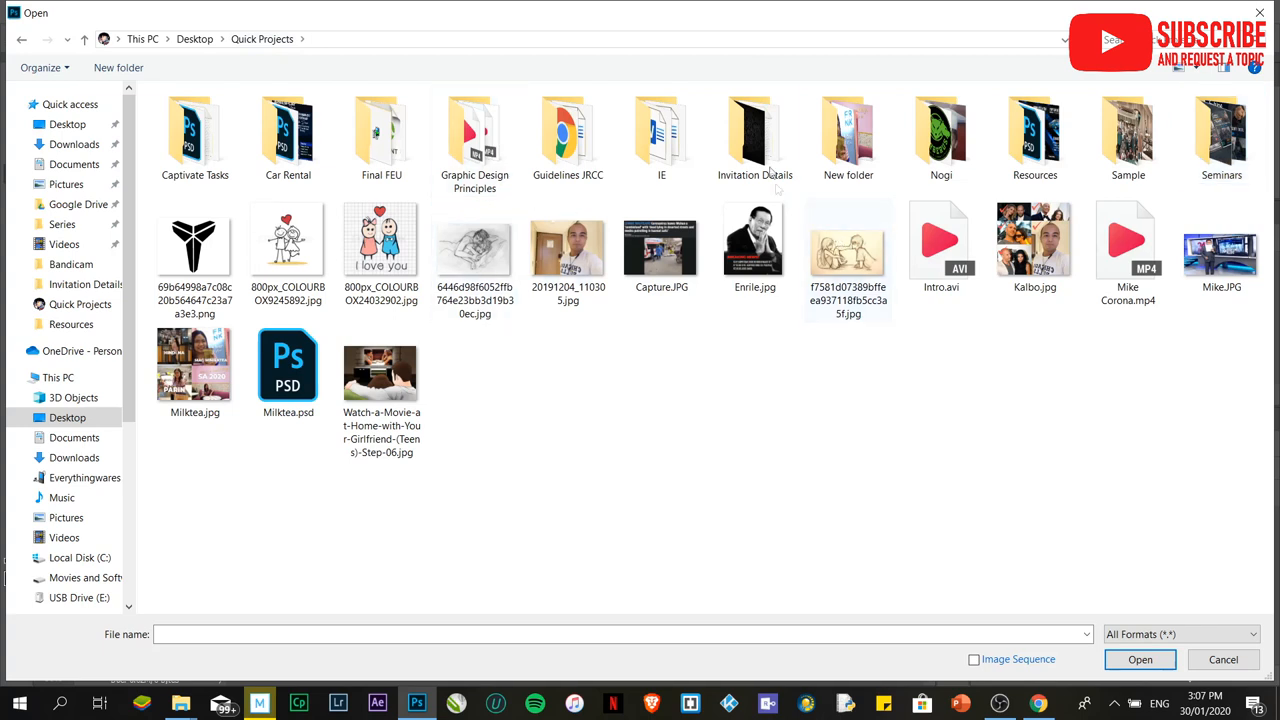
{"action": "double_click", "coordinate": [755, 130]}
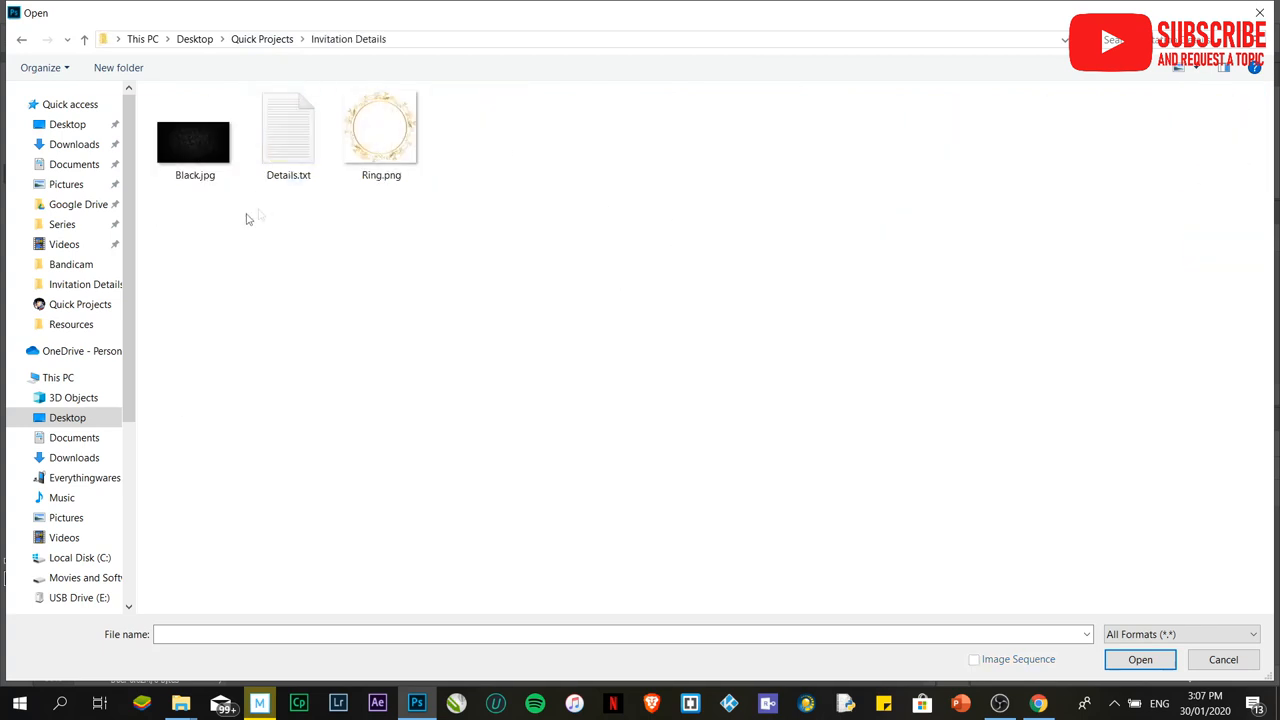
Step: Select Black.jpg and Ring.png together and open both images
{"action": "left_click", "coordinate": [195, 135]}
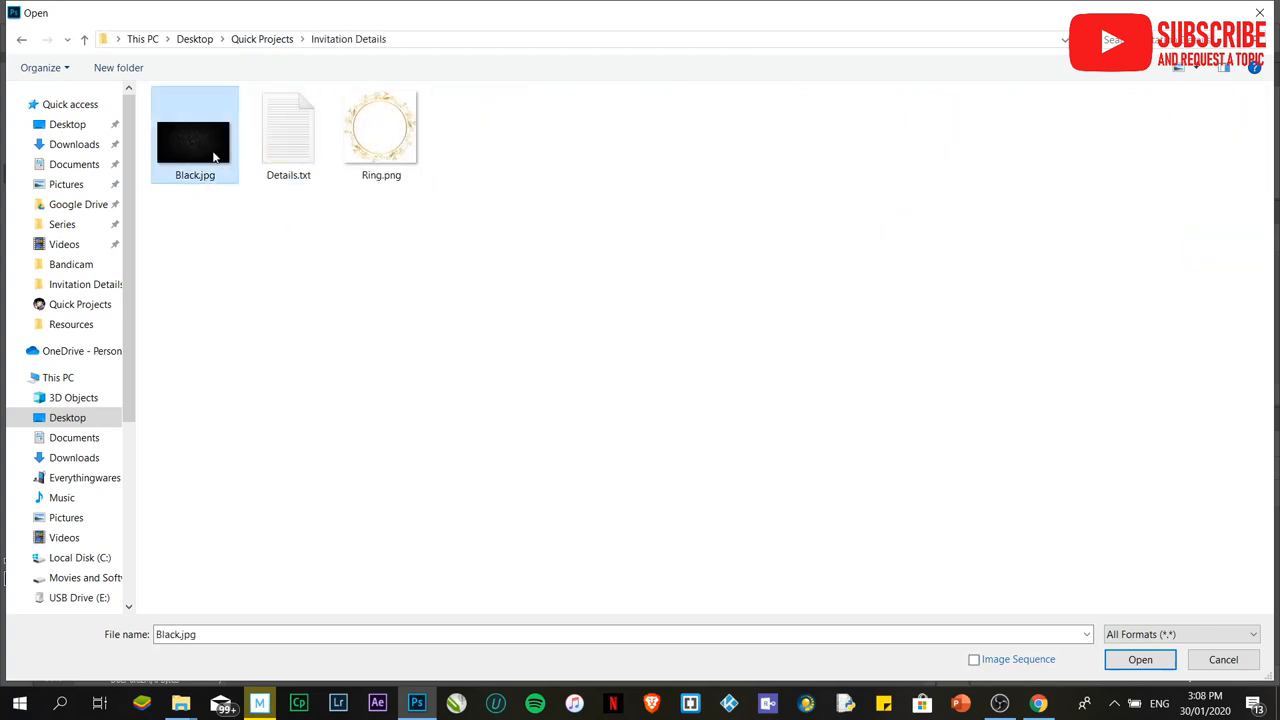
{"action": "left_click", "coordinate": [381, 125]}
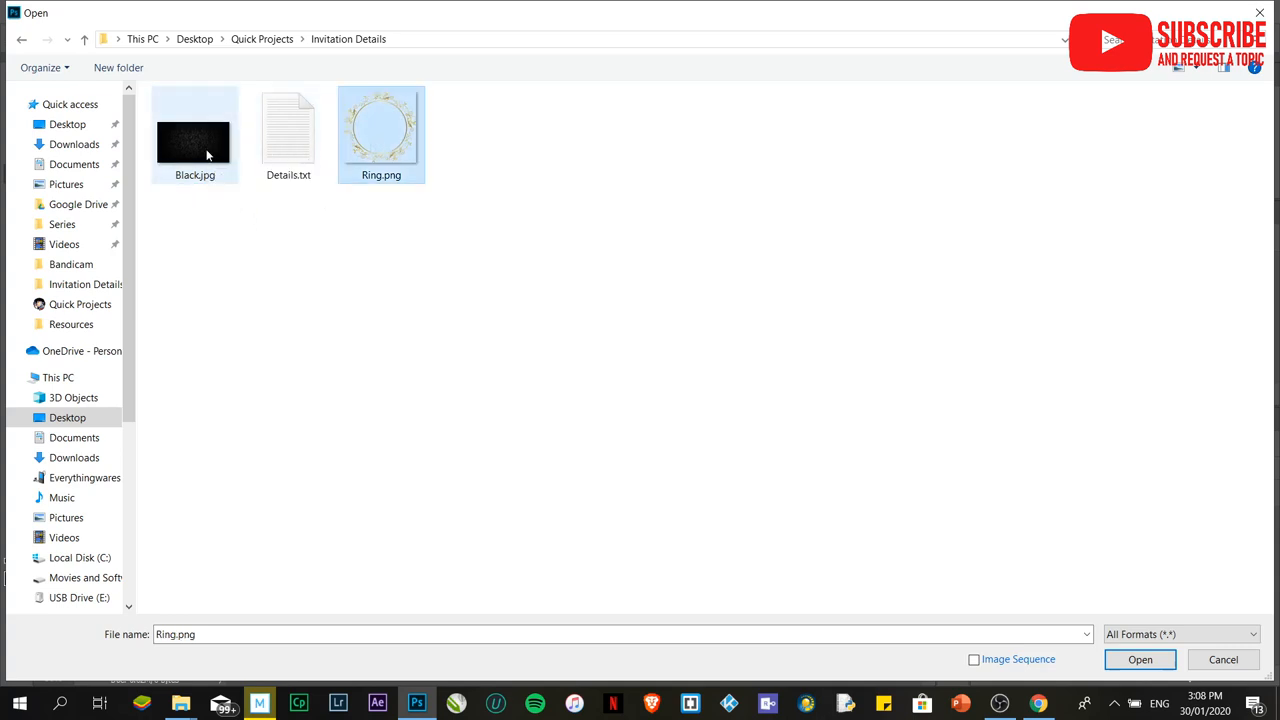
{"action": "left_click", "coordinate": [195, 135]}
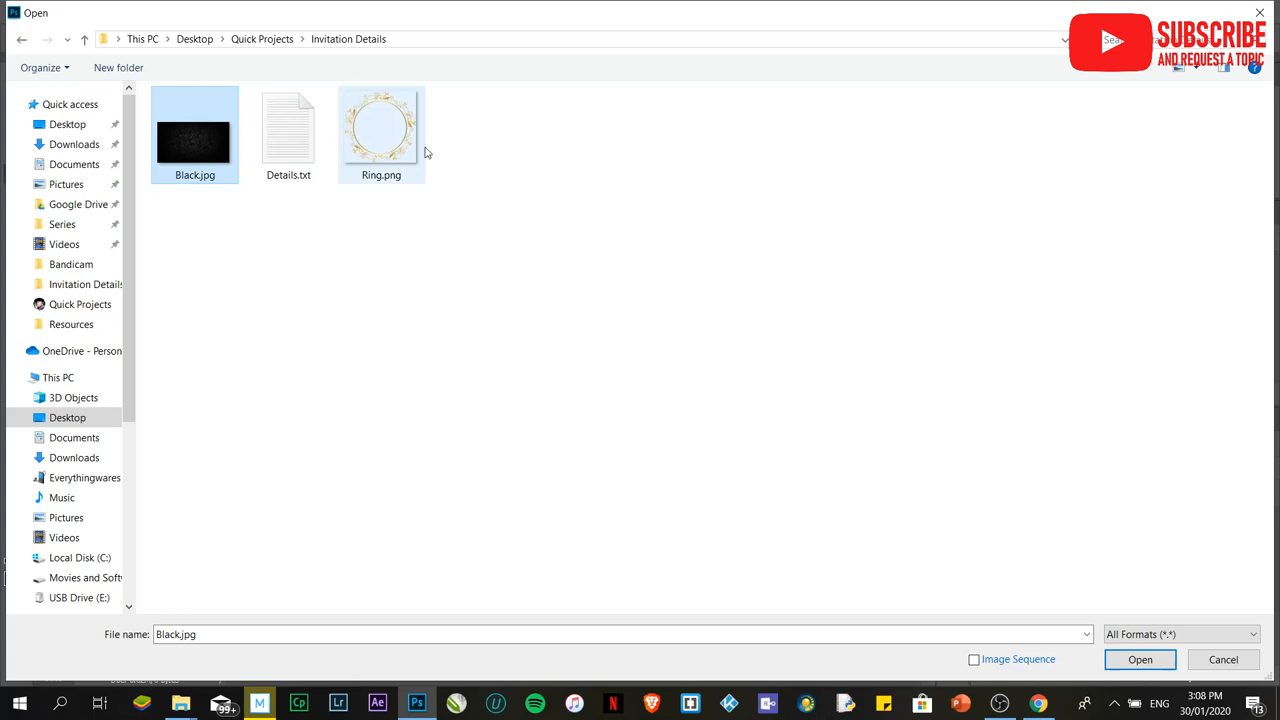
{"action": "mouse_move", "coordinate": [381, 130]}
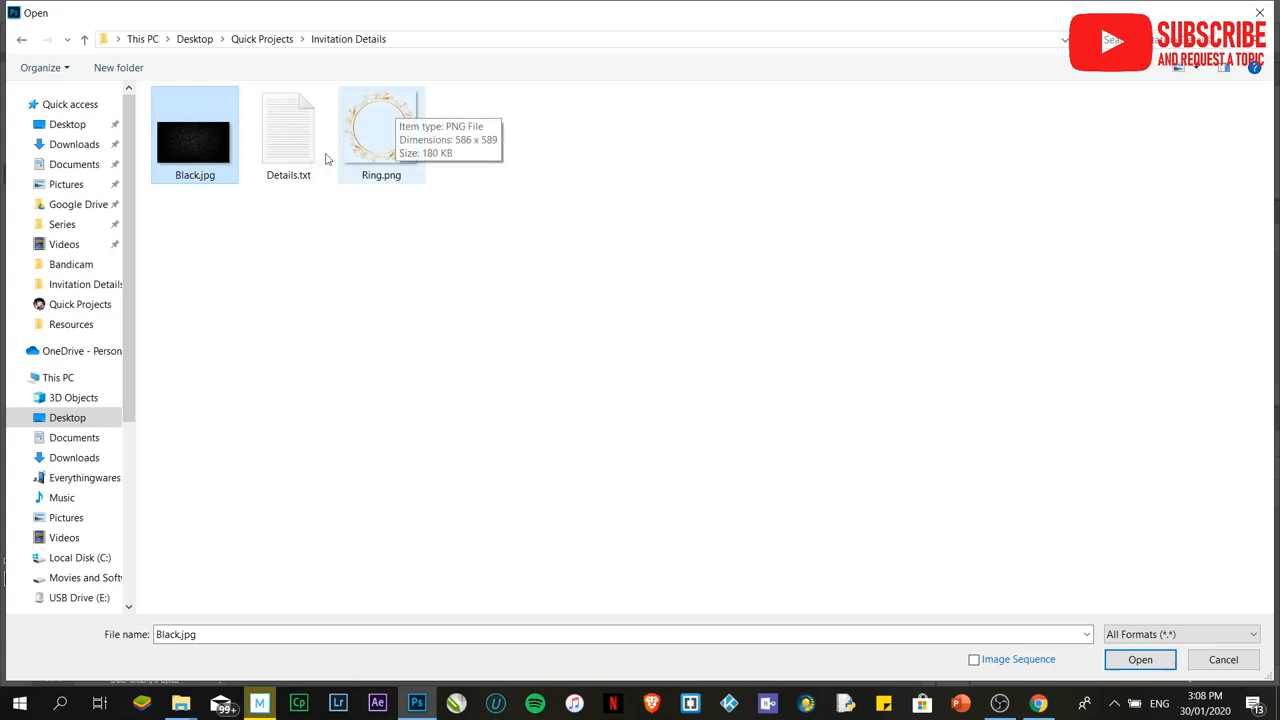
{"action": "left_click", "coordinate": [381, 125]}
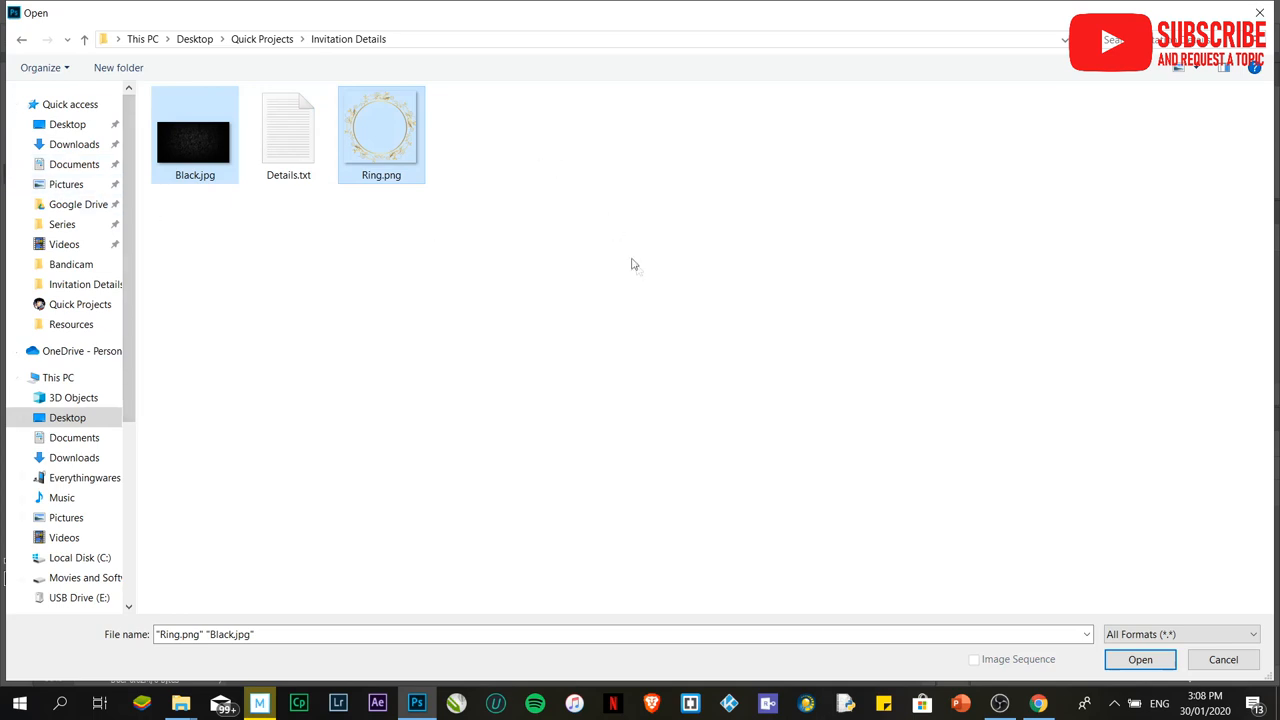
{"action": "mouse_move", "coordinate": [910, 472]}
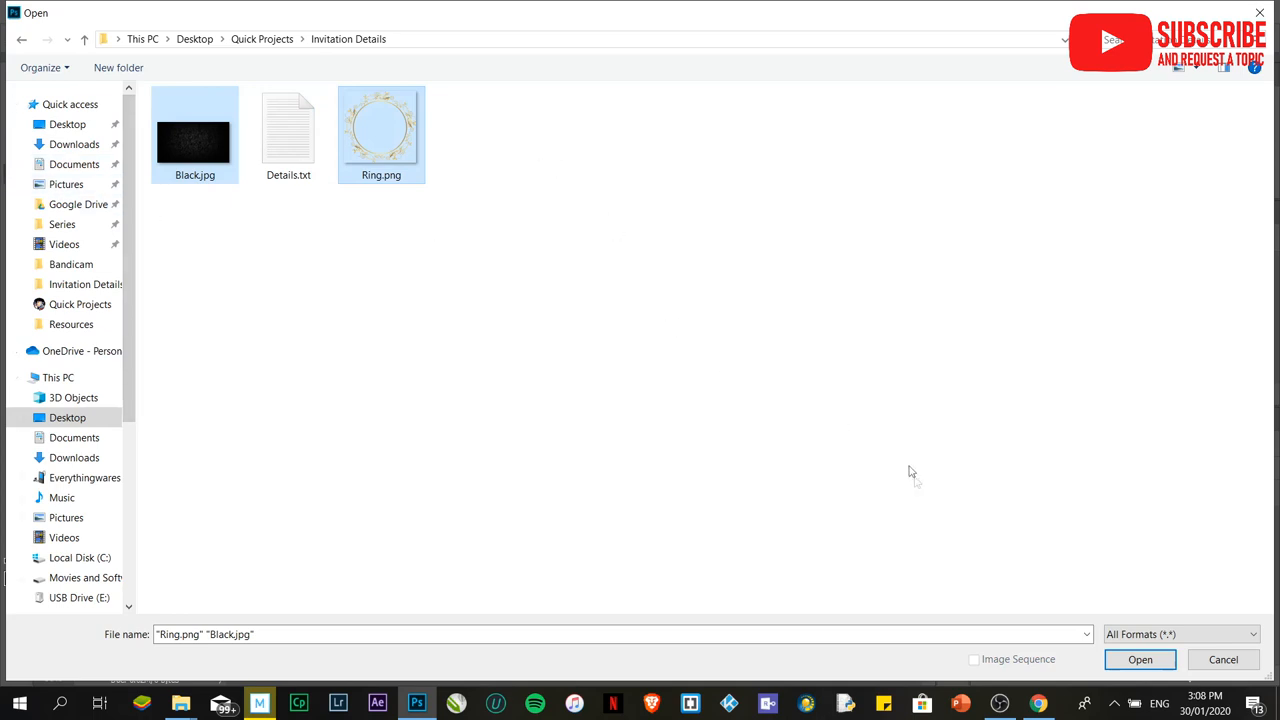
{"action": "mouse_move", "coordinate": [418, 450]}
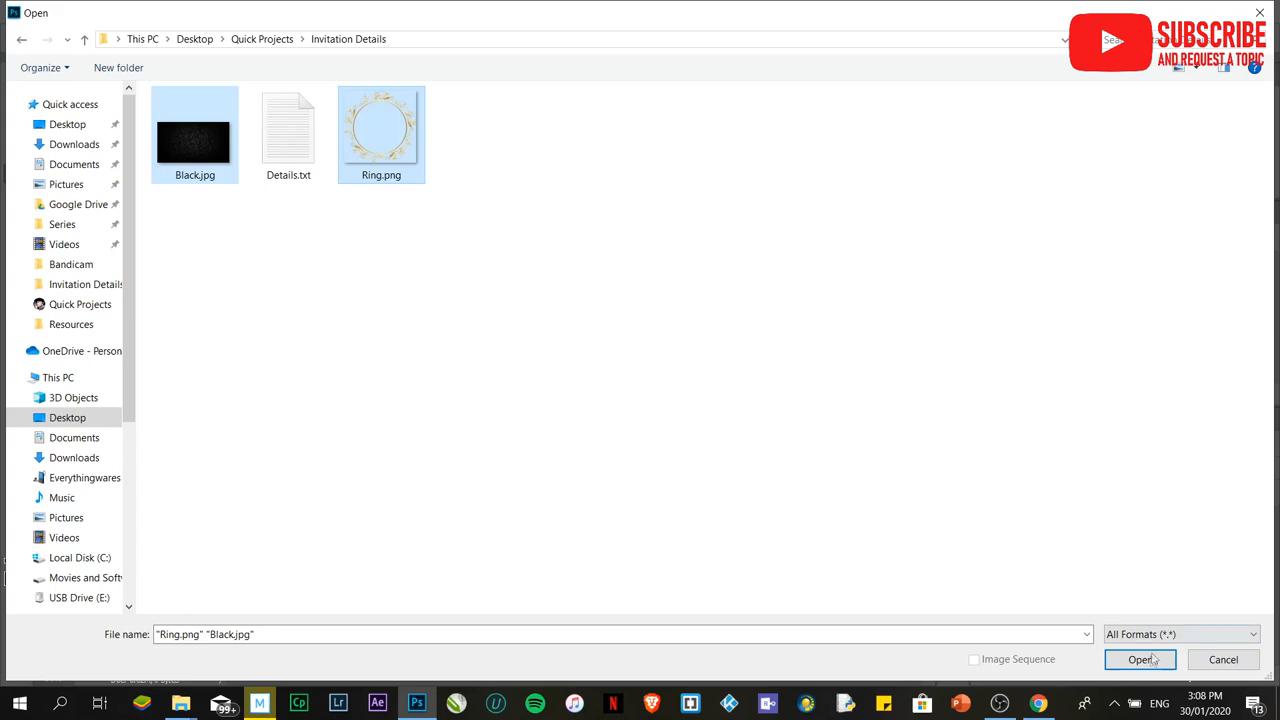
{"action": "left_click", "coordinate": [1140, 659]}
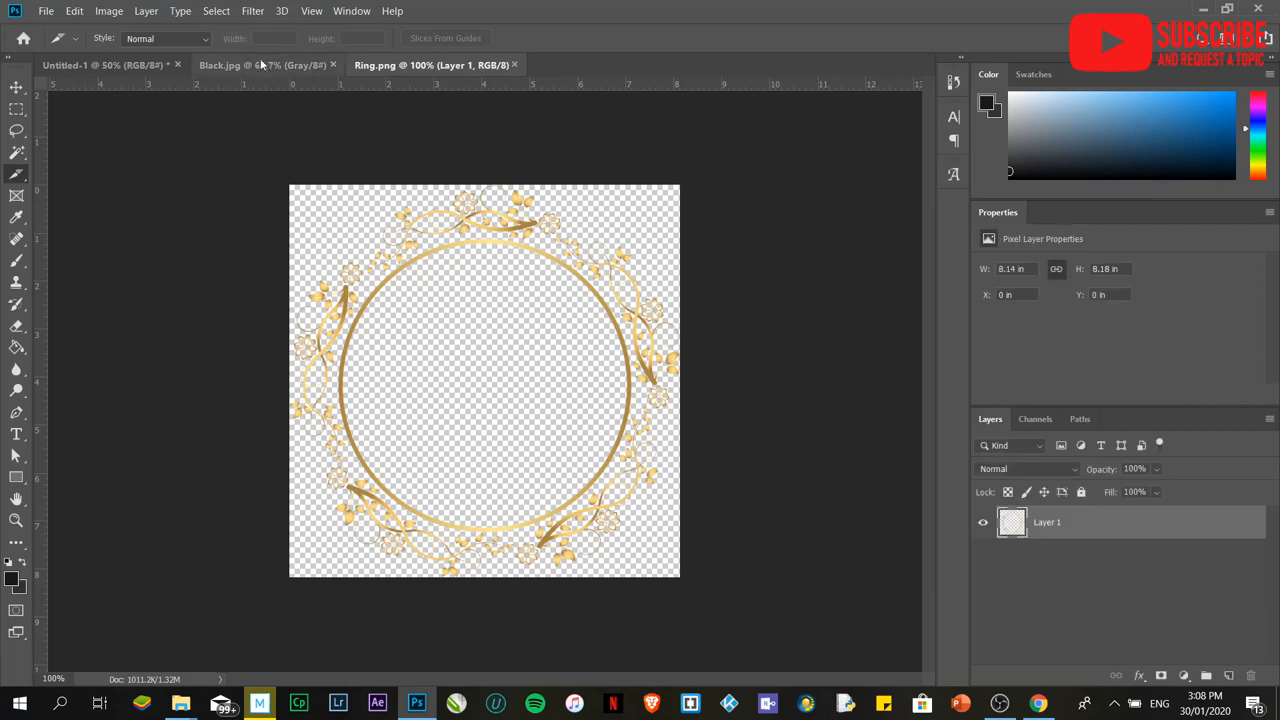
Step: Bring Black.jpg into the invitation, rotate it 90° clockwise, and begin scaling it to fill the page
{"action": "left_click", "coordinate": [262, 65]}
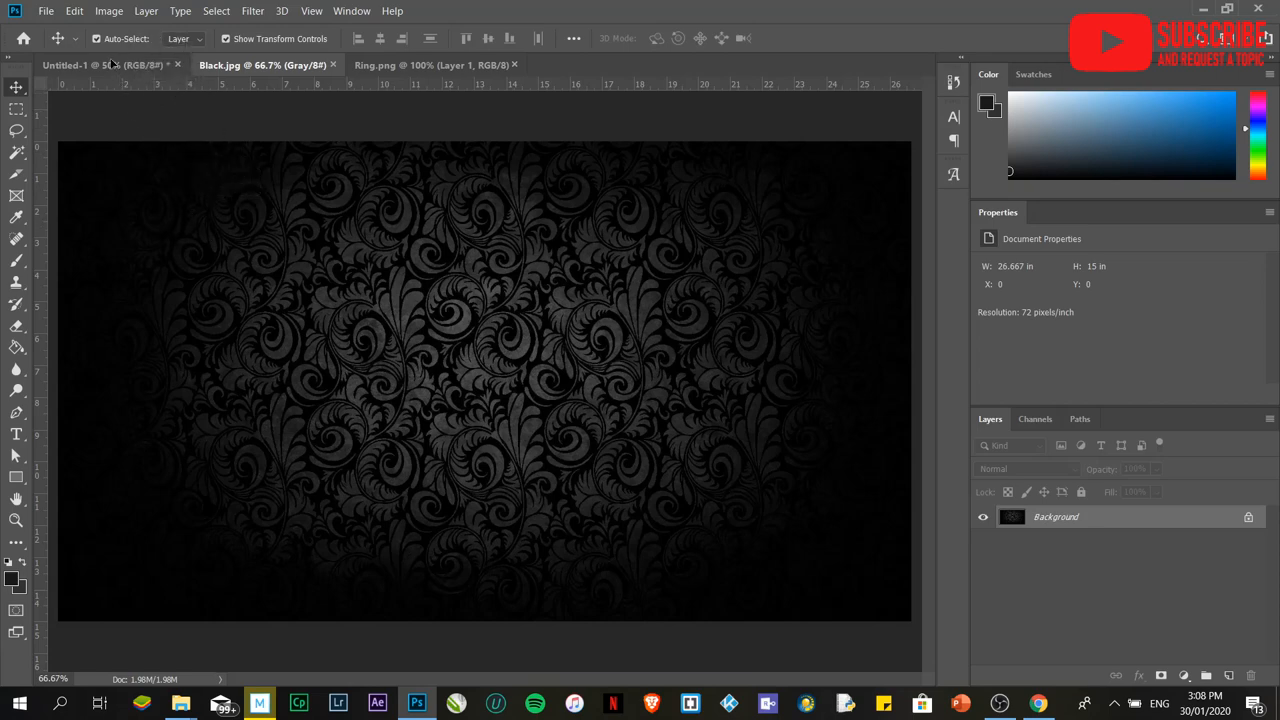
{"action": "left_click", "coordinate": [100, 65]}
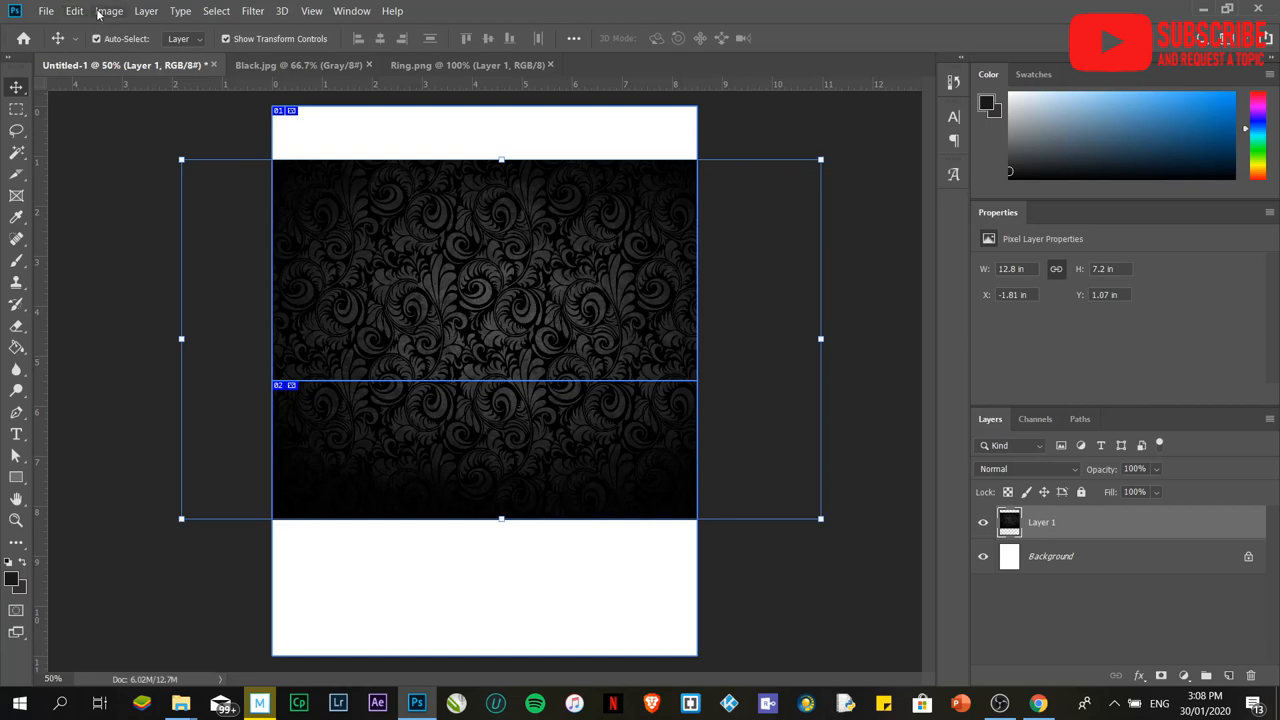
{"action": "left_click", "coordinate": [74, 11]}
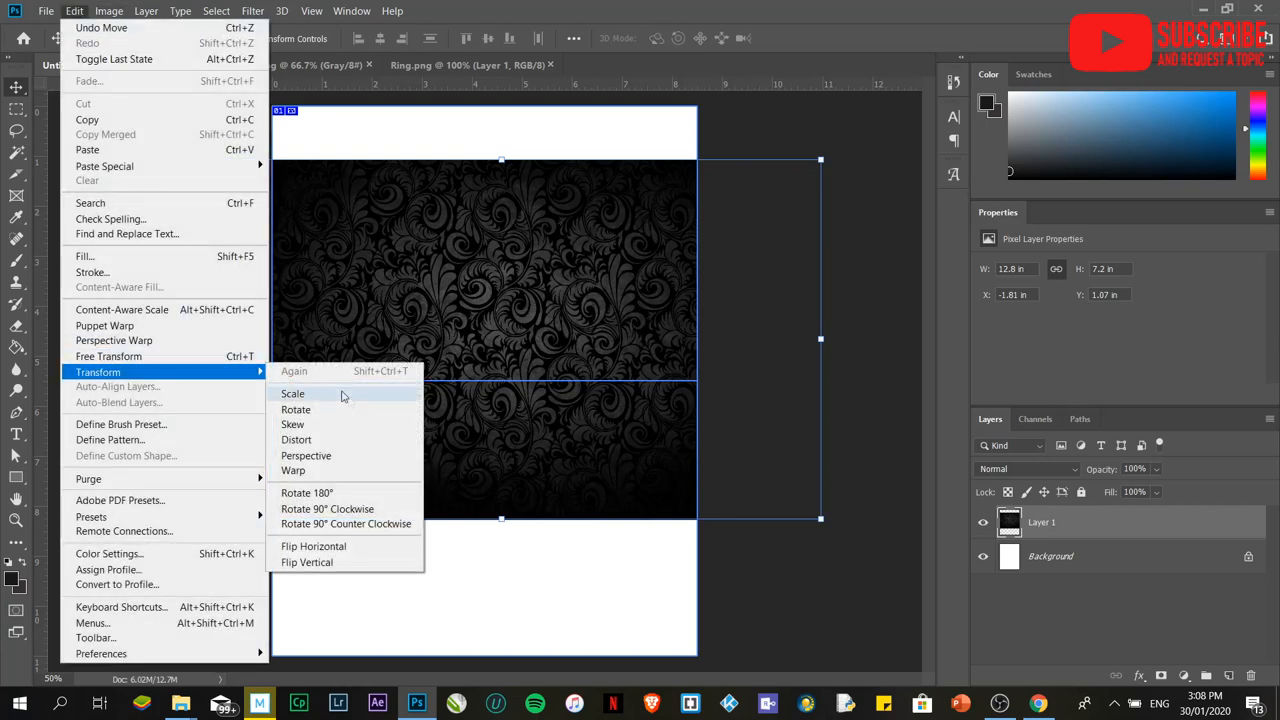
{"action": "mouse_move", "coordinate": [327, 509]}
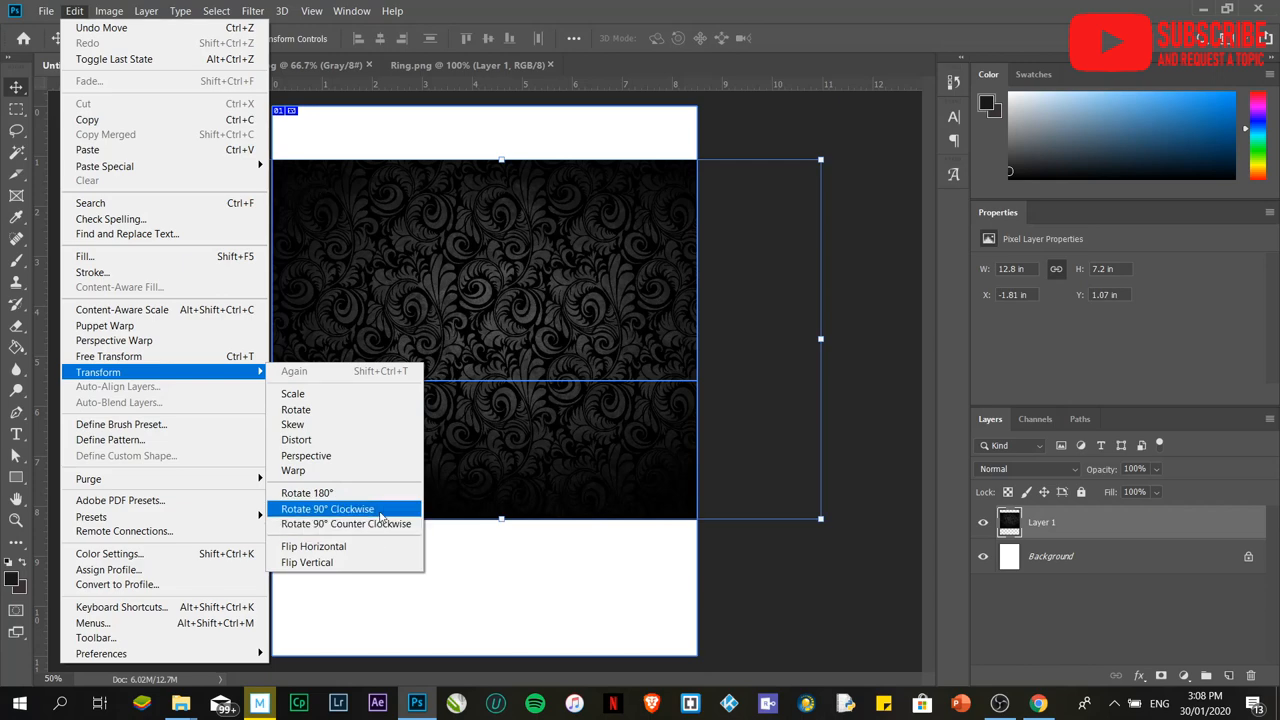
{"action": "left_click", "coordinate": [327, 509]}
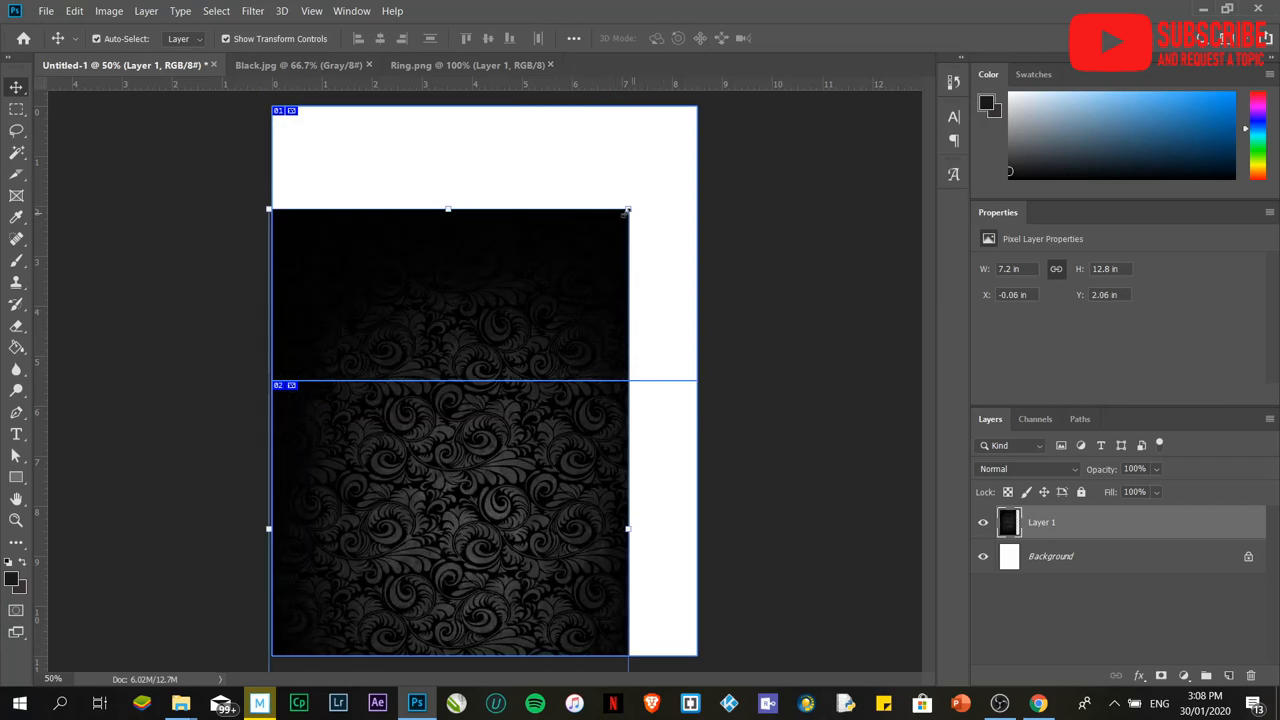
{"action": "key", "text": "ctrl+t"}
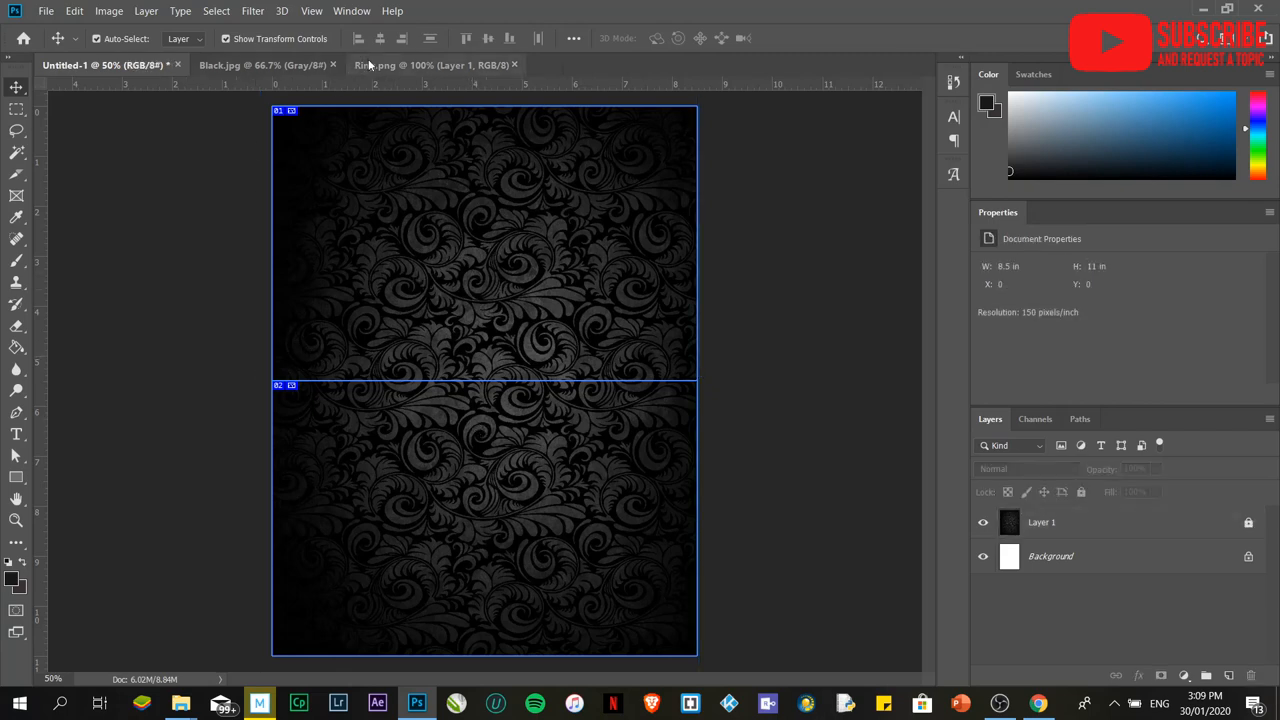
Step: Bring Ring.png into the invitation and centre it near the top of the upper panel
{"action": "left_click", "coordinate": [433, 65]}
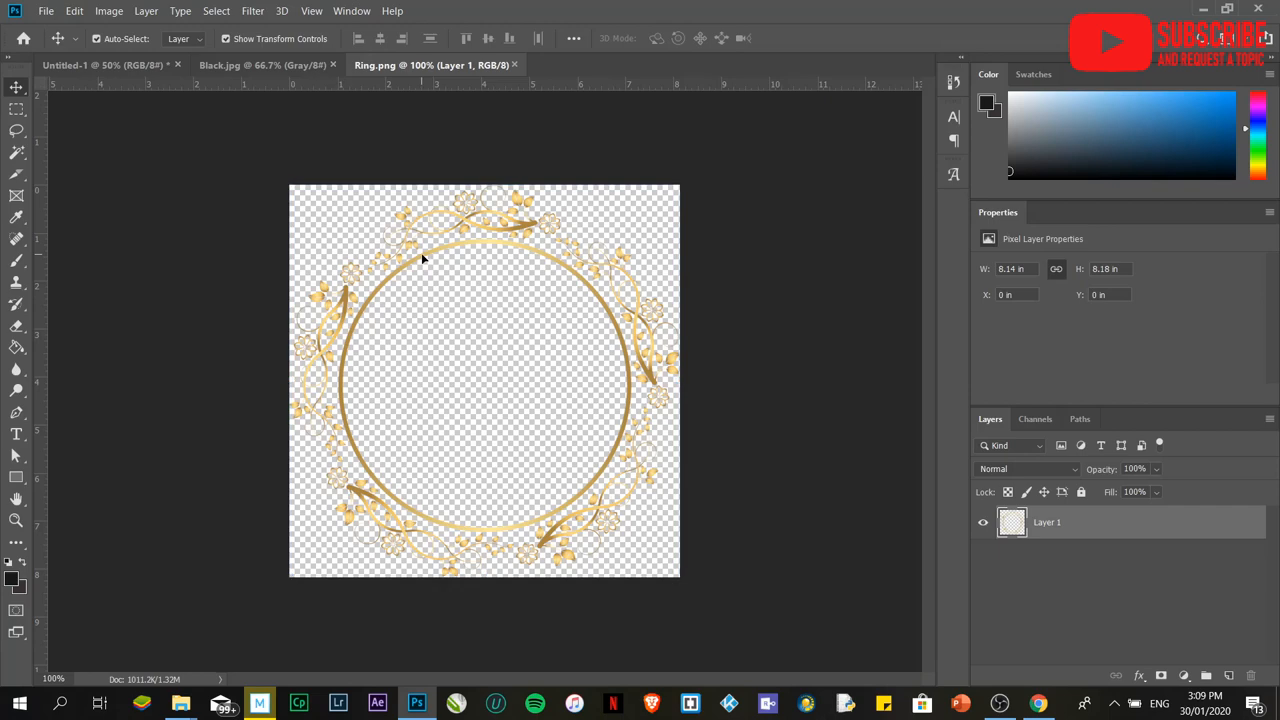
{"action": "left_click", "coordinate": [100, 65]}
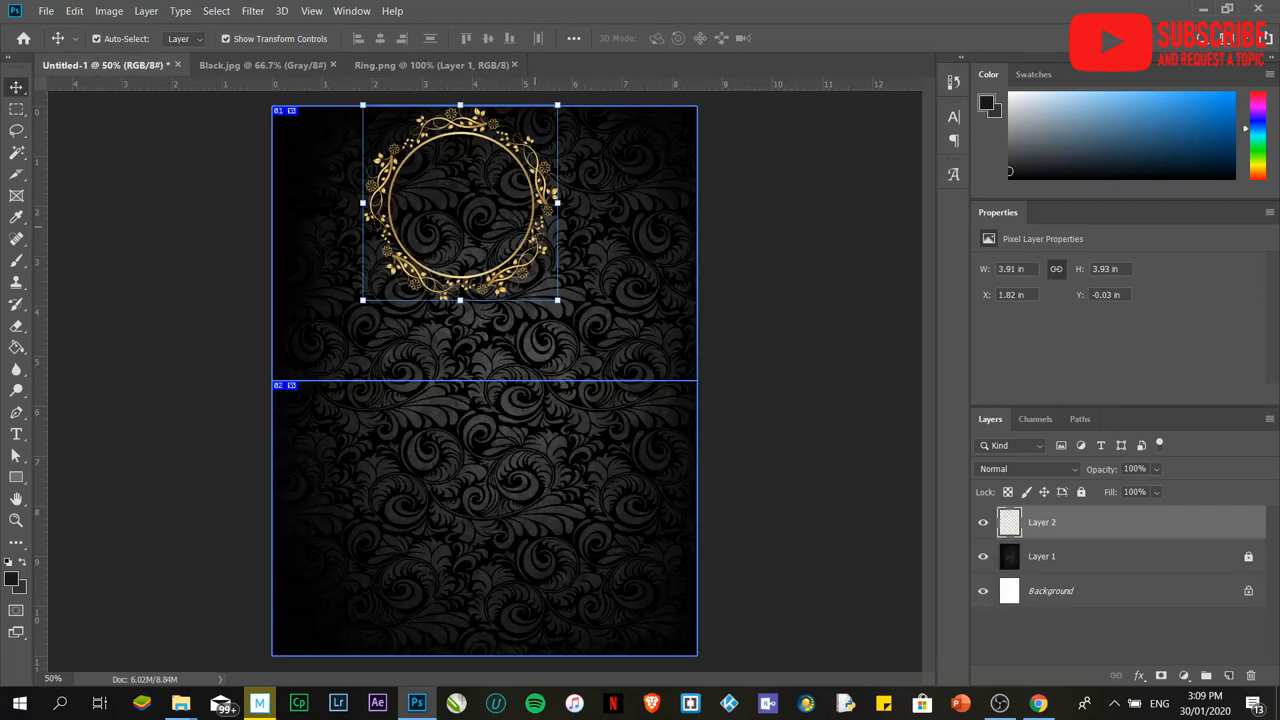
{"action": "left_click_drag", "start_coordinate": [460, 205], "coordinate": [500, 245]}
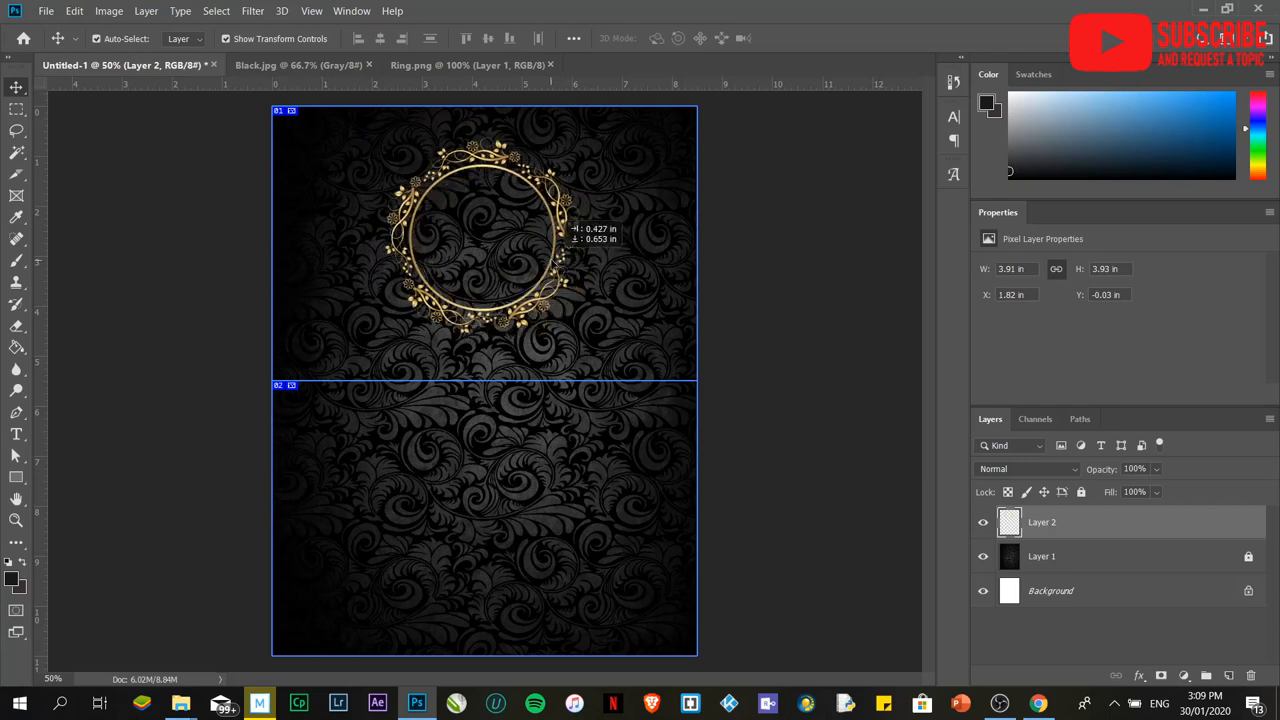
{"action": "left_click_drag", "start_coordinate": [480, 235], "coordinate": [485, 245]}
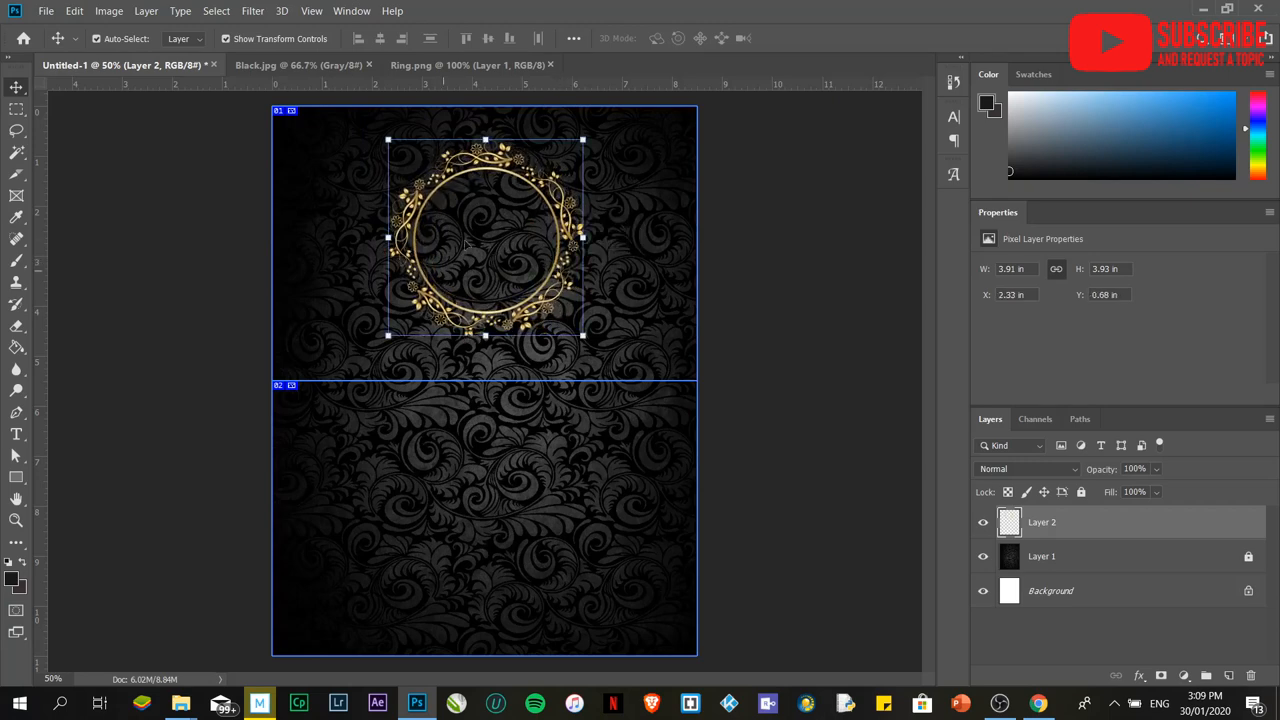
{"action": "mouse_move", "coordinate": [385, 598]}
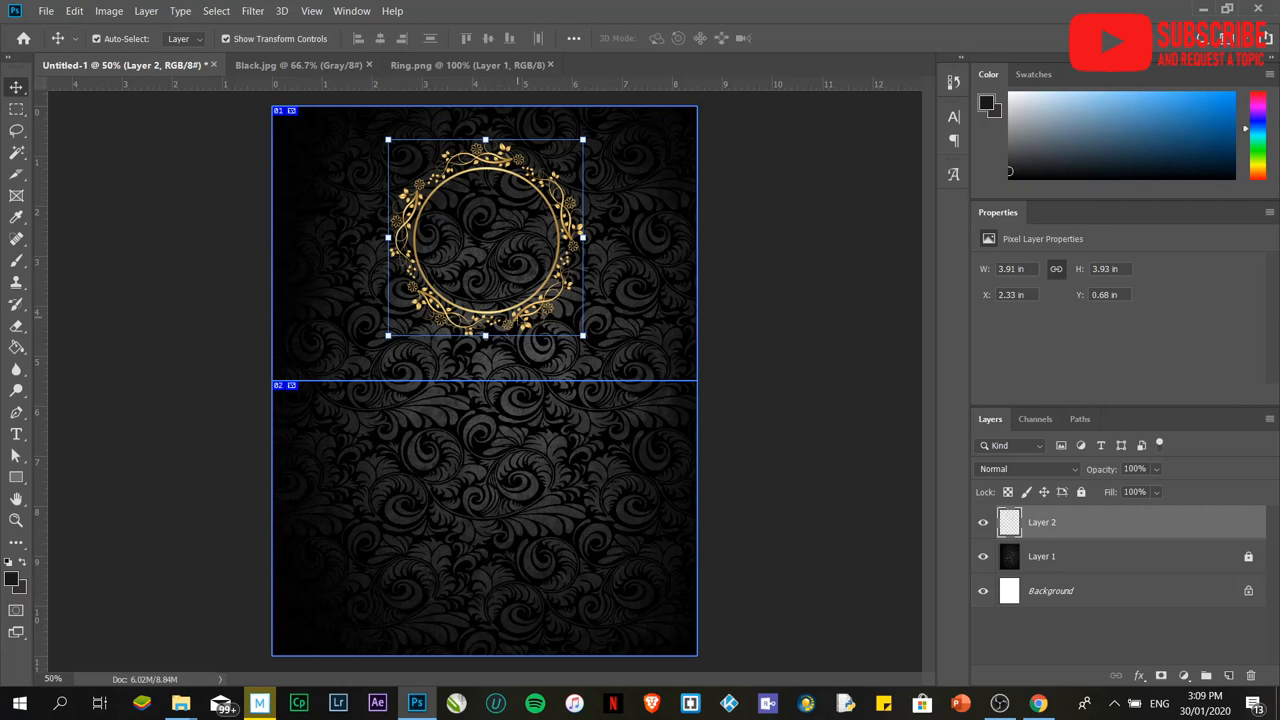
{"action": "left_click_drag", "start_coordinate": [485, 240], "coordinate": [483, 250]}
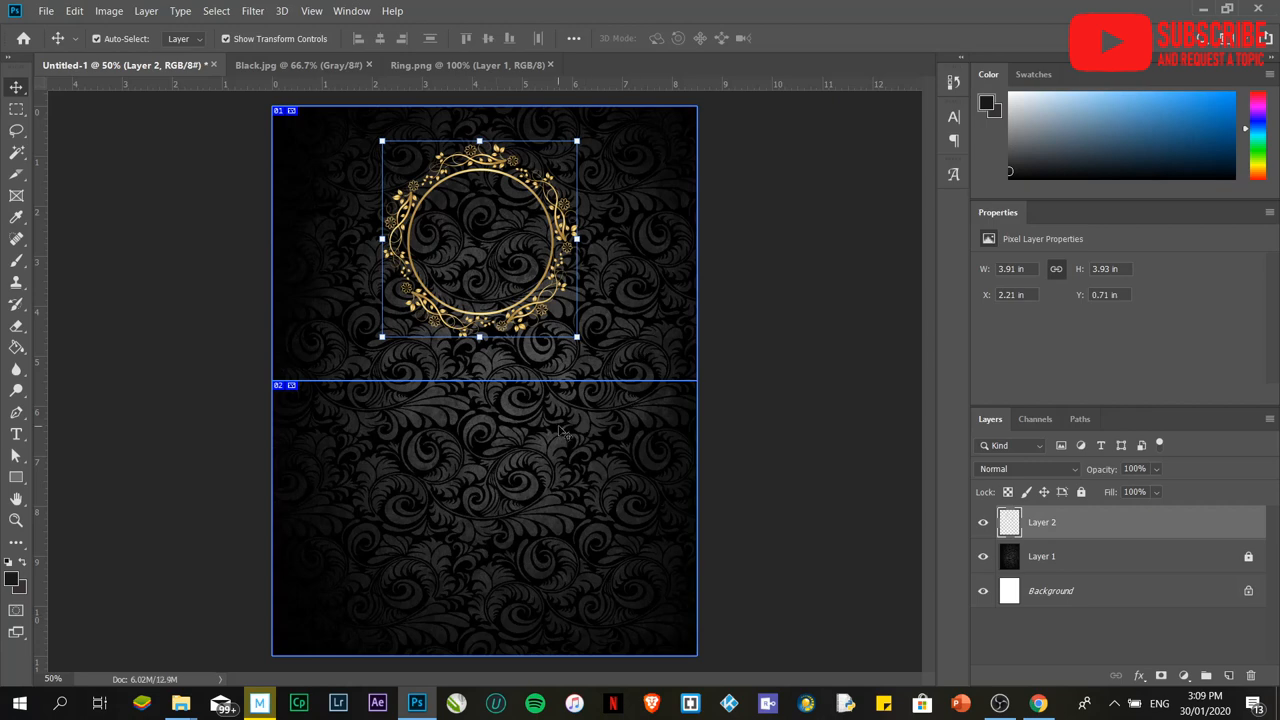
{"action": "left_click_drag", "start_coordinate": [480, 240], "coordinate": [485, 230]}
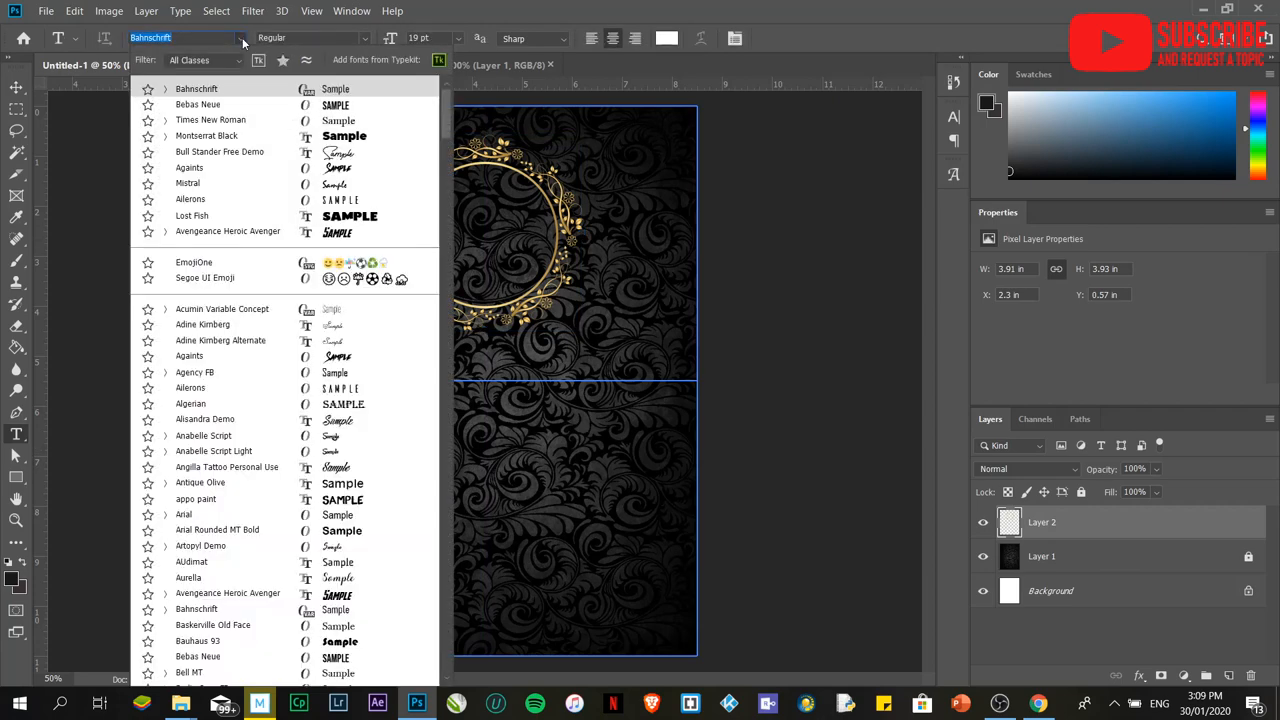
Step: Type gold 'AR' initials in Bull Stander Free Demo and scale them inside the ring
{"action": "left_click", "coordinate": [219, 151]}
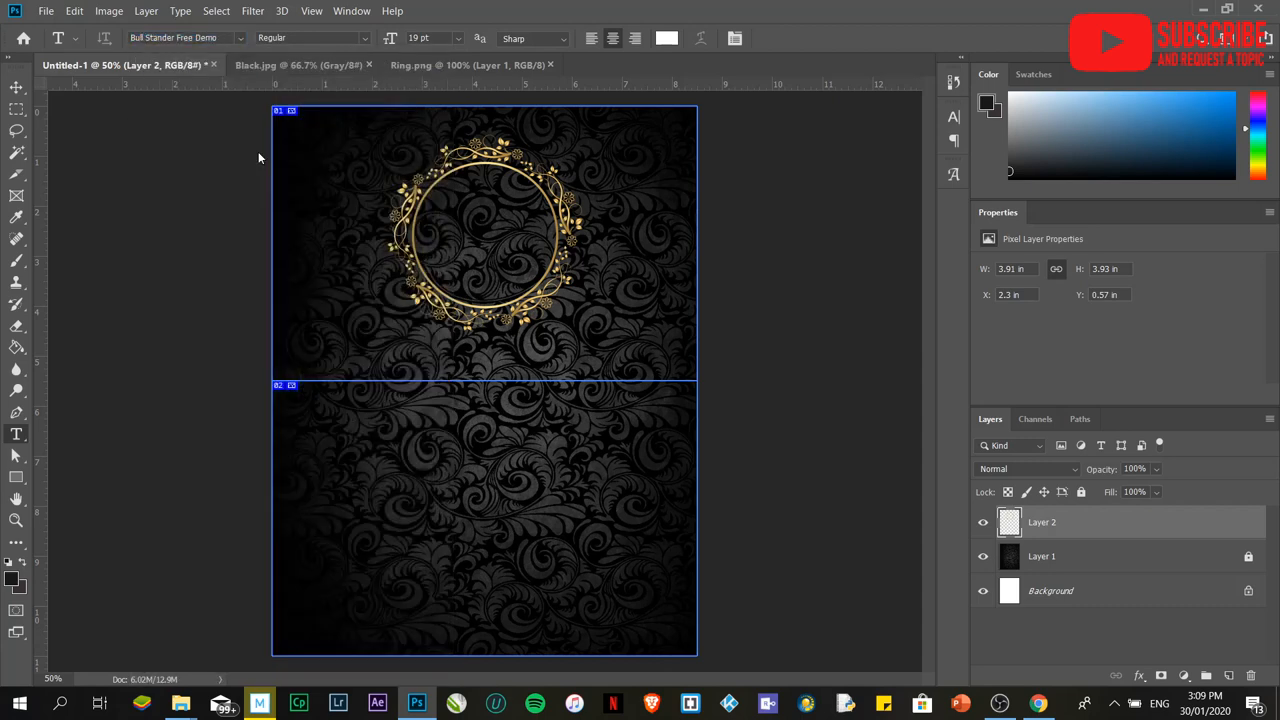
{"action": "left_click", "coordinate": [438, 471]}
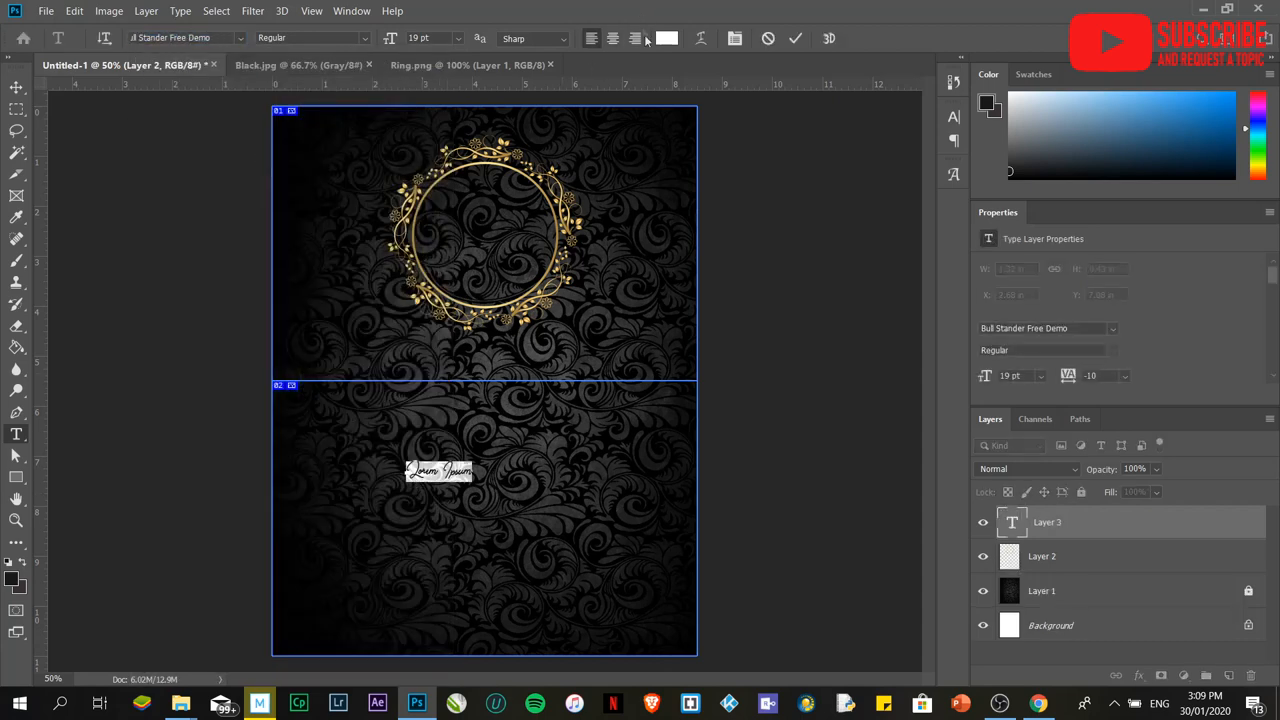
{"action": "left_click", "coordinate": [666, 38]}
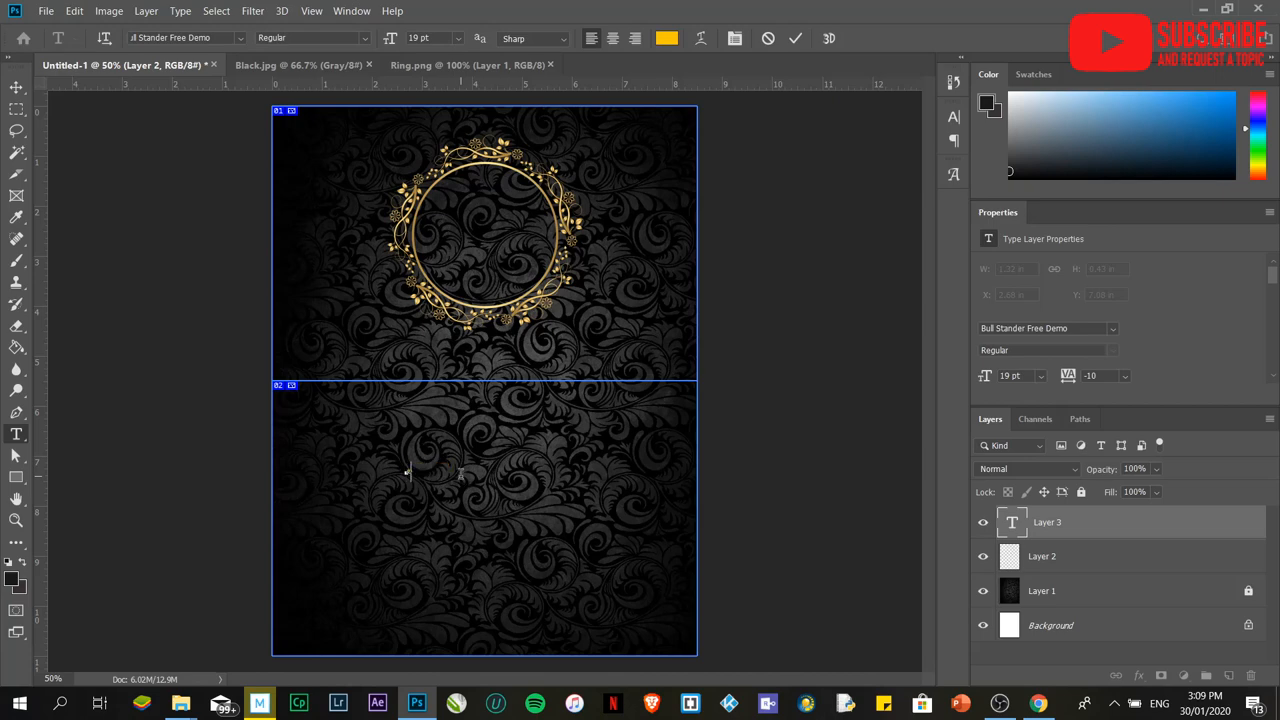
{"action": "mouse_move", "coordinate": [410, 473]}
{"action": "type", "text": "ar"}
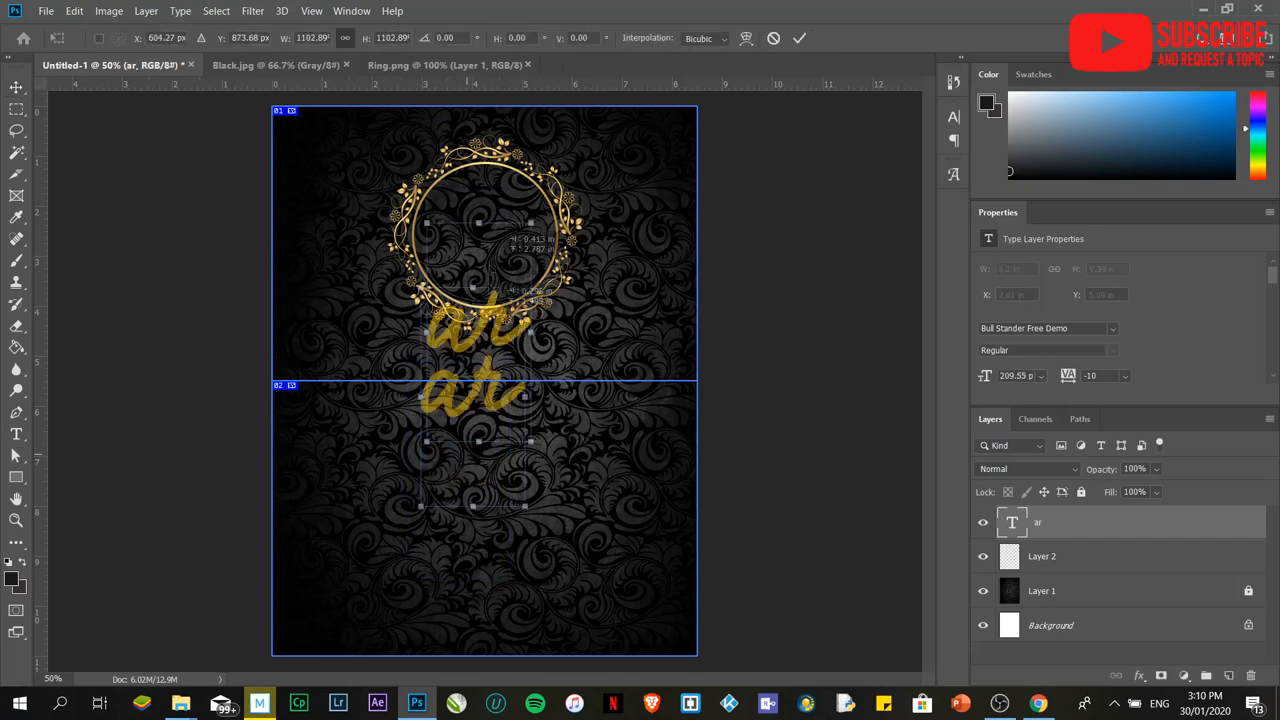
{"action": "left_click_drag", "start_coordinate": [480, 400], "coordinate": [485, 240]}
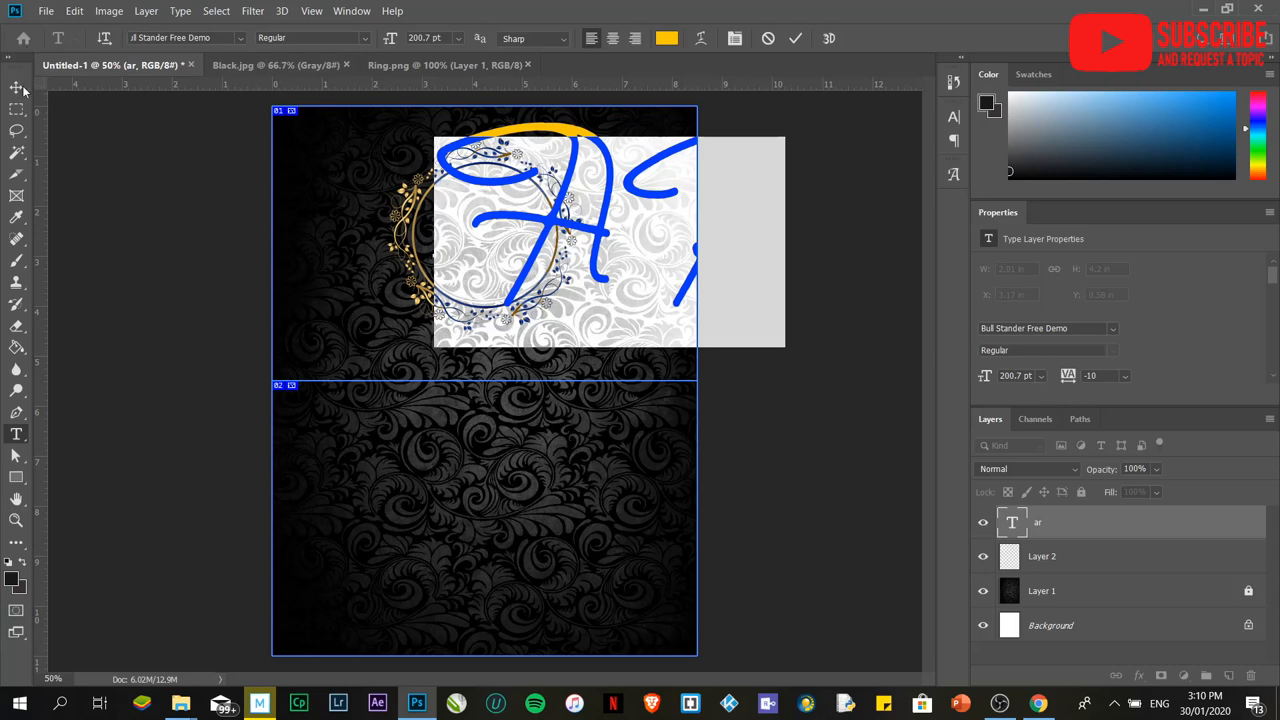
{"action": "left_click", "coordinate": [17, 89]}
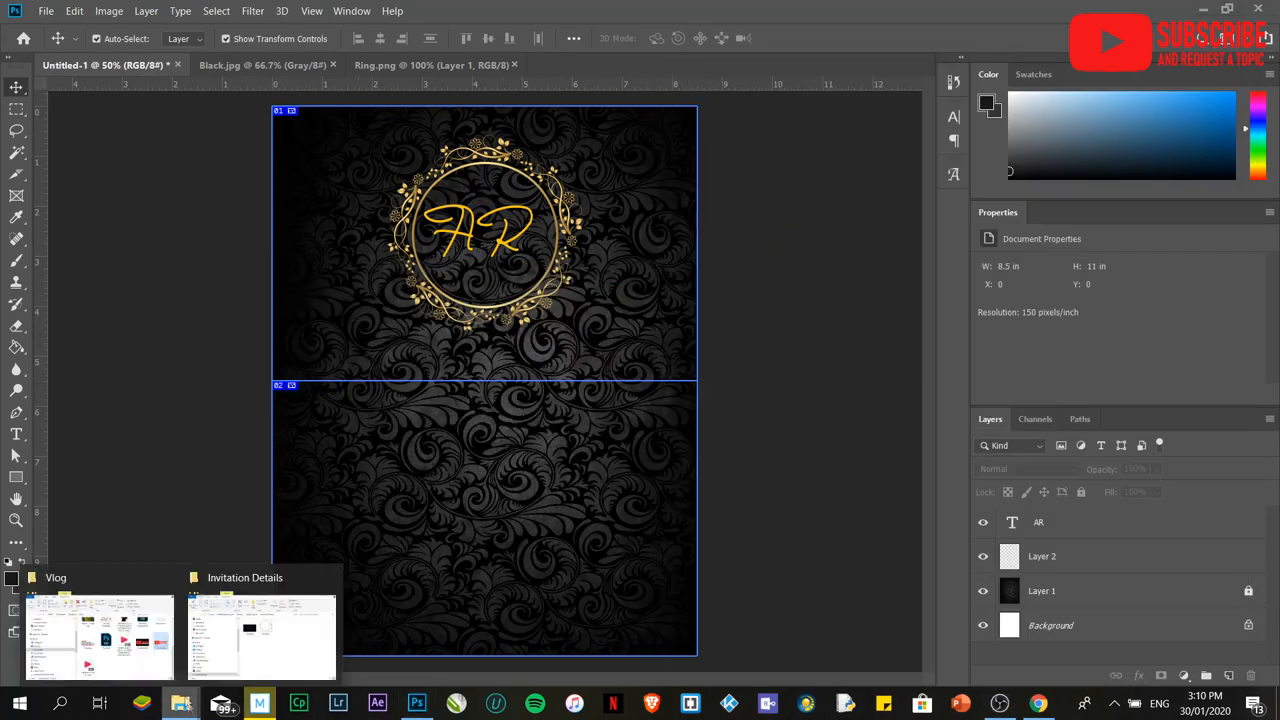
Step: Open Details.txt from the Invitation Details folder and select its four opening lines
{"action": "left_click", "coordinate": [260, 637]}
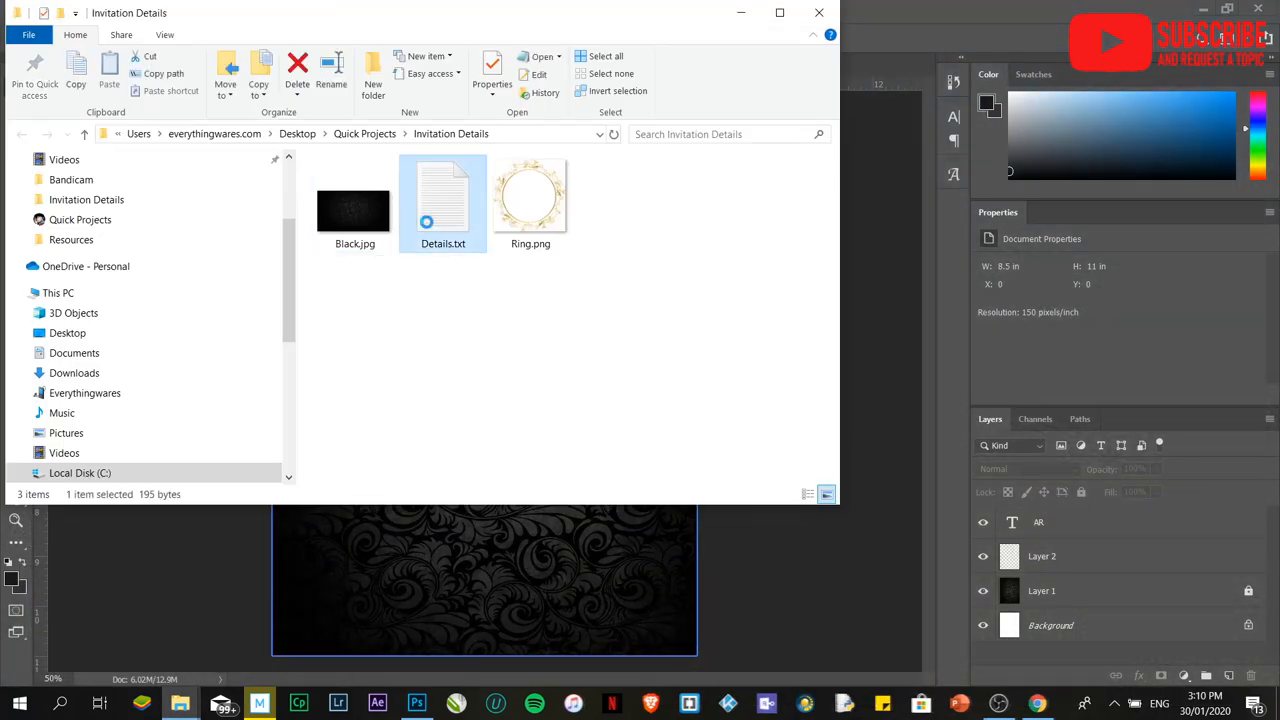
{"action": "double_click", "coordinate": [443, 200]}
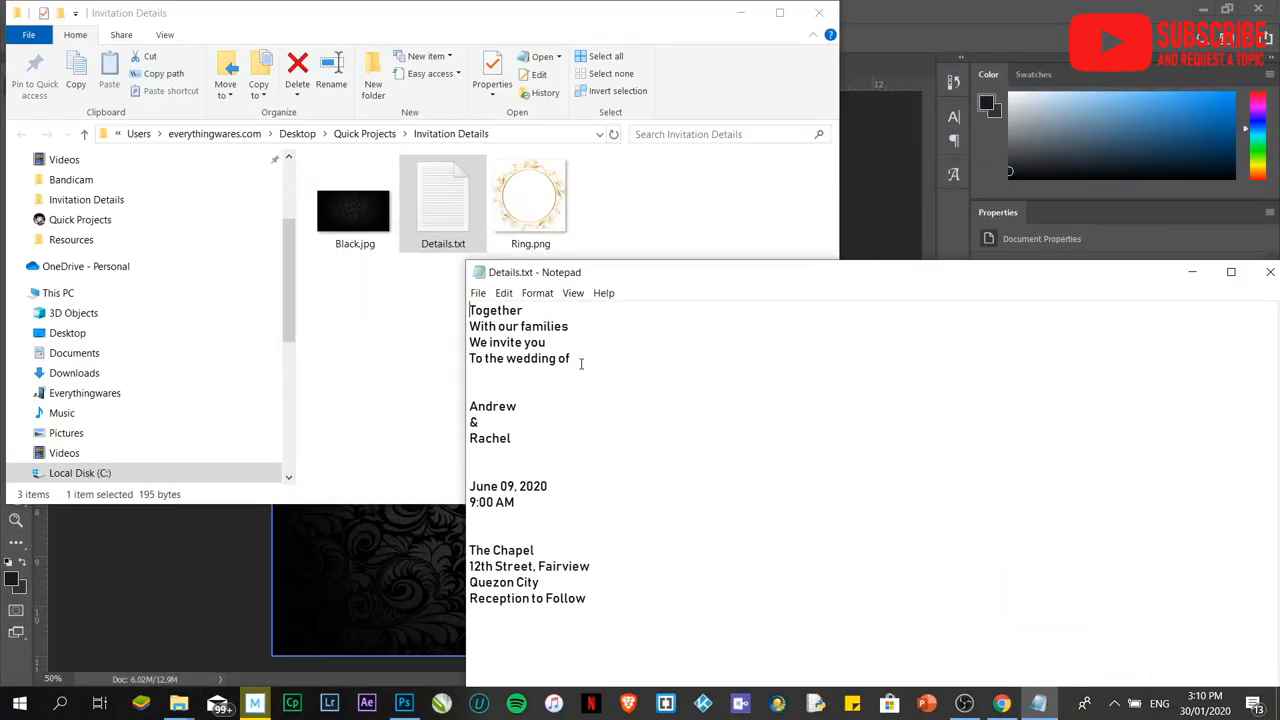
{"action": "left_click_drag", "start_coordinate": [469, 310], "coordinate": [572, 358]}
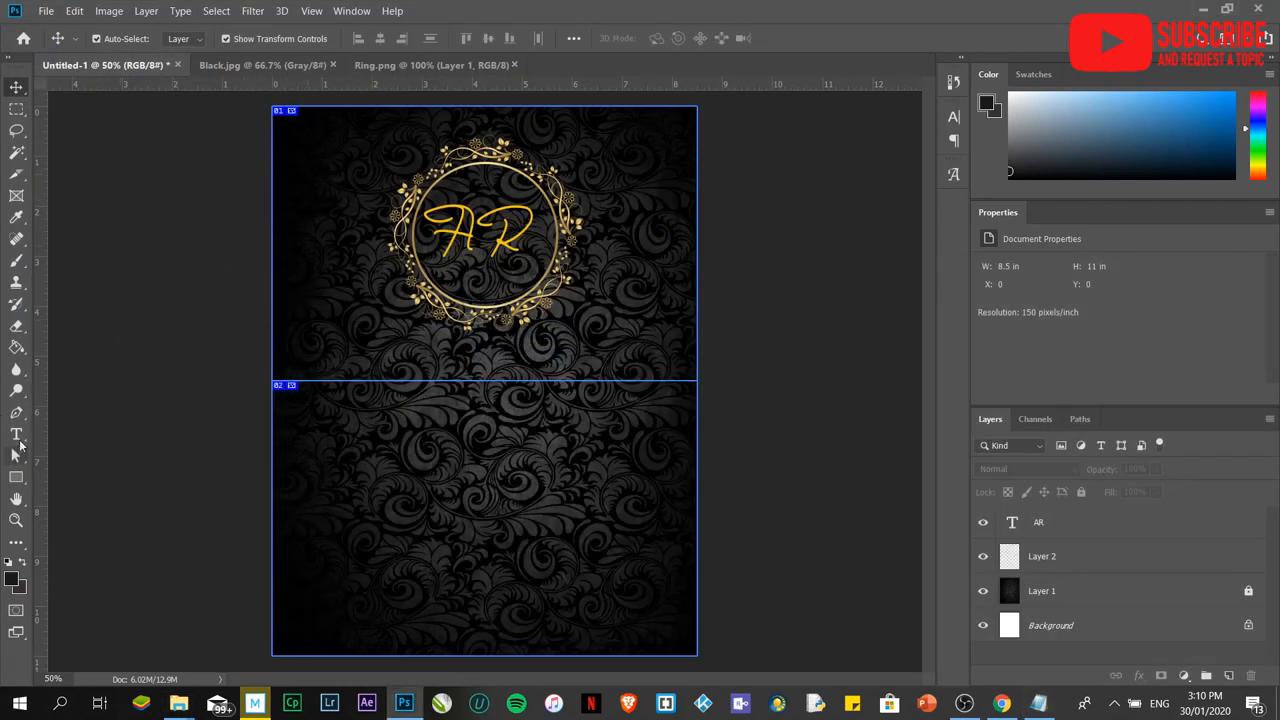
Step: Paste the four opening invitation lines and place them in the top-right corner
{"action": "left_click", "coordinate": [16, 434]}
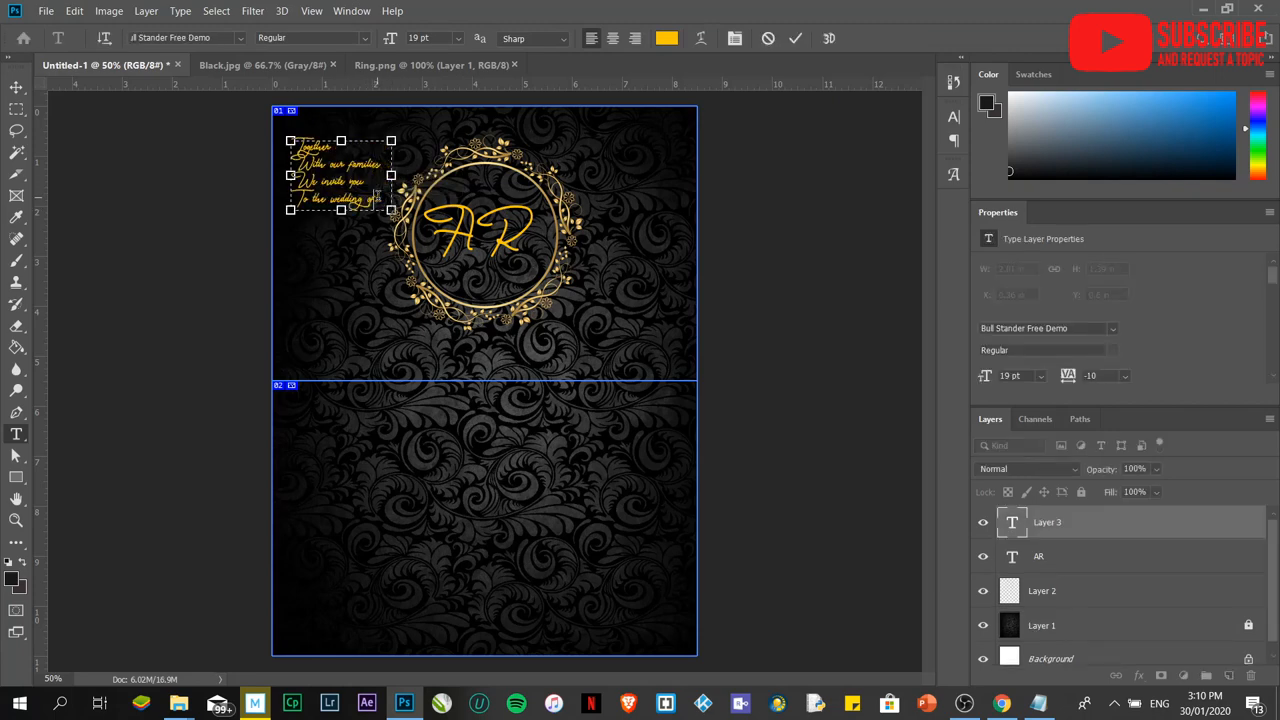
{"action": "mouse_move", "coordinate": [360, 251]}
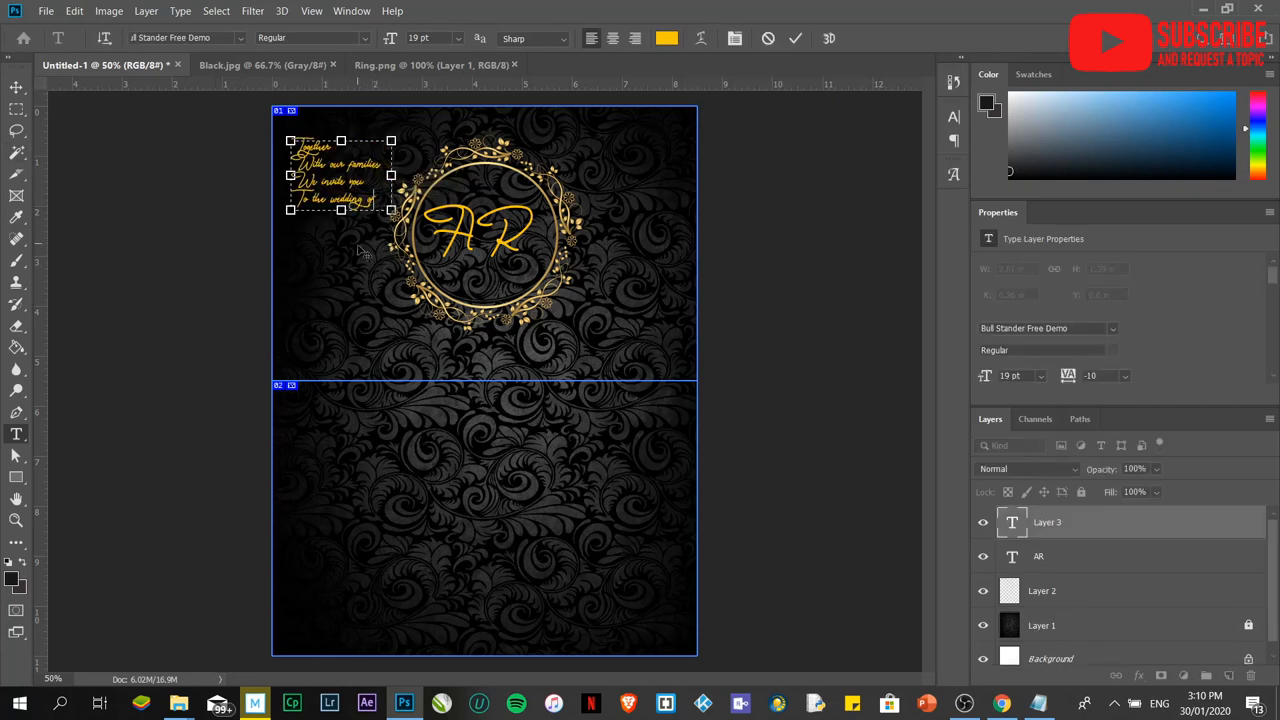
{"action": "left_click_drag", "start_coordinate": [340, 175], "coordinate": [600, 130]}
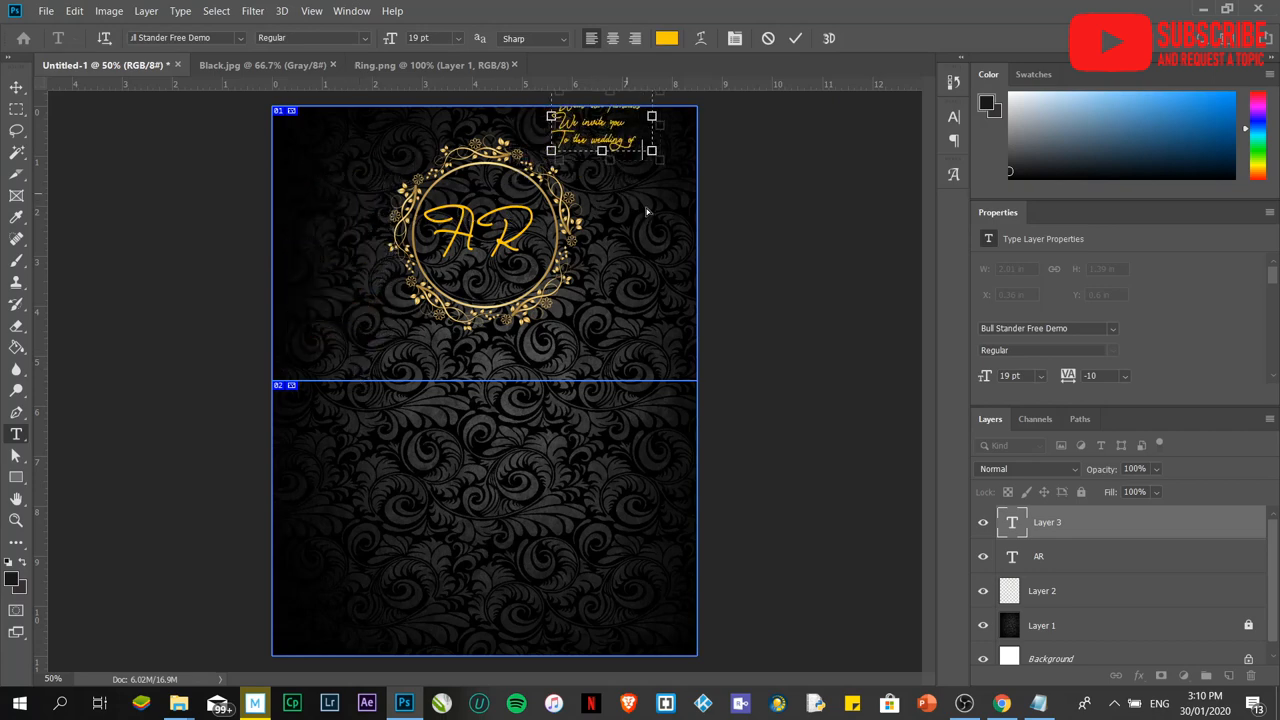
{"action": "left_click_drag", "start_coordinate": [600, 130], "coordinate": [635, 152]}
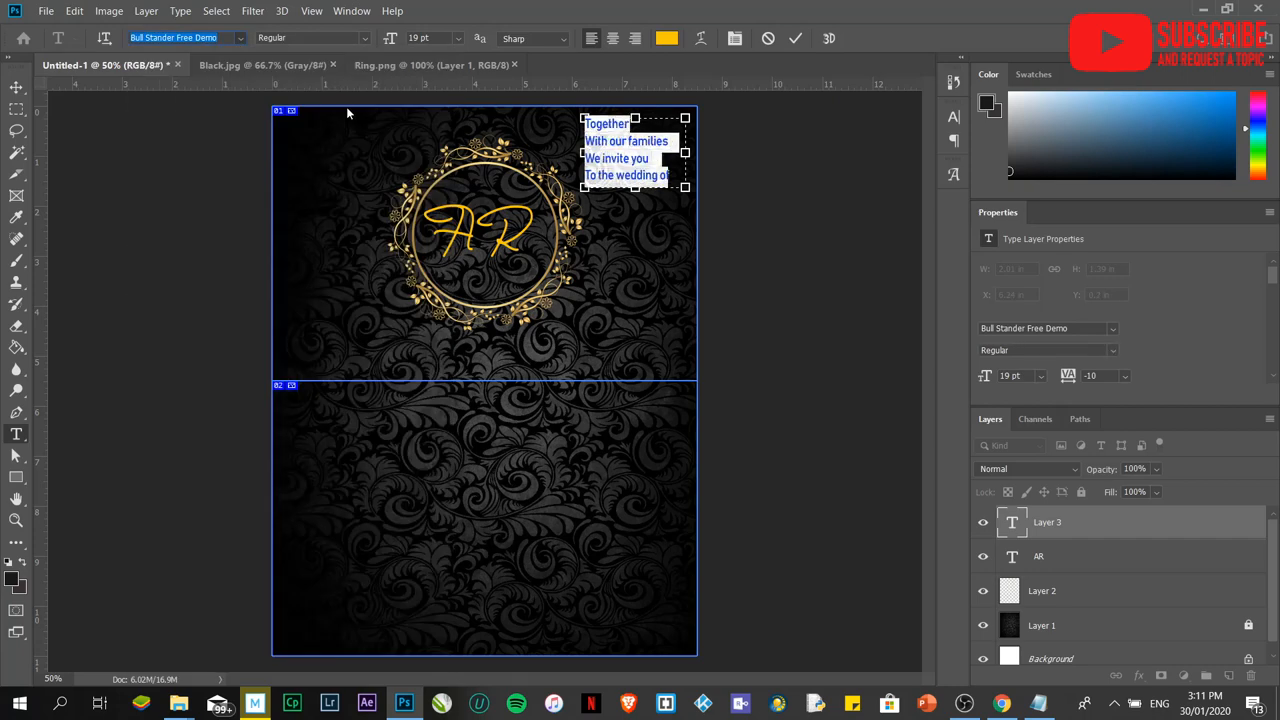
Step: Make the lines right-aligned light gold Bahnschrift and Alt-drag a copy to the lower panel
{"action": "left_click", "coordinate": [185, 38]}
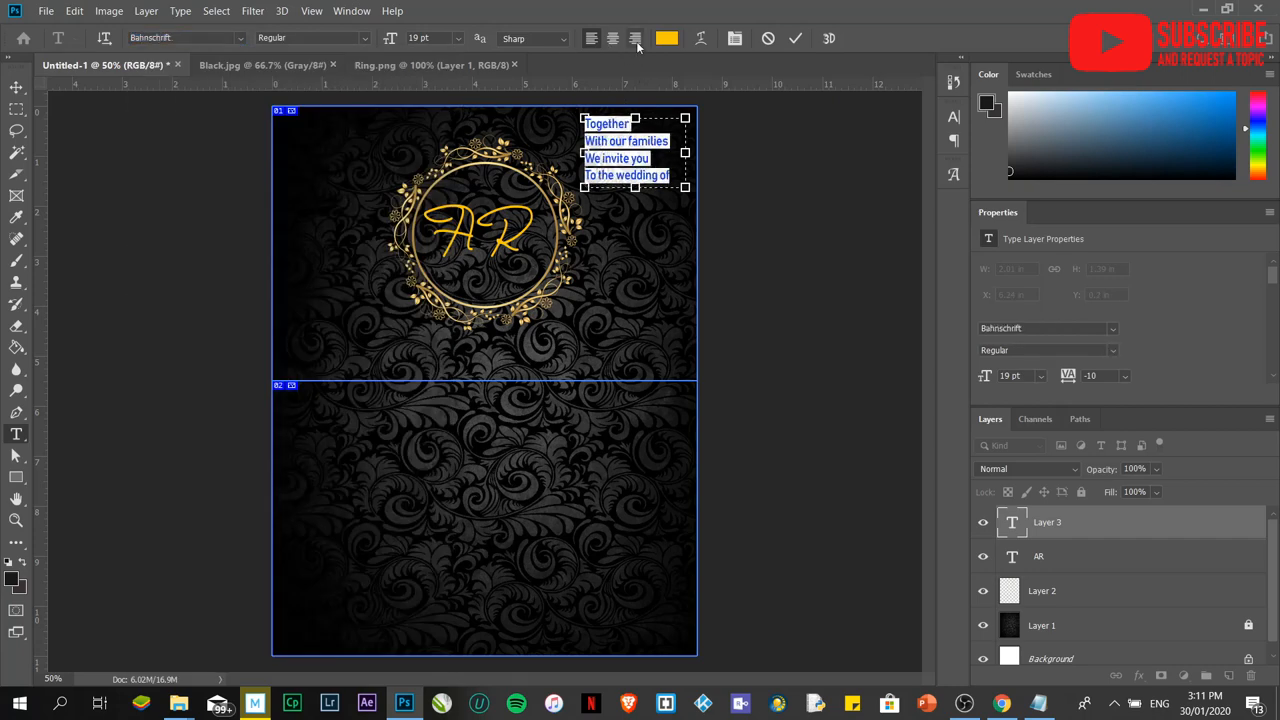
{"action": "left_click", "coordinate": [634, 38]}
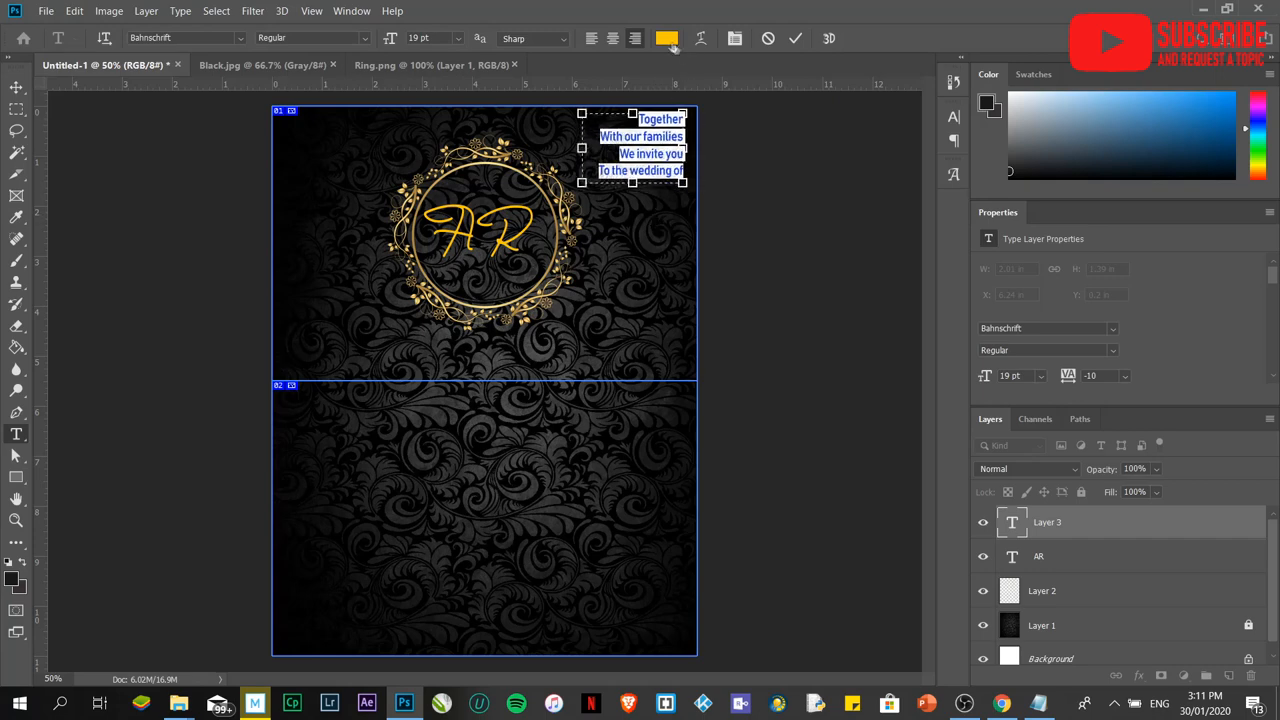
{"action": "left_click", "coordinate": [666, 38]}
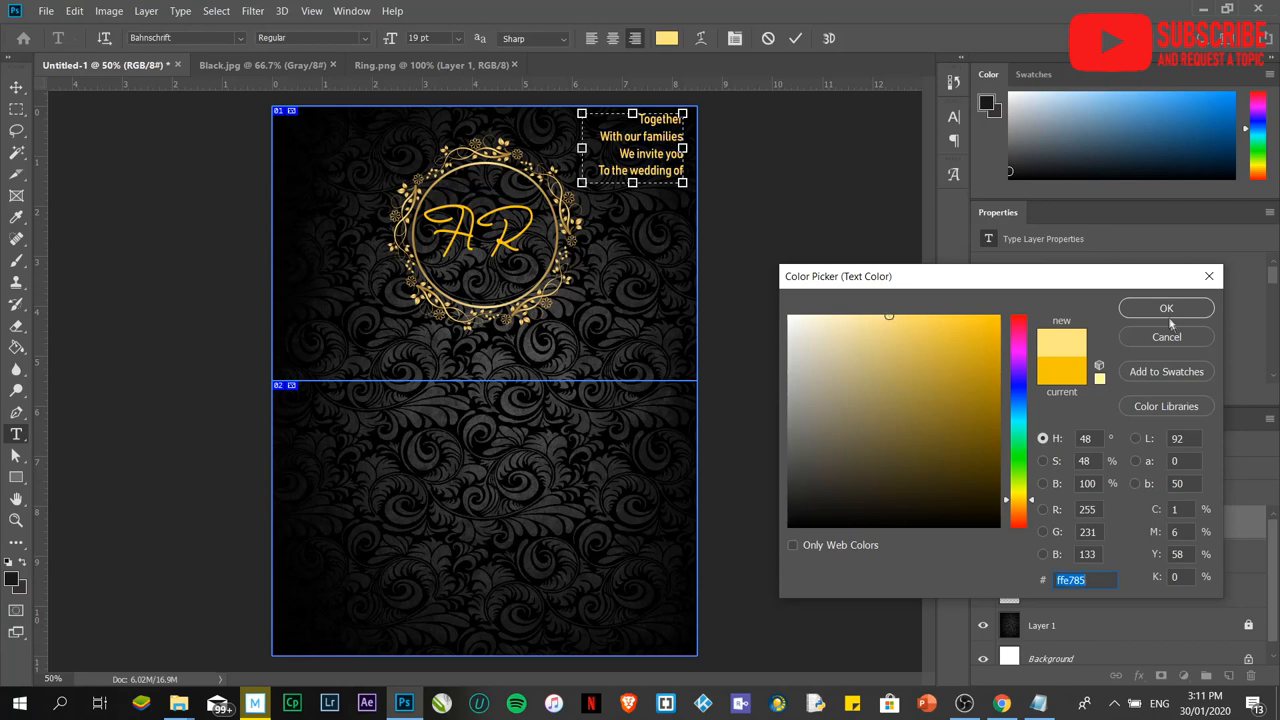
{"action": "left_click", "coordinate": [1166, 308]}
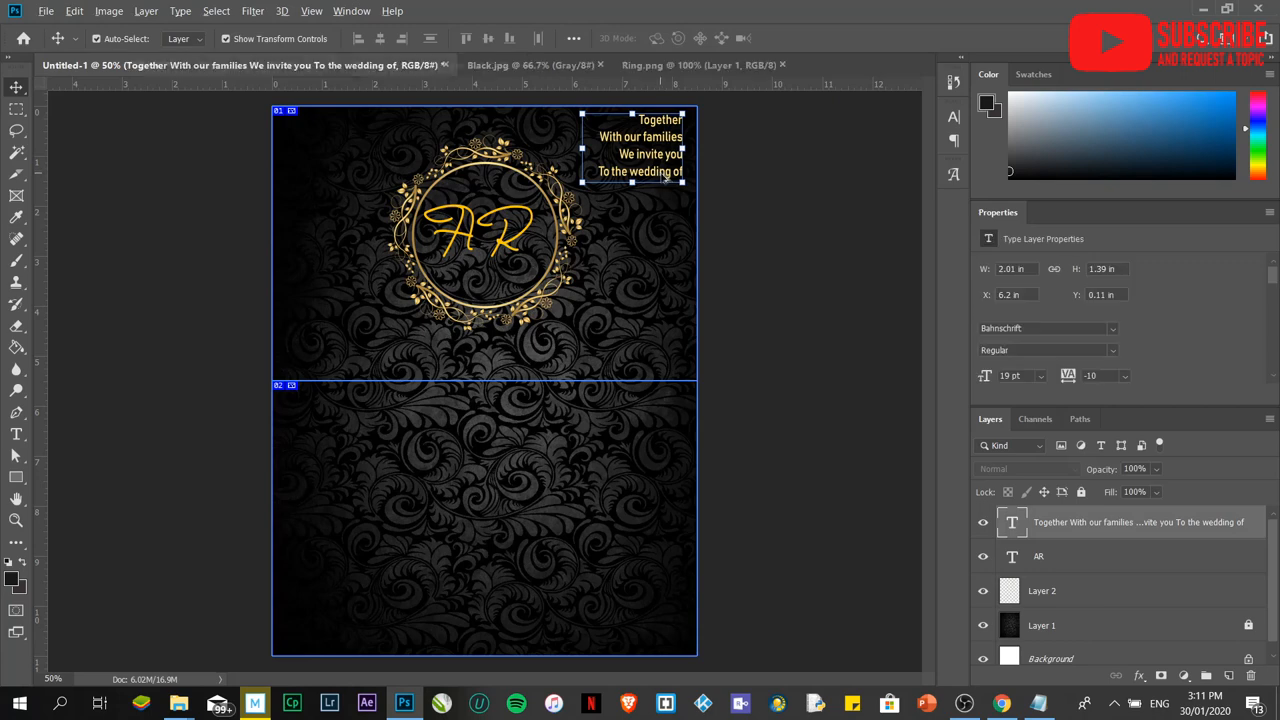
{"action": "left_click_drag", "start_coordinate": [640, 145], "coordinate": [490, 455]}
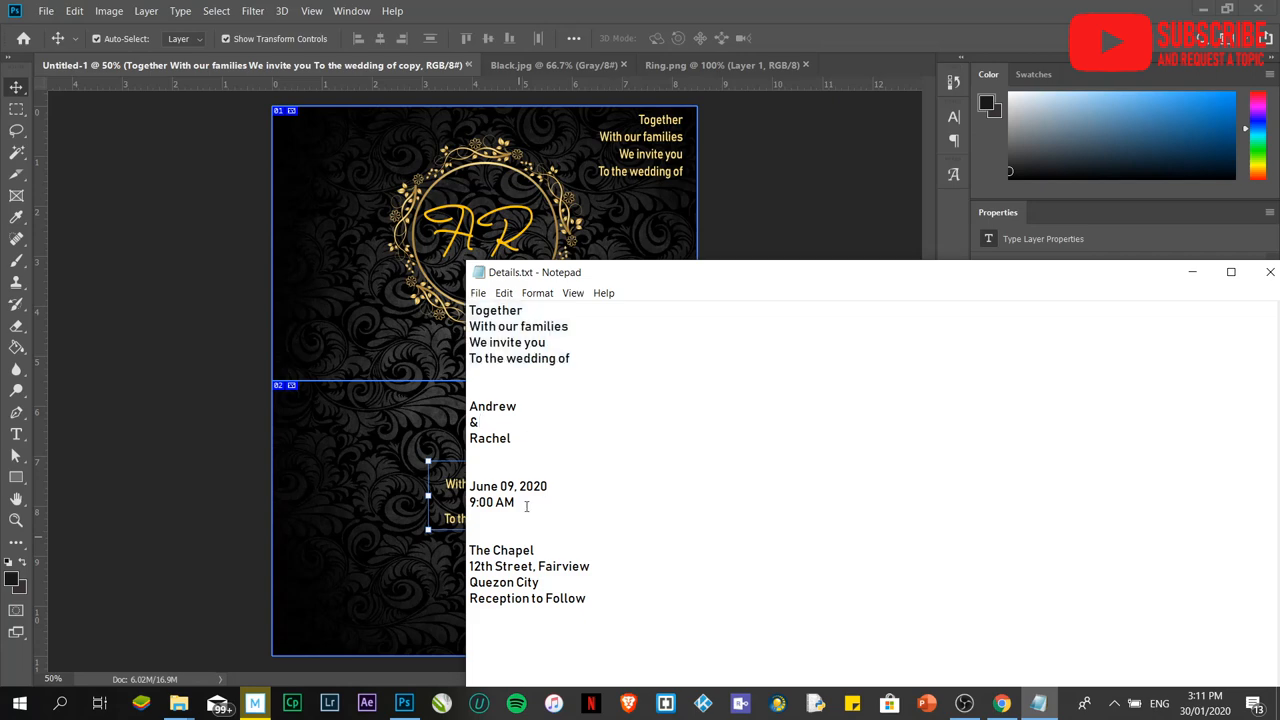
Step: Copy the venue lines from Details.txt, then begin a new text layer for the names
{"action": "left_click_drag", "start_coordinate": [469, 550], "coordinate": [587, 598]}
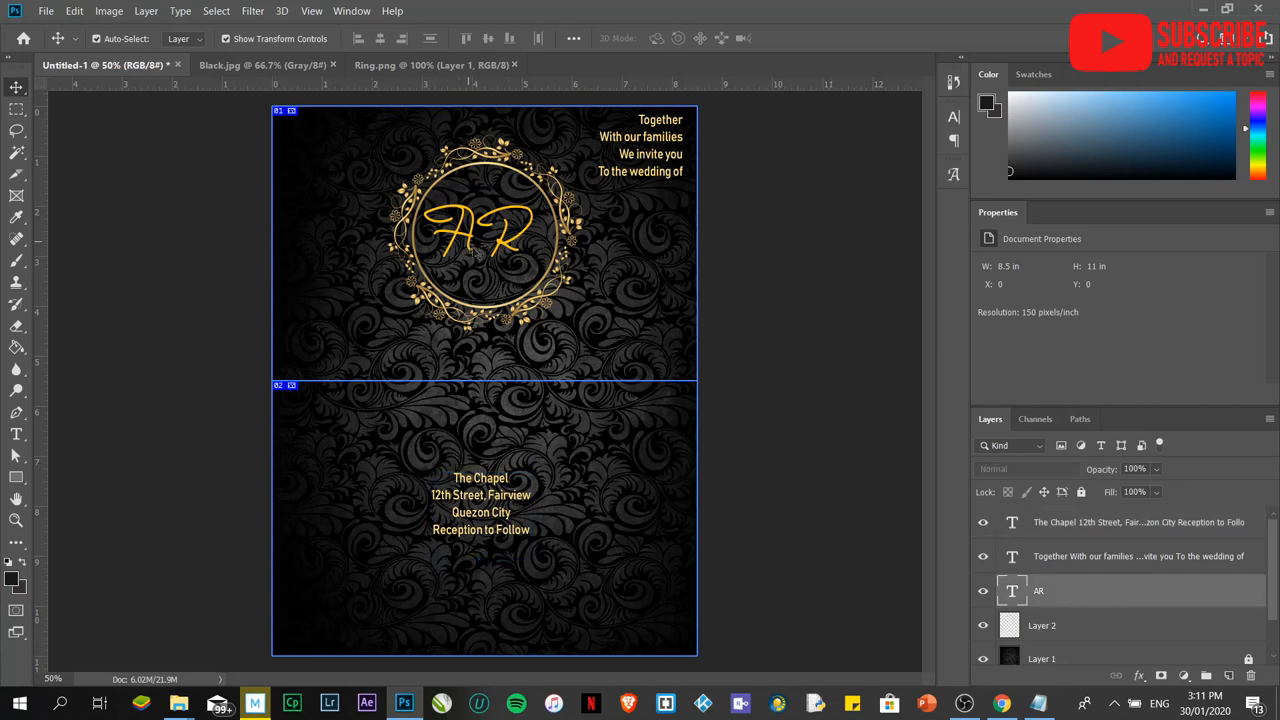
{"action": "left_click", "coordinate": [485, 235]}
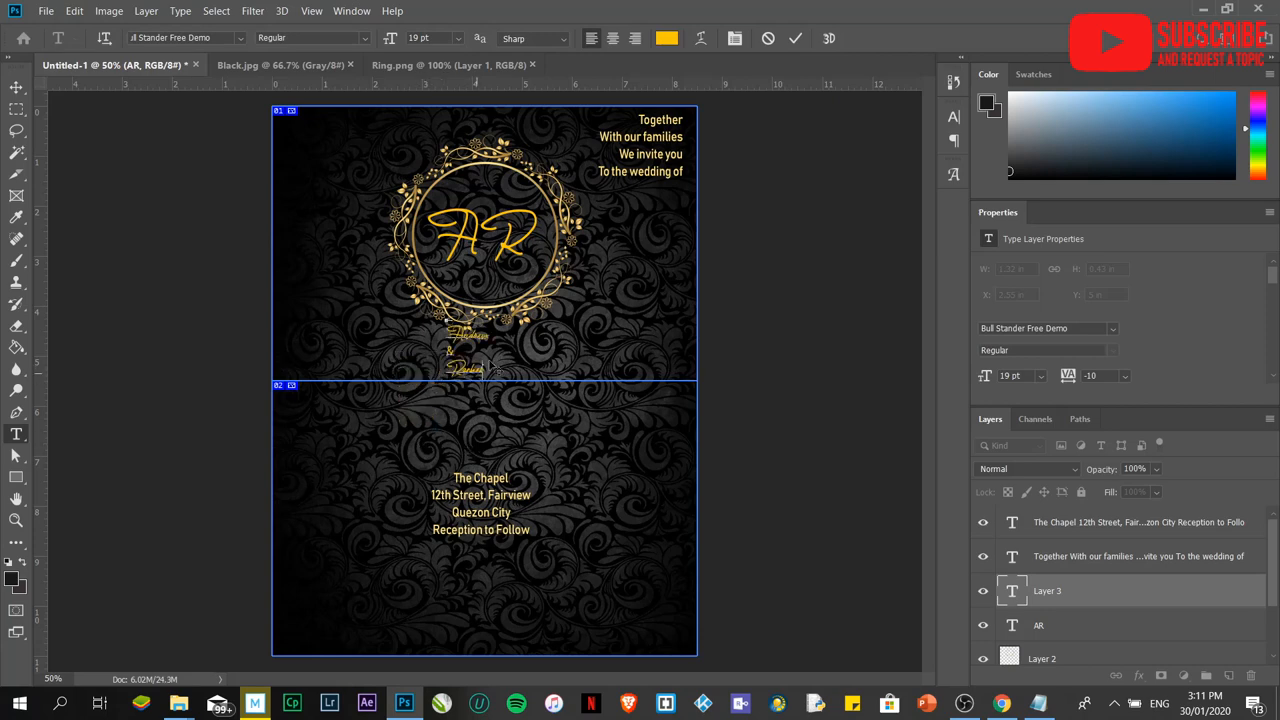
Step: Restyle the Andrew & Rachel names in Bahnschrift, then bring Details.txt back up
{"action": "left_click", "coordinate": [490, 345]}
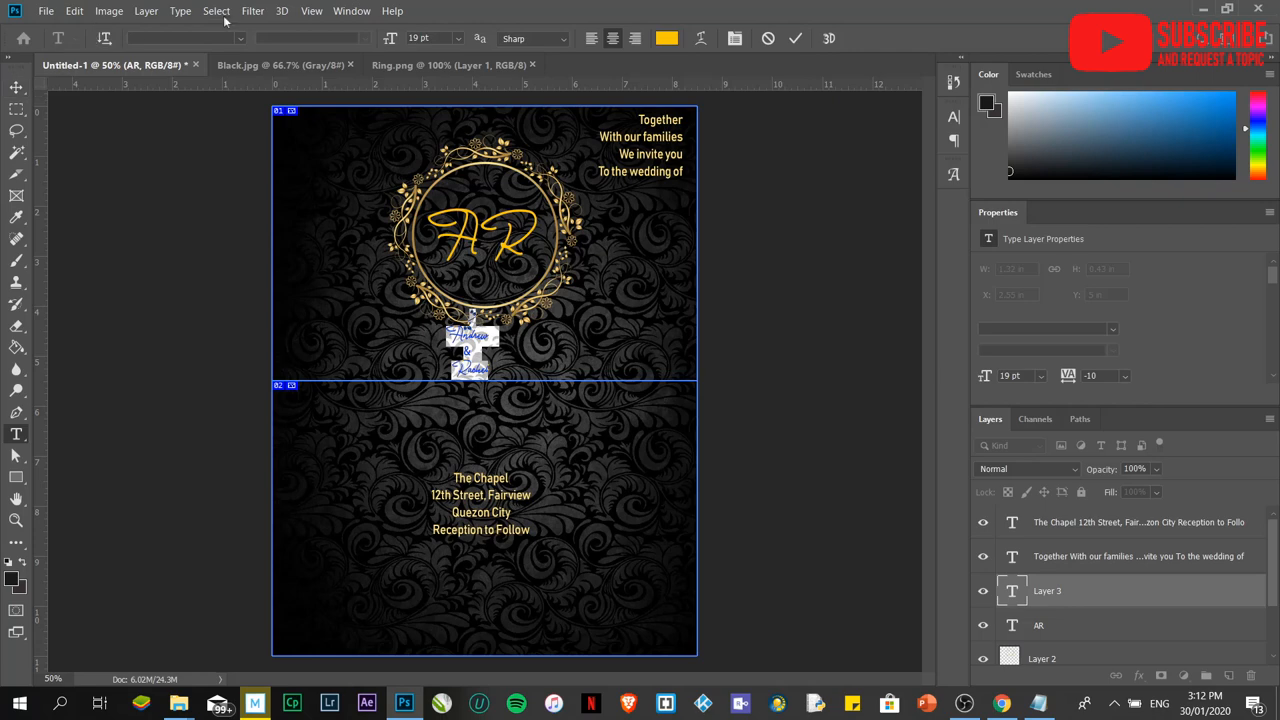
{"action": "left_click", "coordinate": [183, 38]}
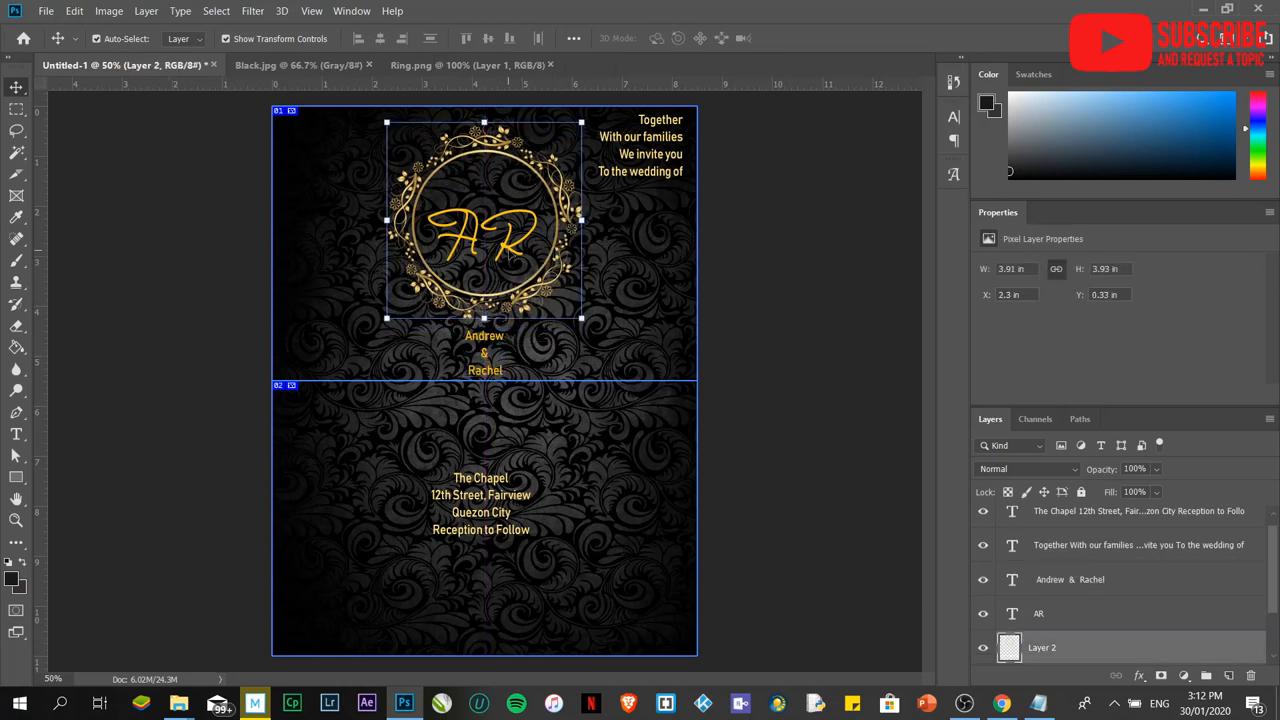
{"action": "left_click", "coordinate": [1039, 613]}
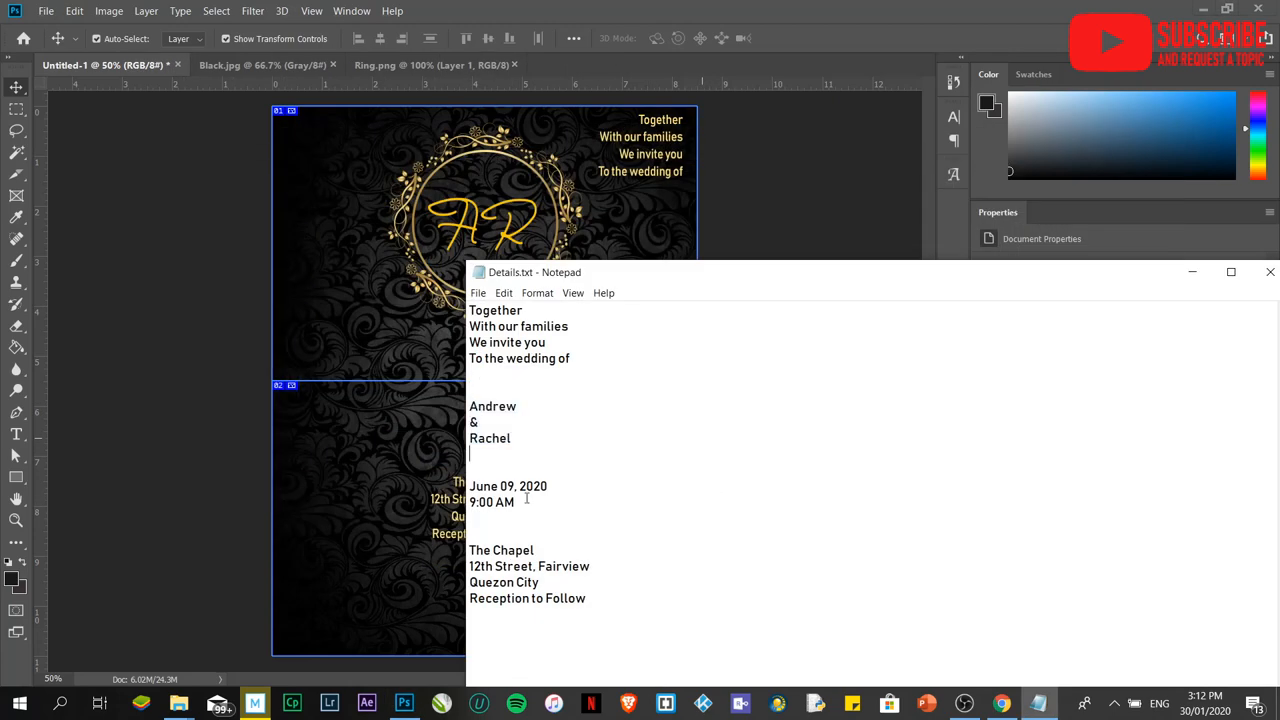
Step: Copy the June 09, 2020 9:00 AM lines from Notepad and select the AR monogram
{"action": "left_click_drag", "start_coordinate": [469, 486], "coordinate": [516, 502]}
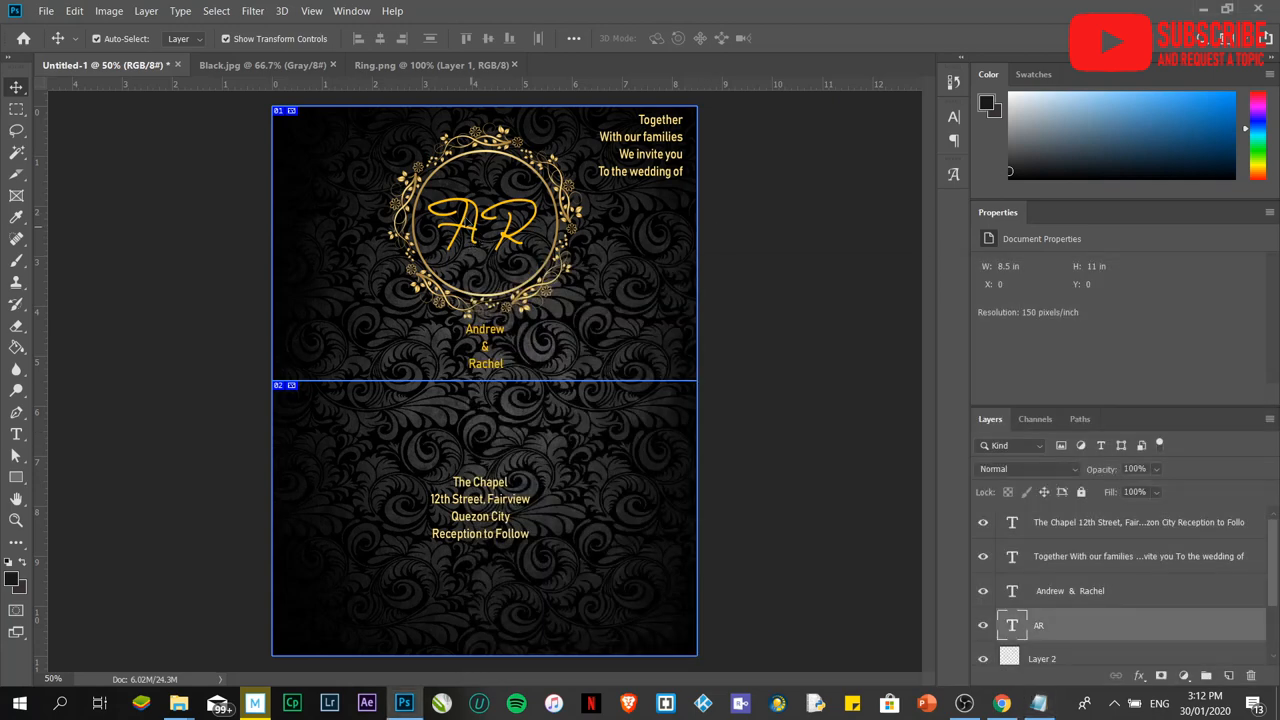
{"action": "left_click", "coordinate": [485, 210]}
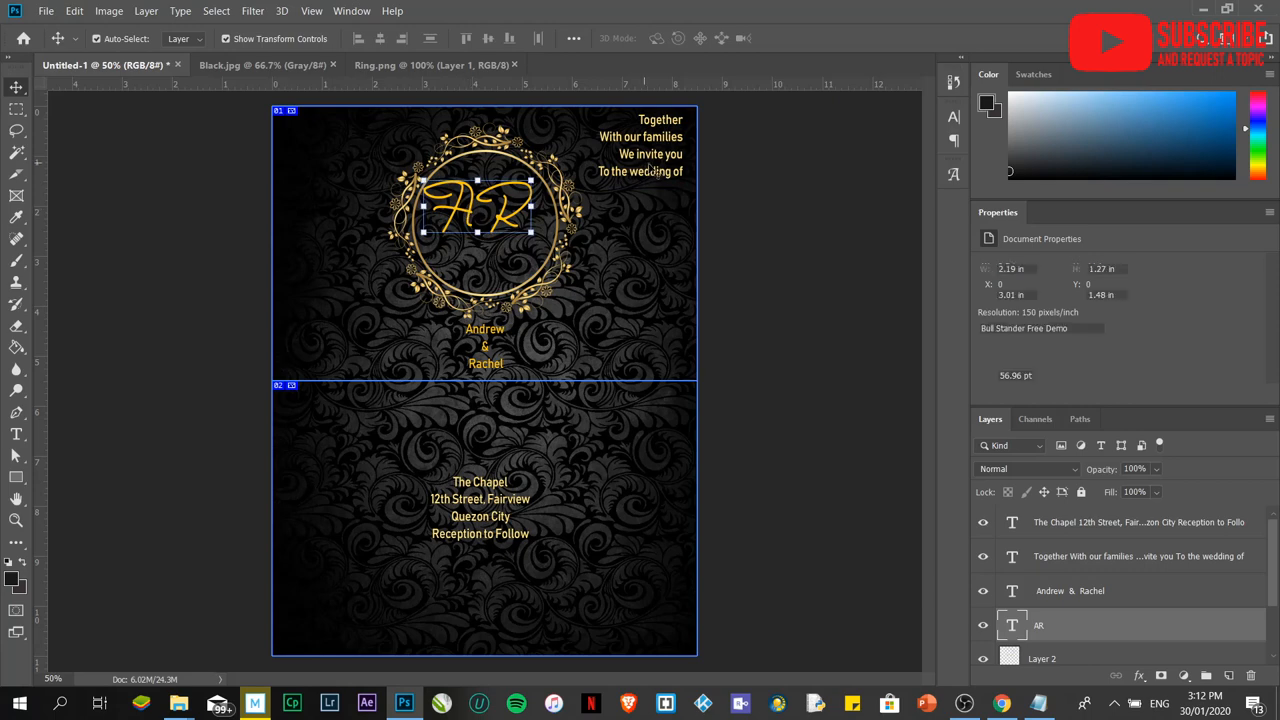
{"action": "left_click", "coordinate": [1138, 556]}
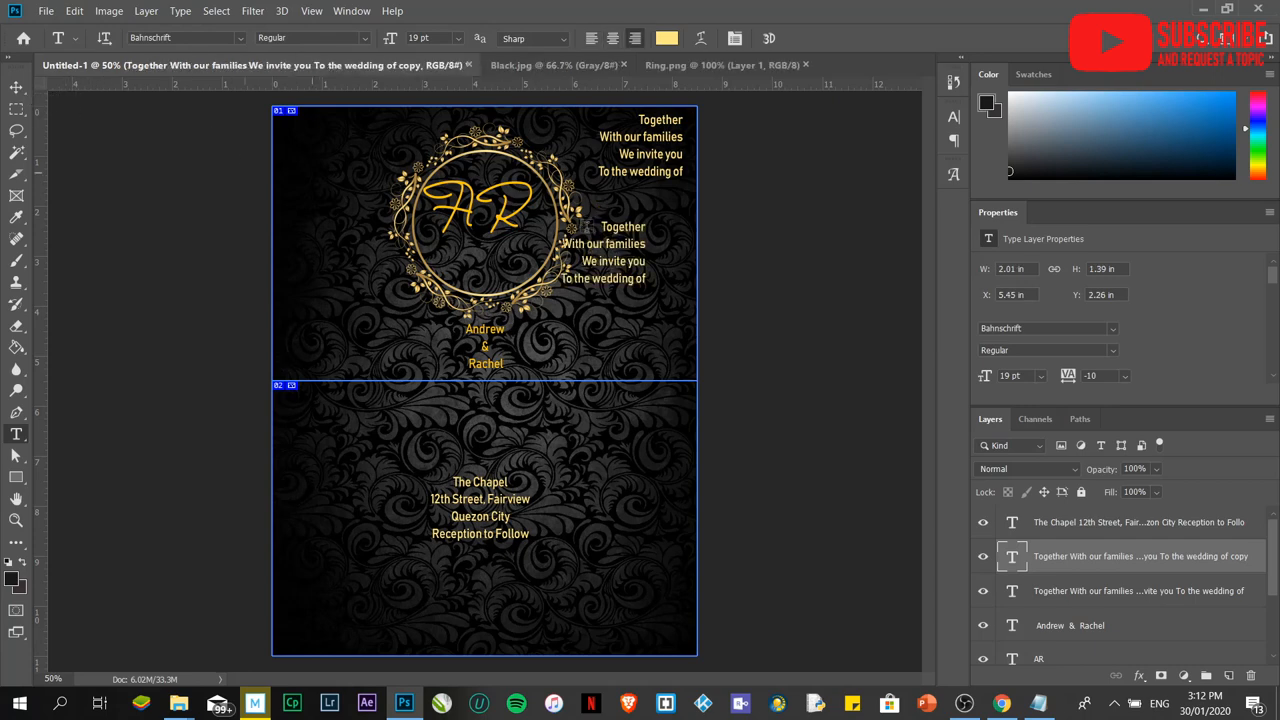
Step: Replace the duplicated text inside the ring with the date June 09, 2020, 9:00 AM
{"action": "double_click", "coordinate": [604, 251]}
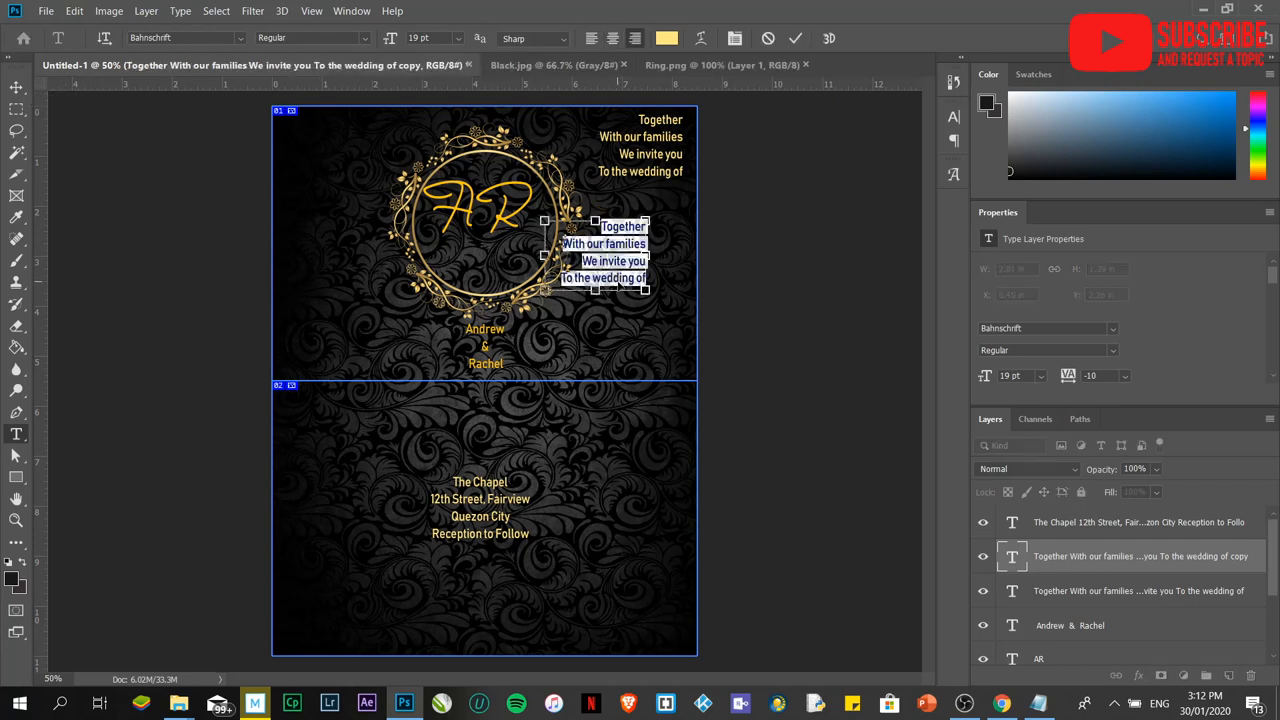
{"action": "type", "text": "June 09, 2020"}
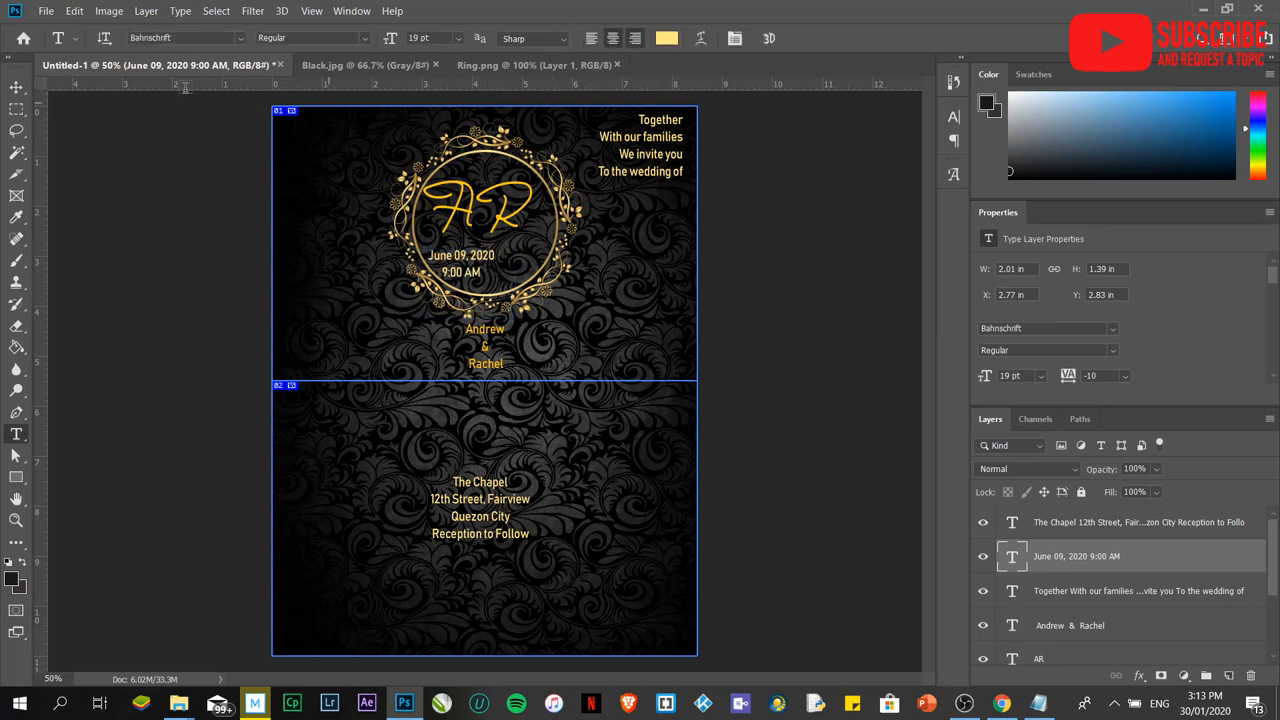
{"action": "left_click", "coordinate": [16, 85]}
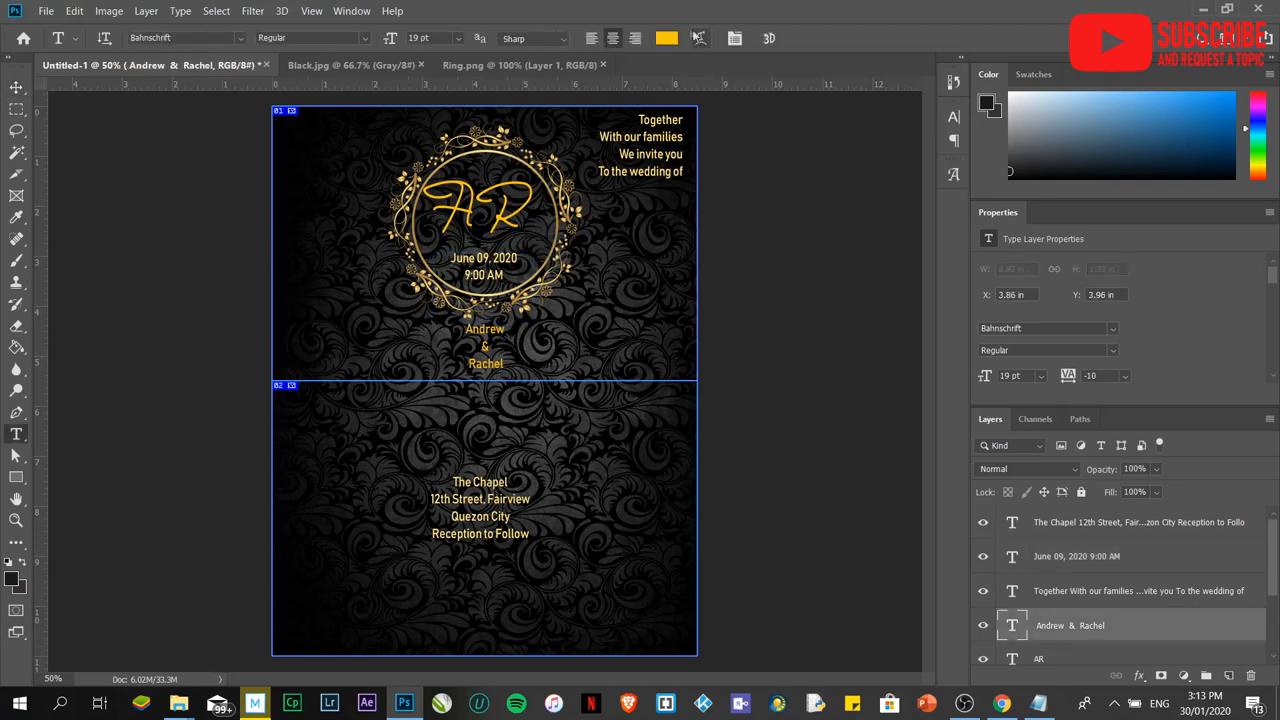
Step: Recolour the Andrew & Rachel names to a paler gold
{"action": "left_click", "coordinate": [666, 38]}
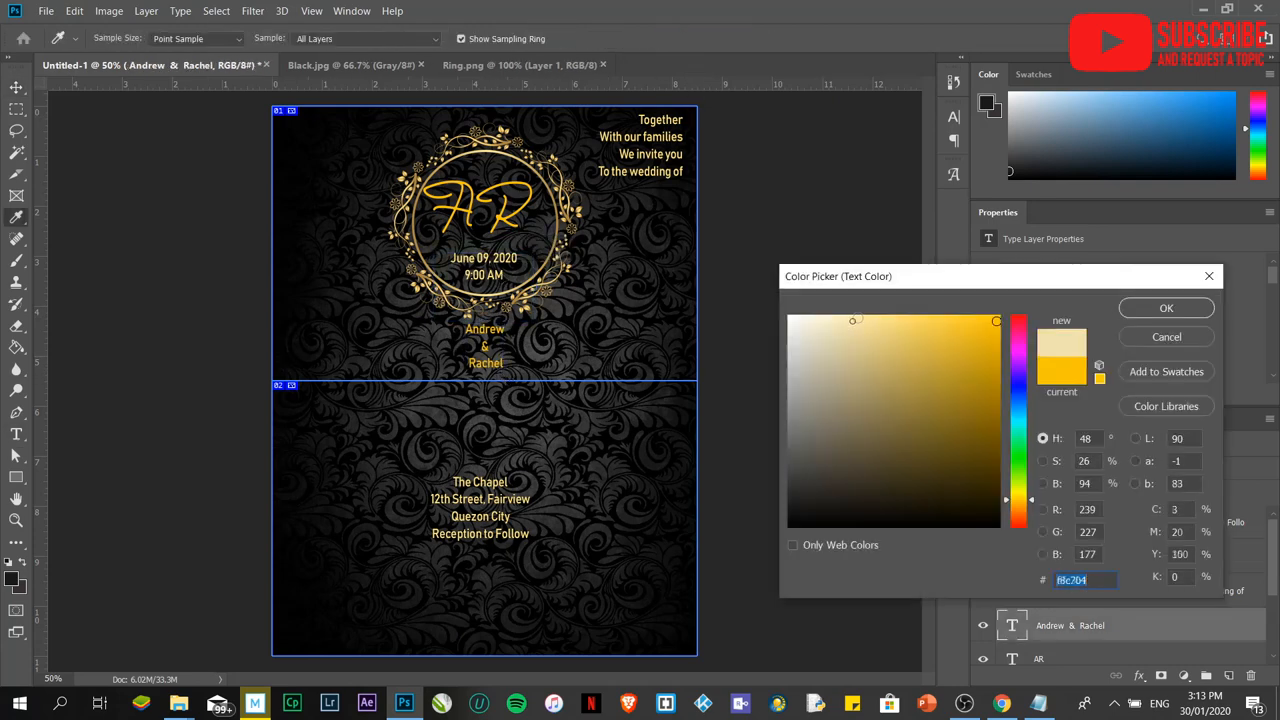
{"action": "left_click", "coordinate": [858, 318]}
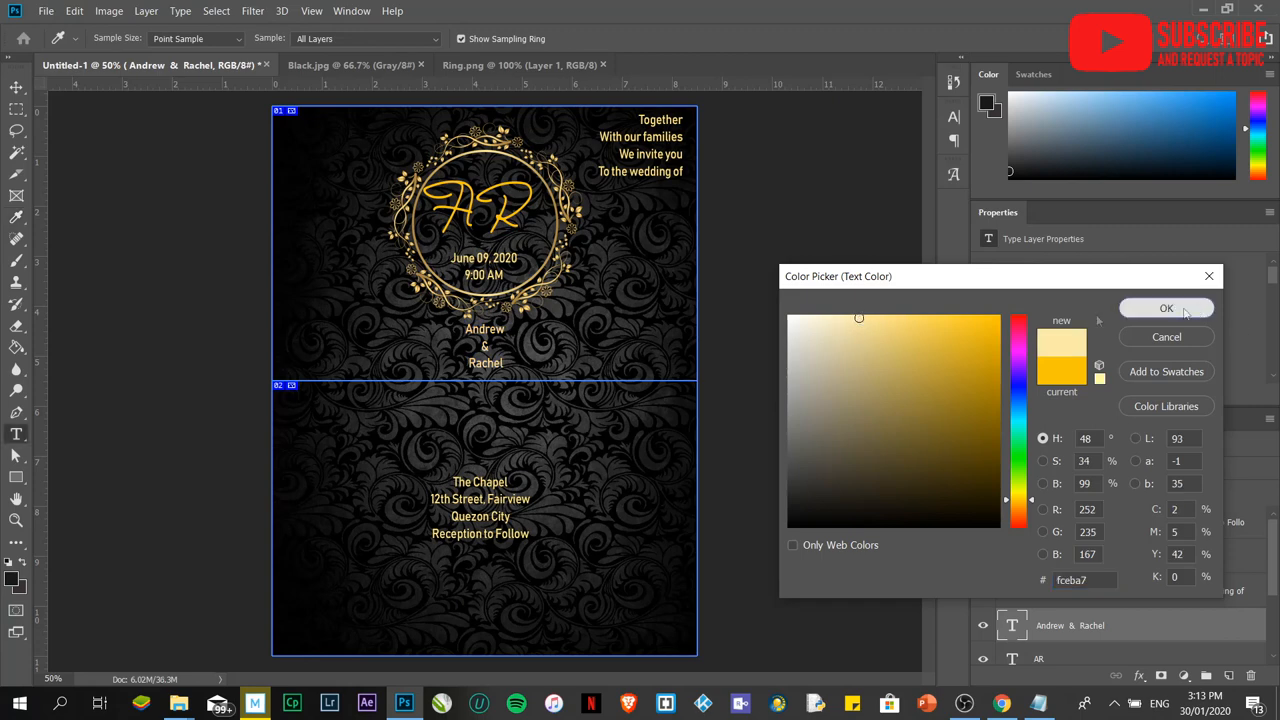
{"action": "left_click", "coordinate": [1166, 307]}
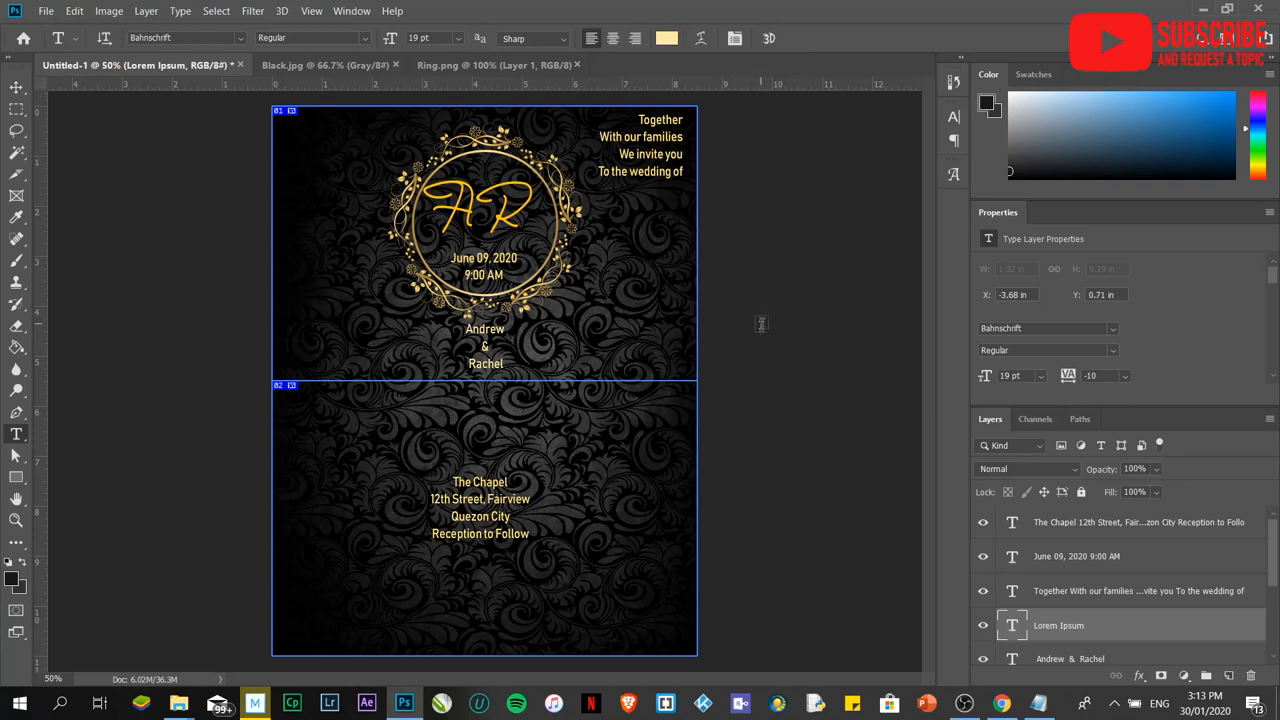
Step: Put Andrew & Rachel on one line lower under the ring and lighten the AR monogram
{"action": "left_click", "coordinate": [16, 83]}
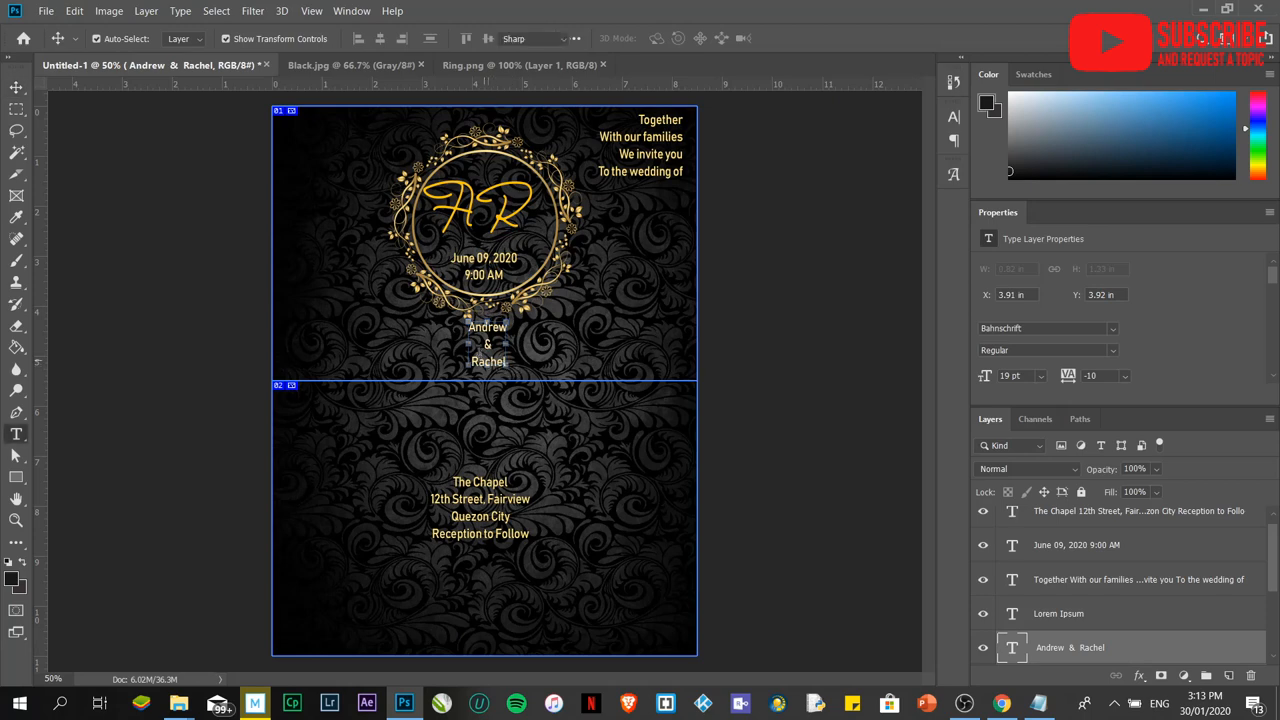
{"action": "left_click", "coordinate": [488, 343]}
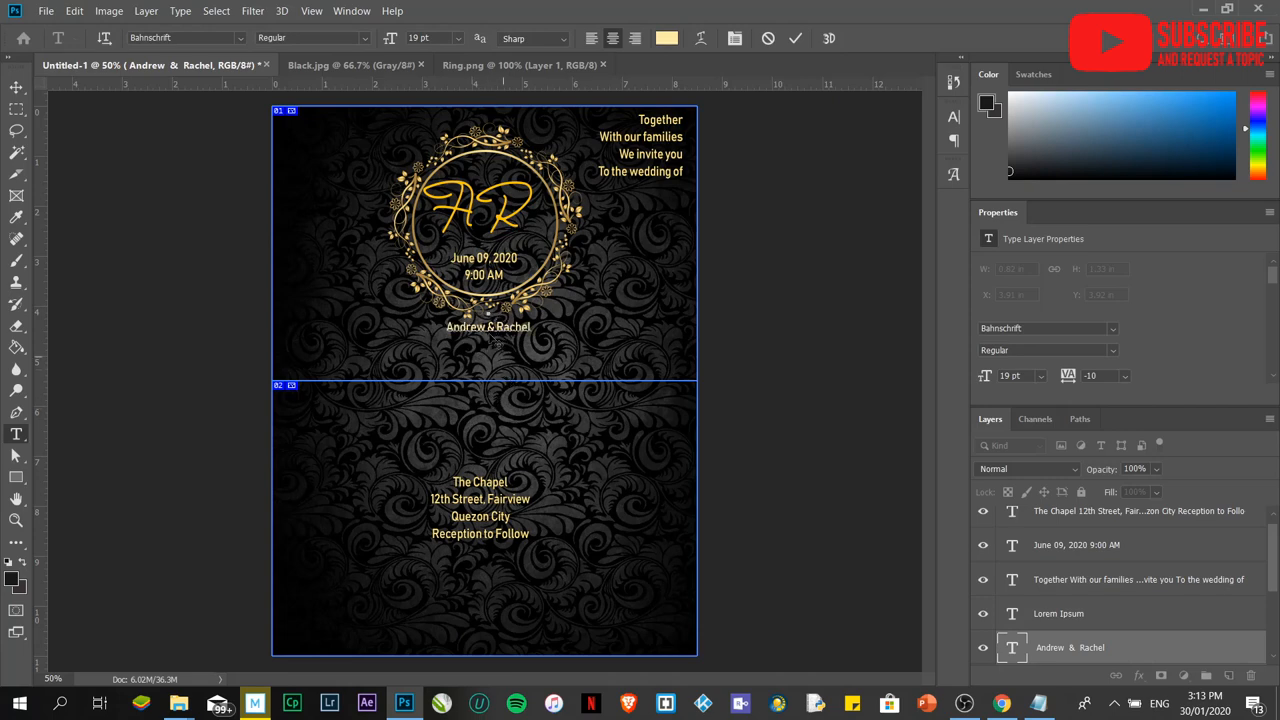
{"action": "left_click", "coordinate": [16, 89]}
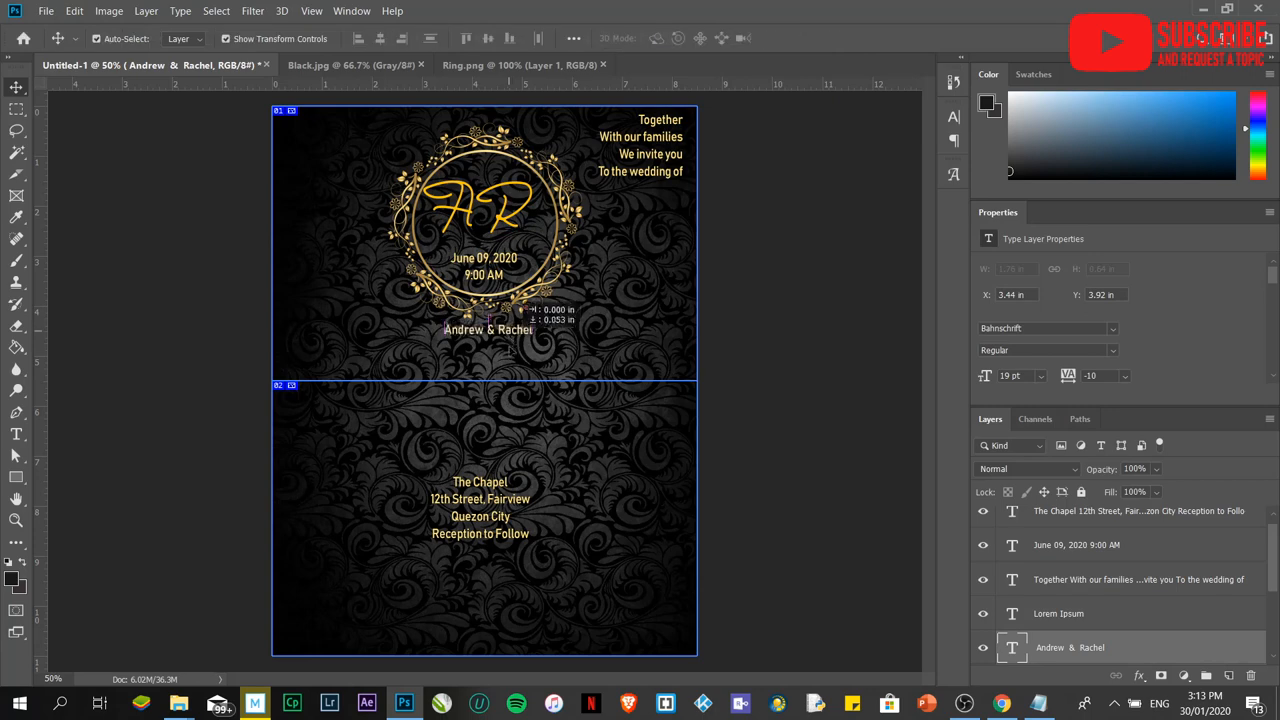
{"action": "left_click_drag", "start_coordinate": [488, 329], "coordinate": [488, 359]}
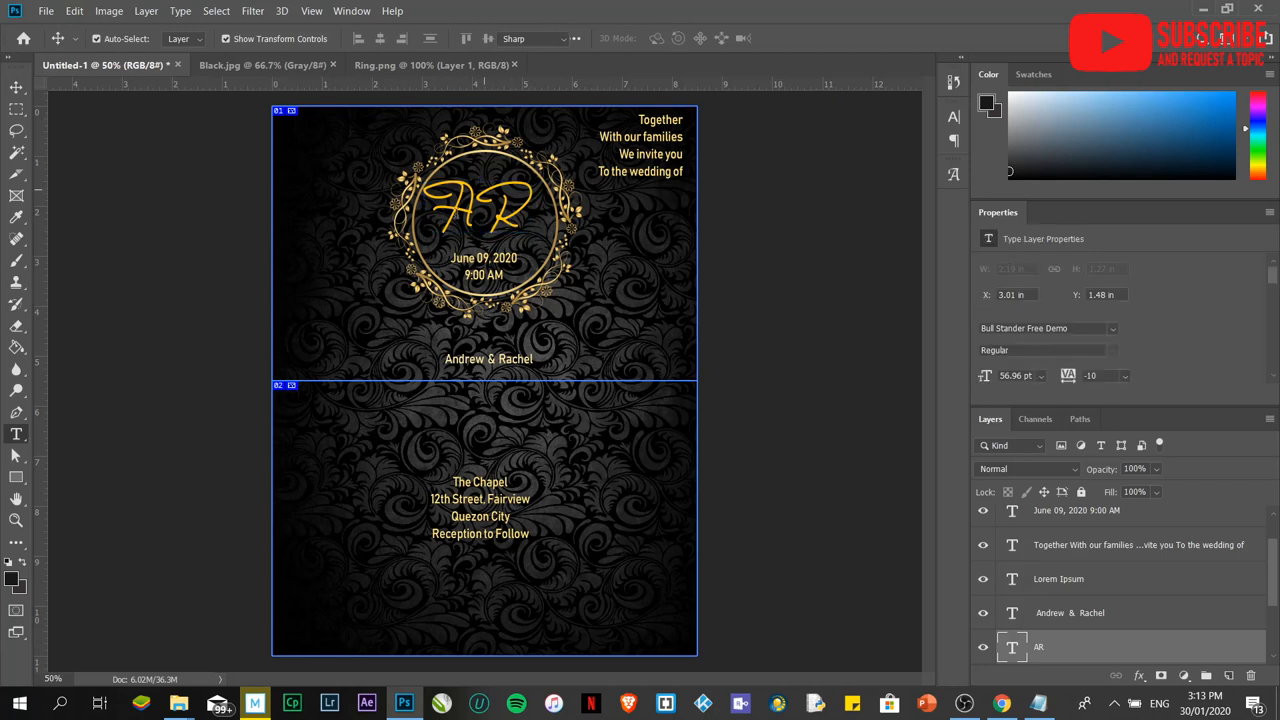
{"action": "left_click", "coordinate": [666, 38]}
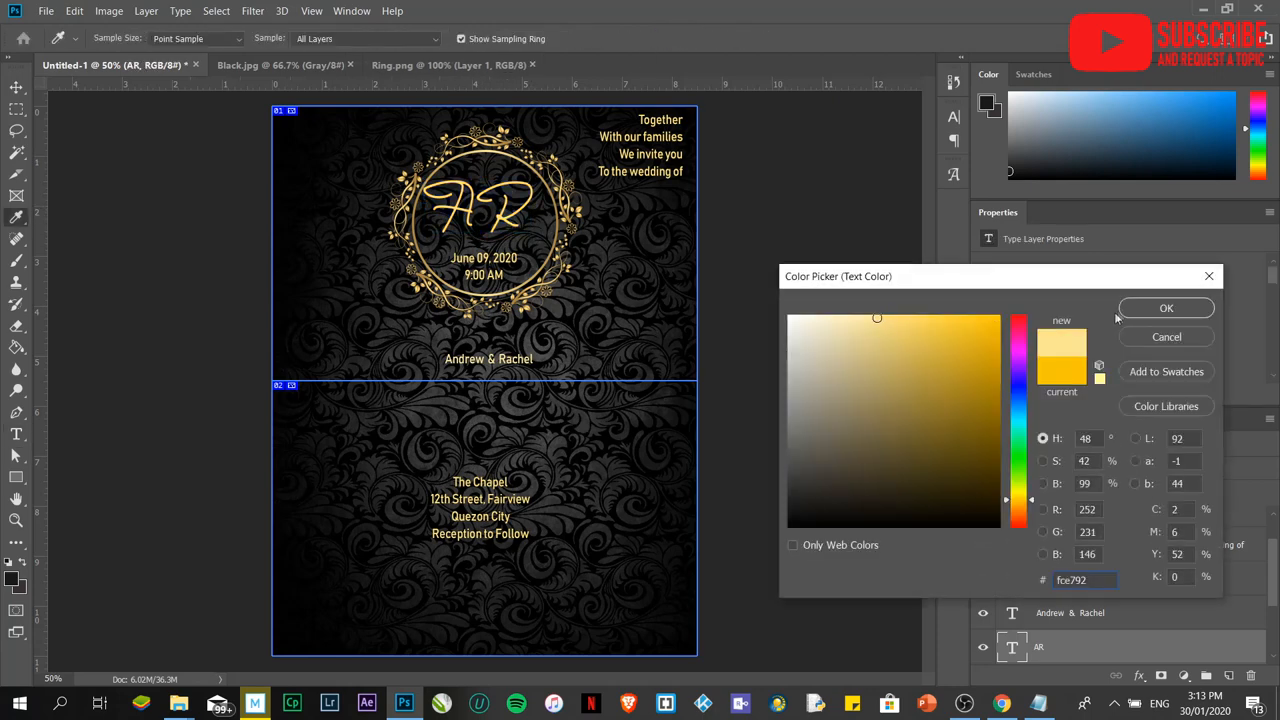
{"action": "left_click", "coordinate": [1166, 307]}
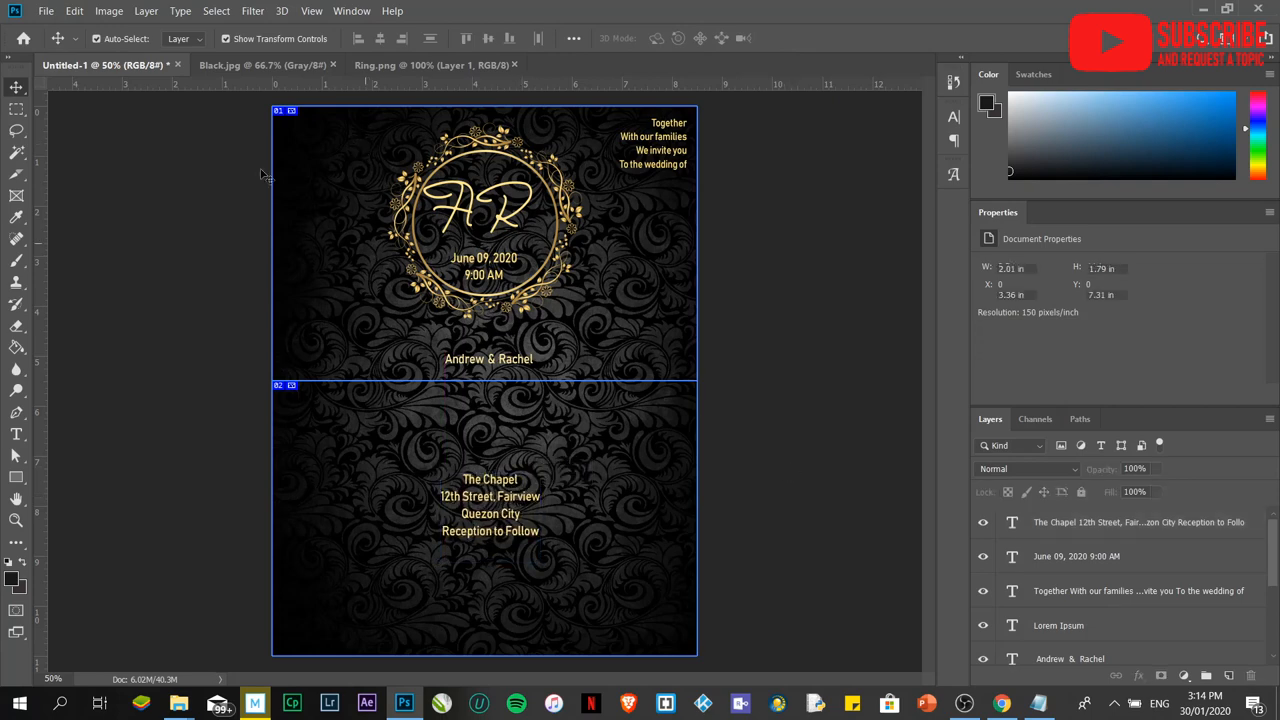
Step: Save the layered document as PS 3.psd with File > Save
{"action": "left_click", "coordinate": [46, 11]}
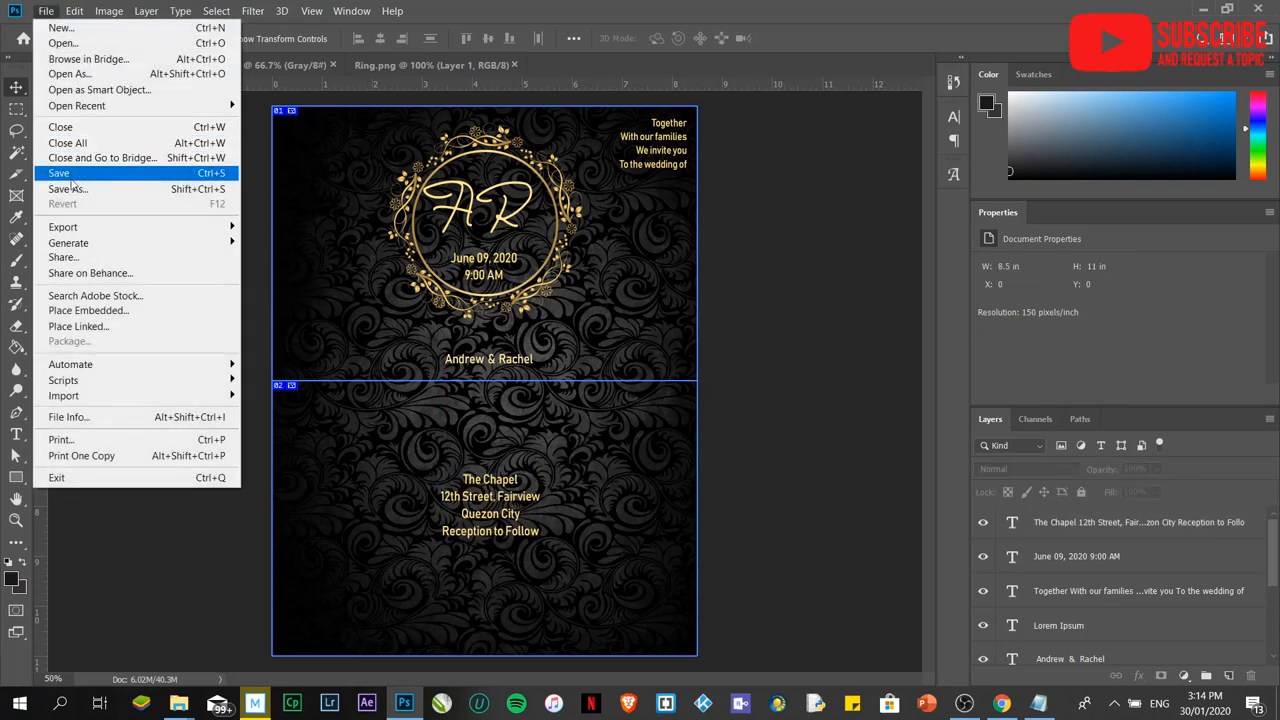
{"action": "left_click", "coordinate": [59, 173]}
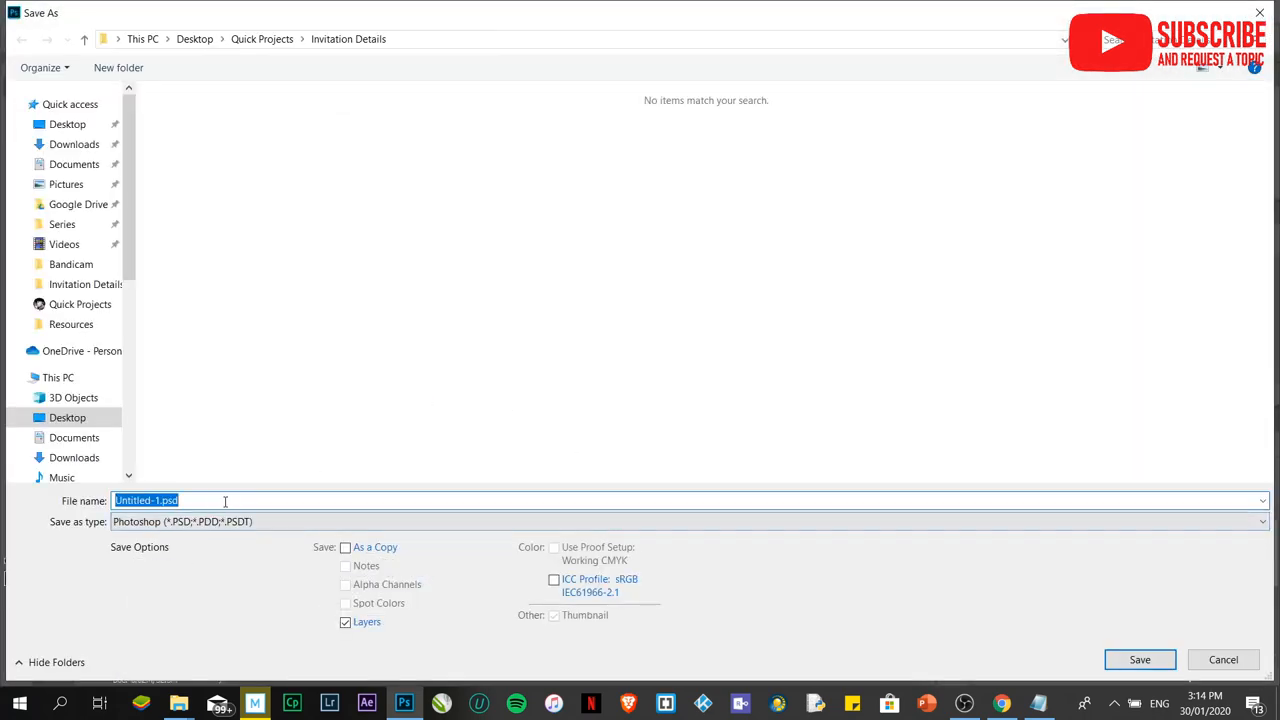
{"action": "type", "text": "PS"}
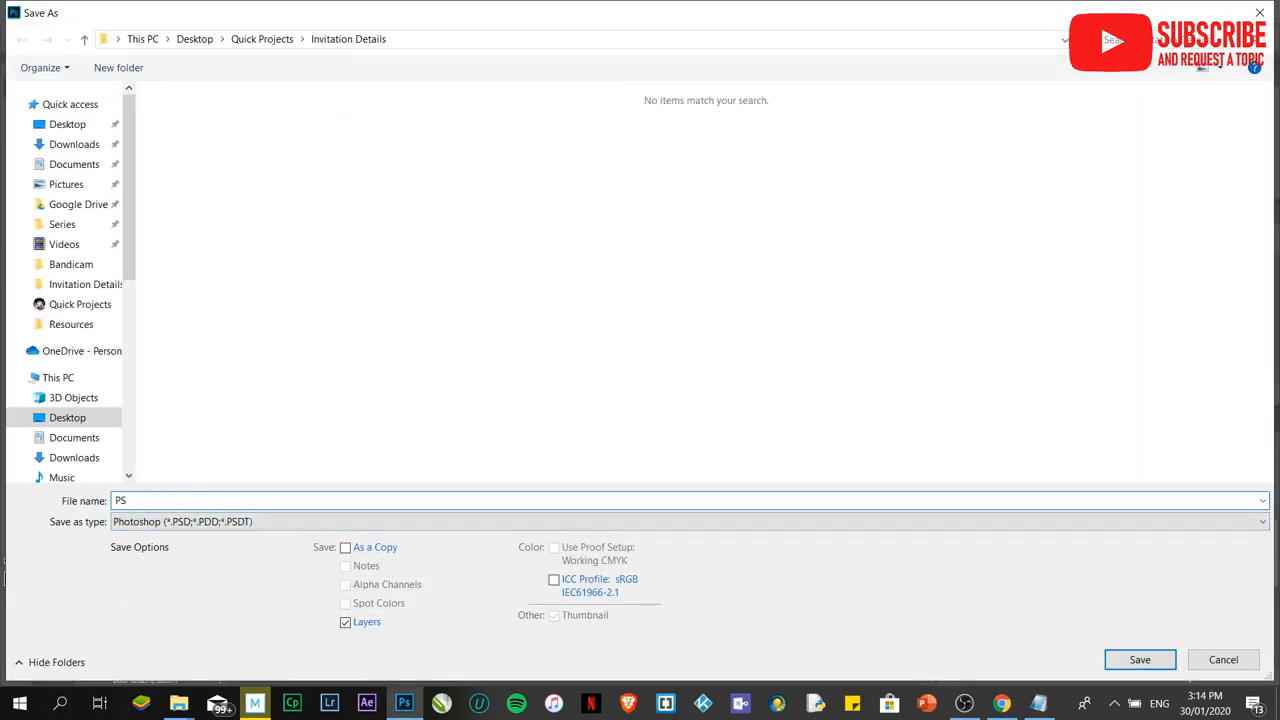
{"action": "left_click", "coordinate": [1140, 659]}
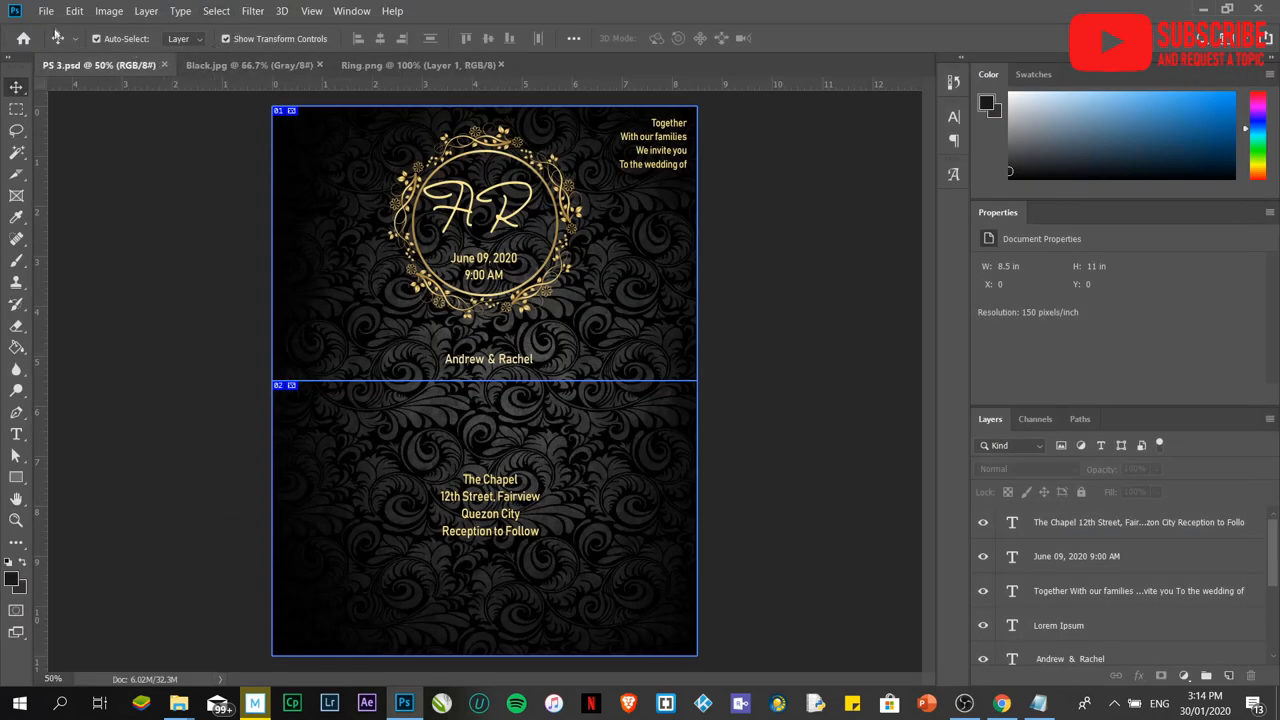
Step: Save As a JPEG named starting 'Invi' and accept the maximum-quality JPEG Options
{"action": "left_click", "coordinate": [46, 11]}
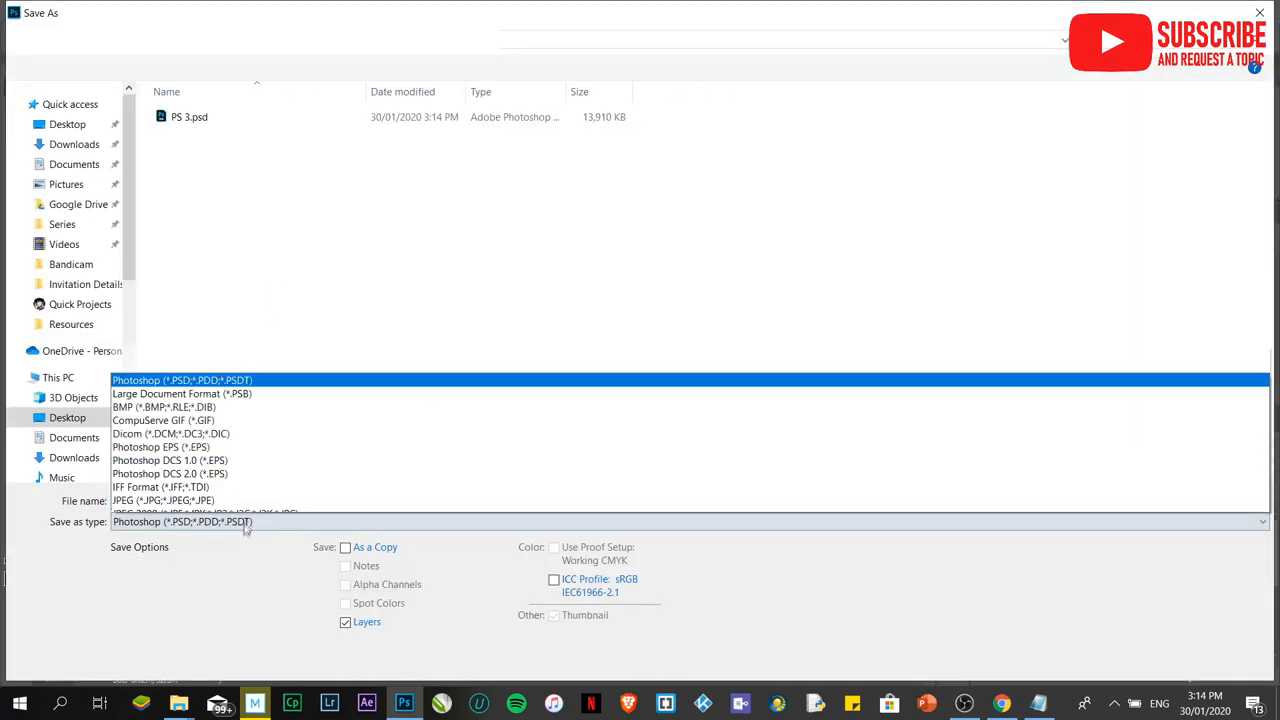
{"action": "left_click", "coordinate": [163, 500]}
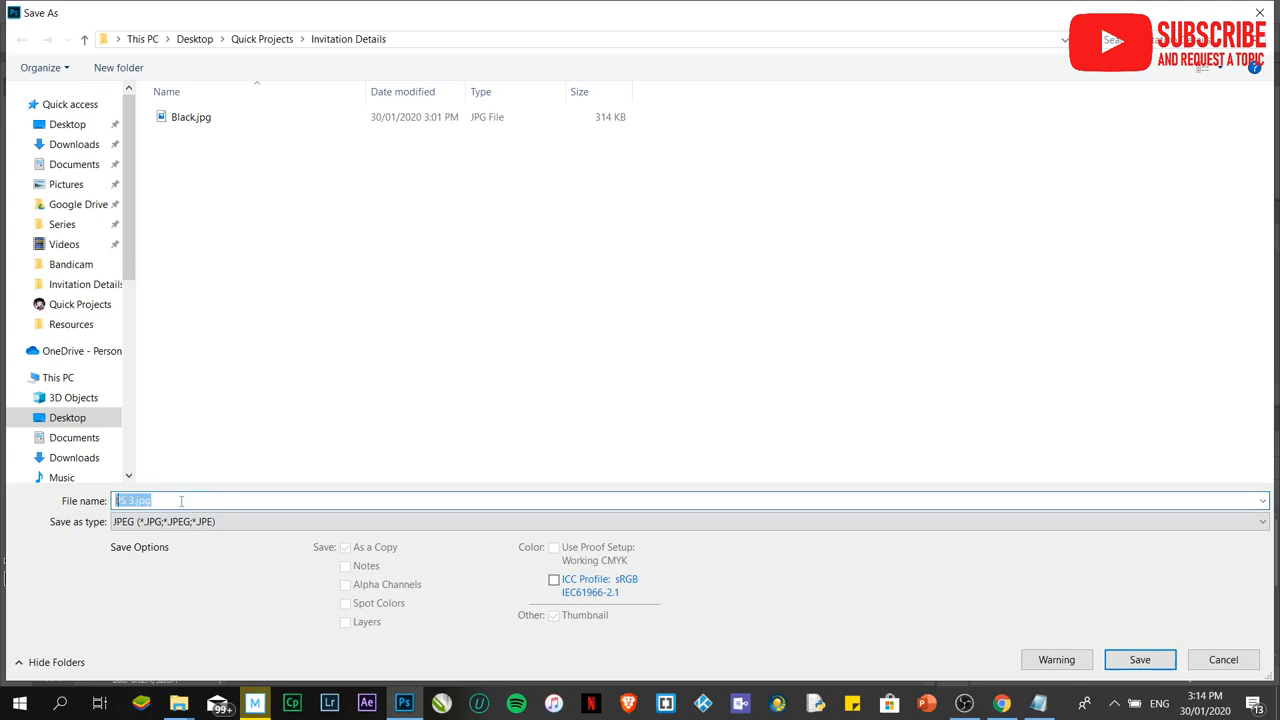
{"action": "type", "text": "Invi"}
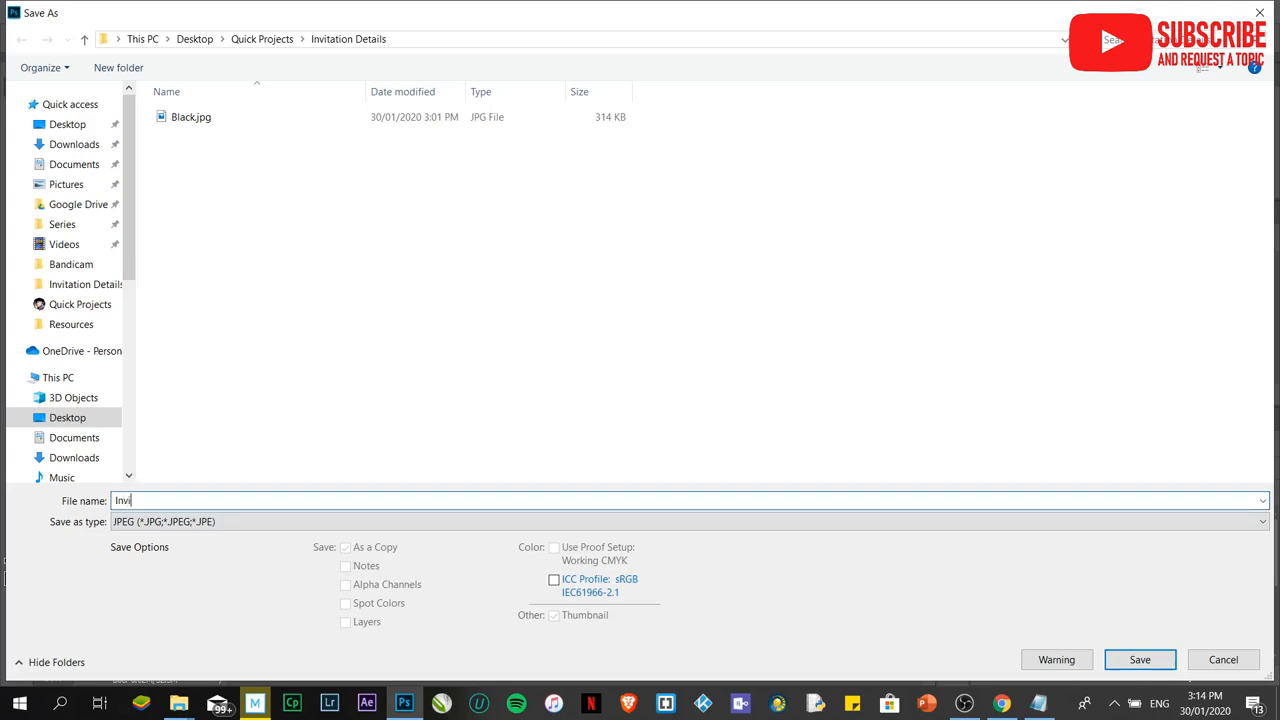
{"action": "left_click", "coordinate": [1139, 659]}
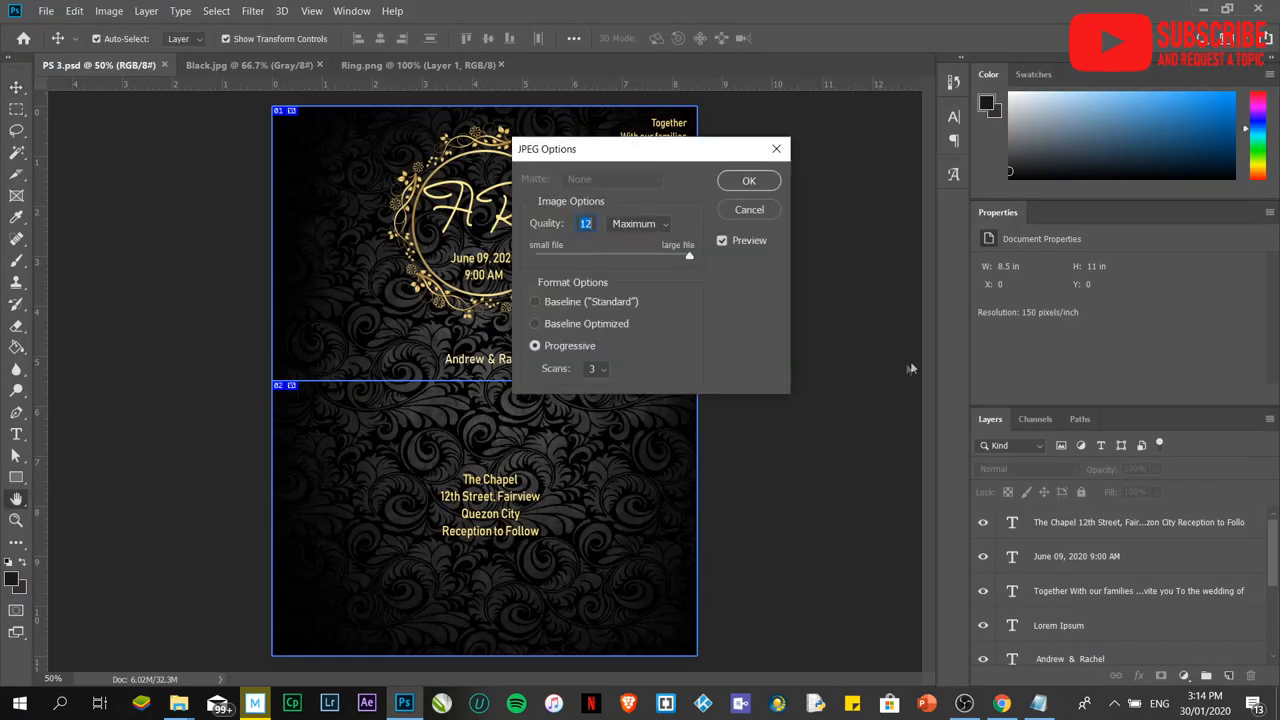
{"action": "left_click", "coordinate": [748, 181]}
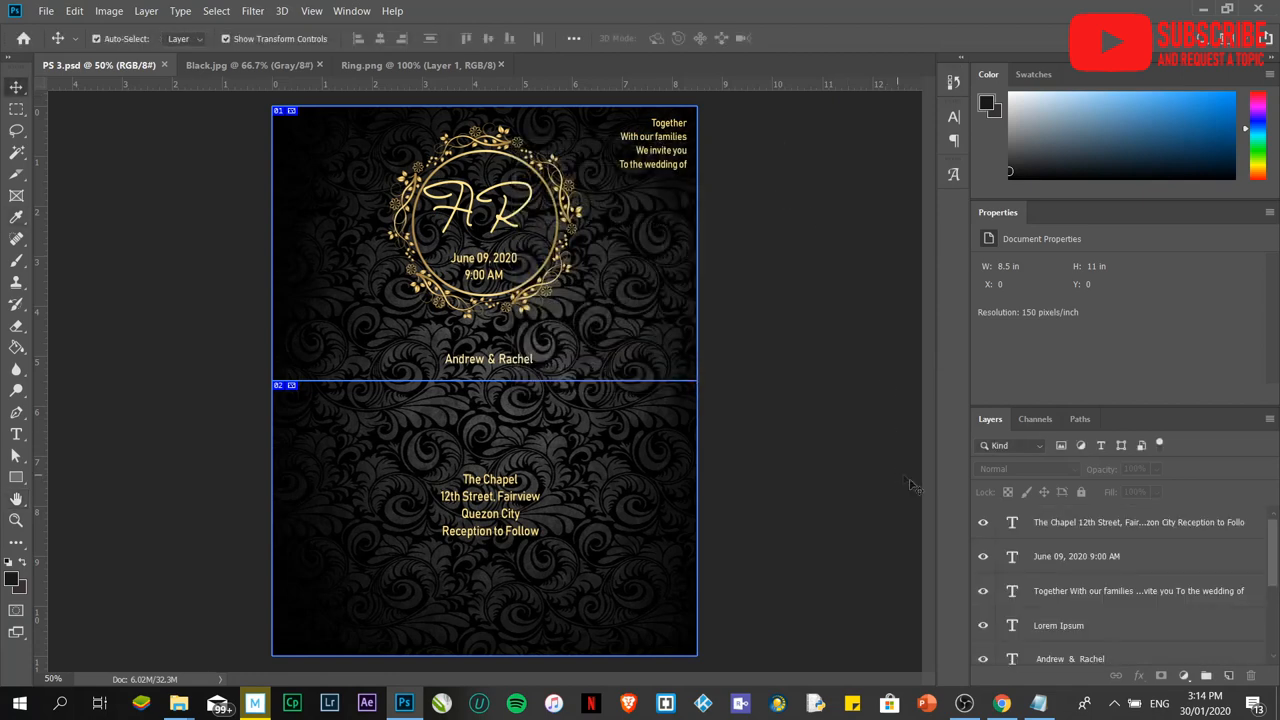
{"action": "left_click", "coordinate": [963, 703]}
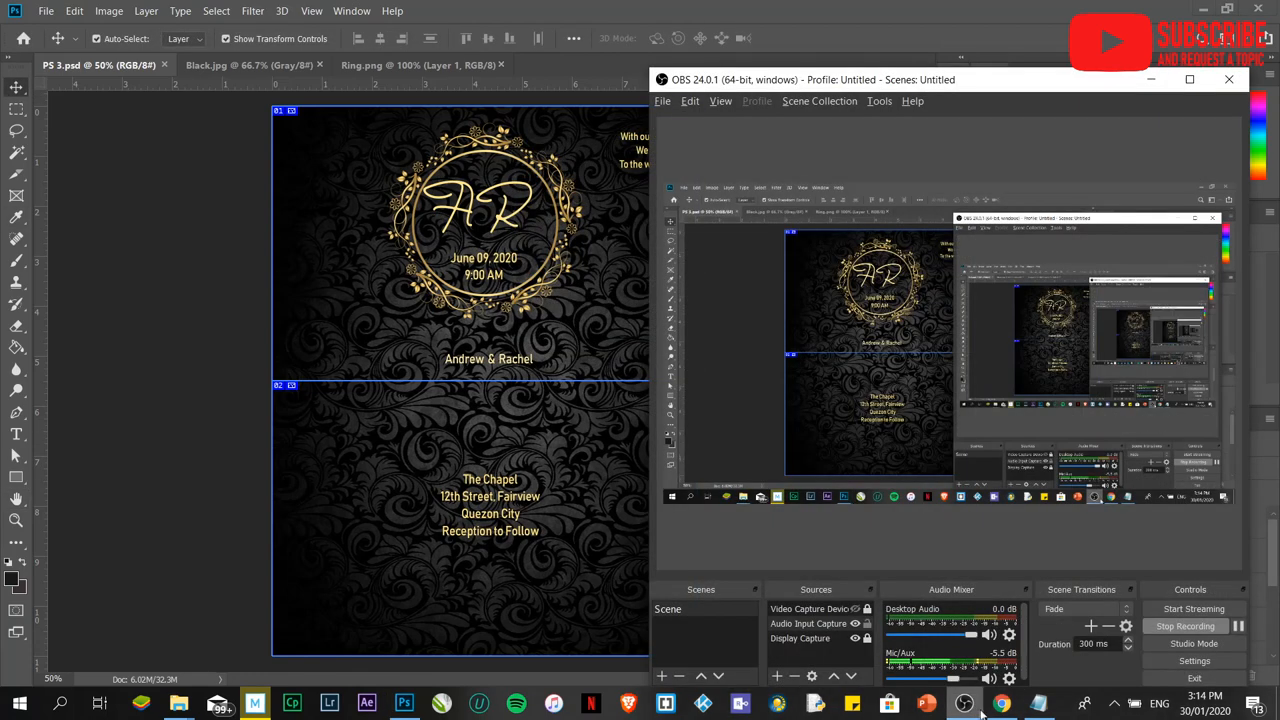